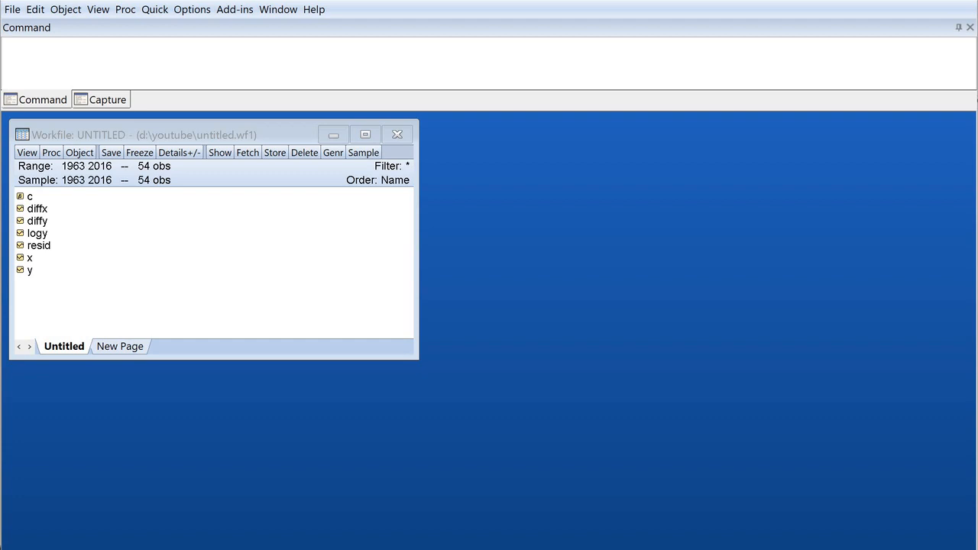
pyautogui.moveTo(518, 325)
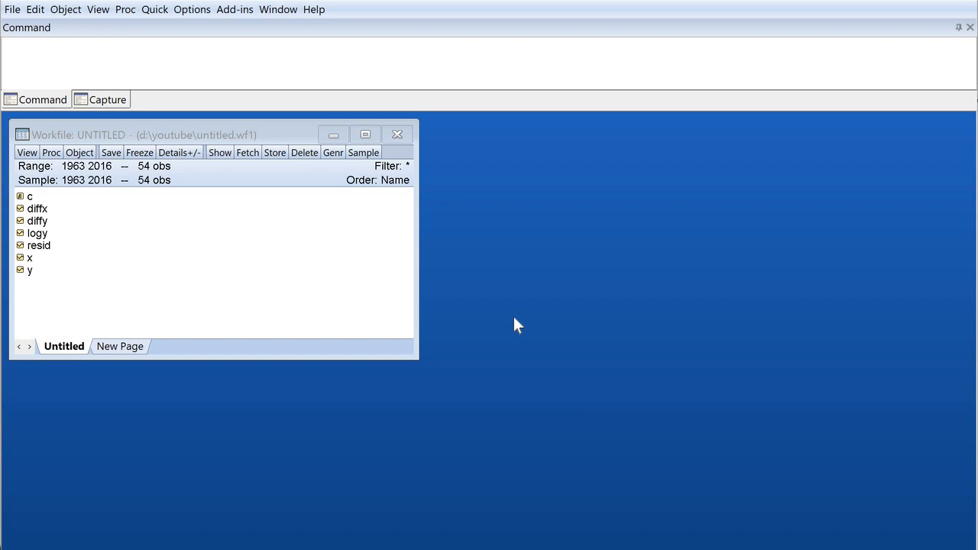
pyautogui.moveTo(488, 343)
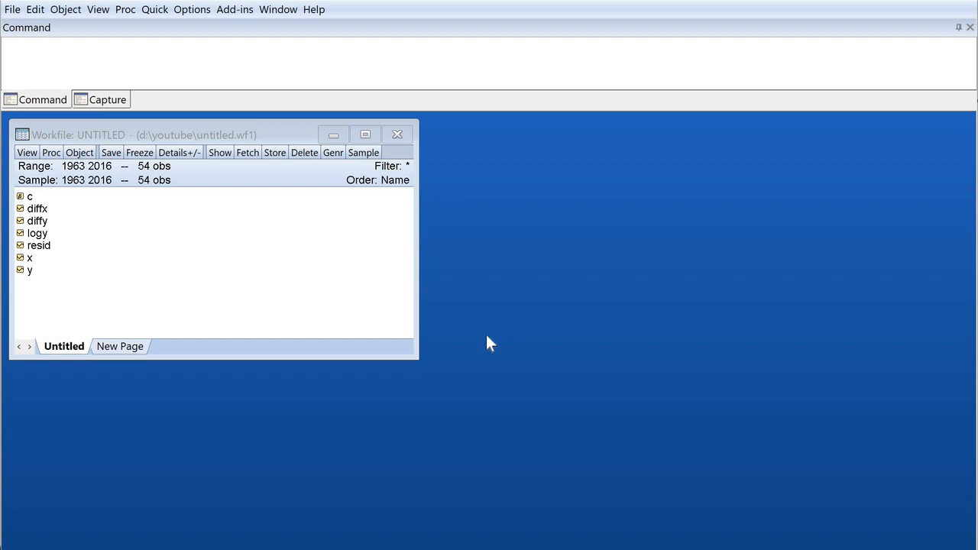
pyautogui.moveTo(426, 382)
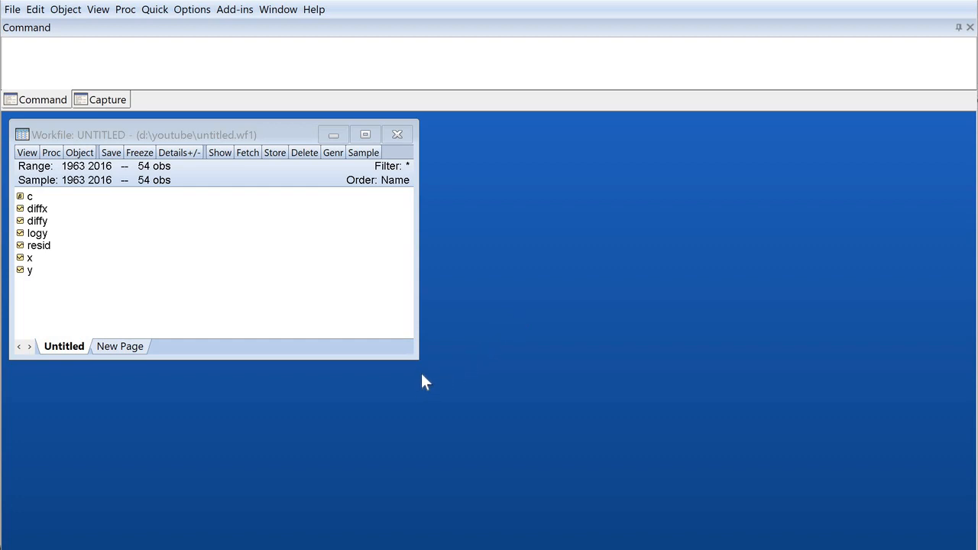
pyautogui.moveTo(109, 312)
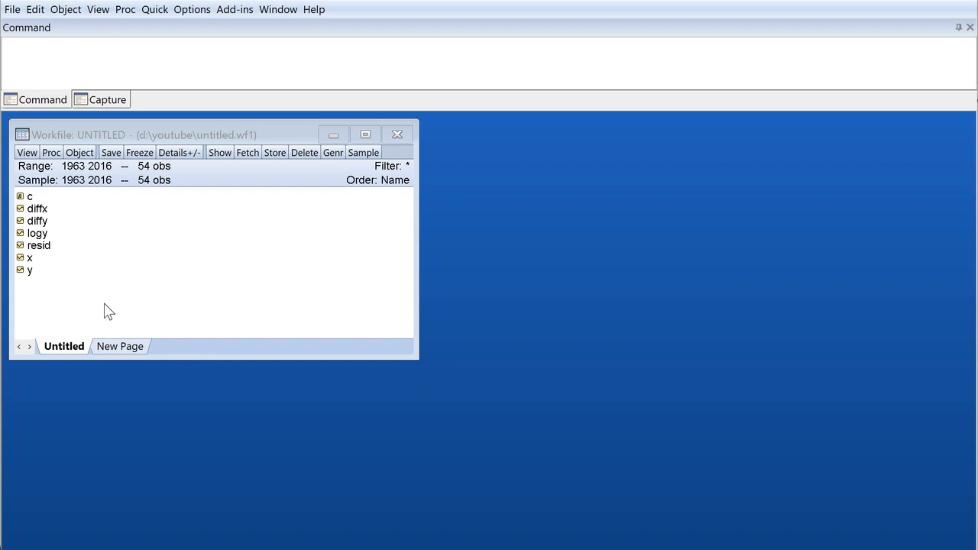
pyautogui.moveTo(213, 140)
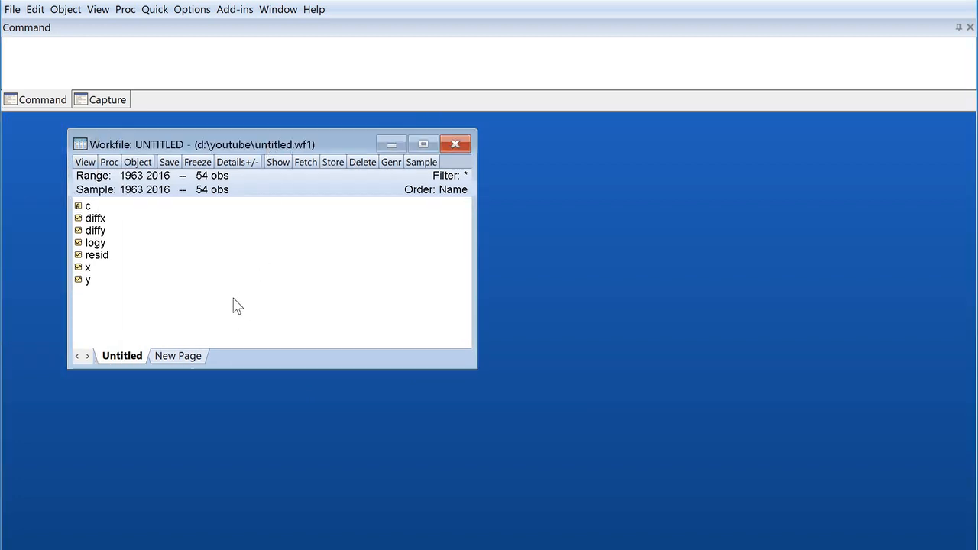
pyautogui.moveTo(236, 327)
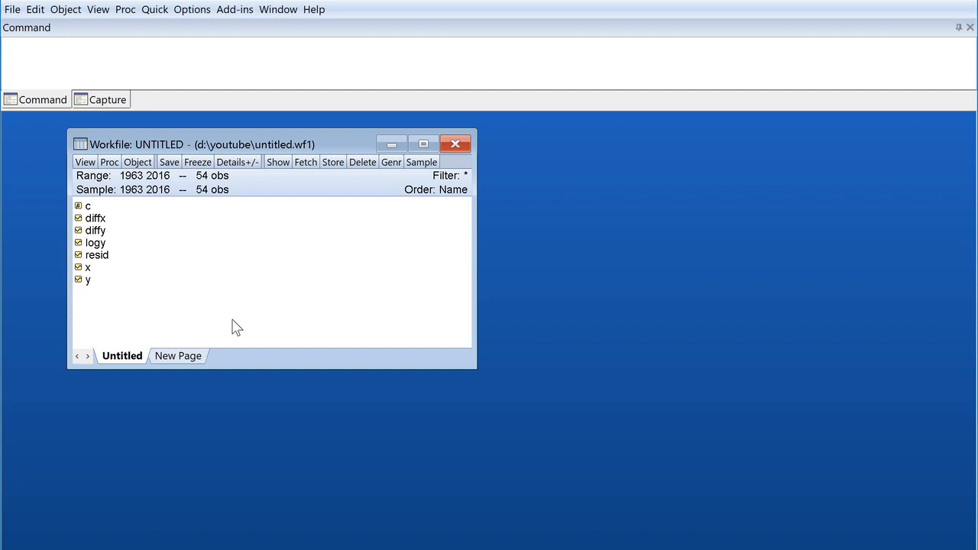
pyautogui.moveTo(237, 327)
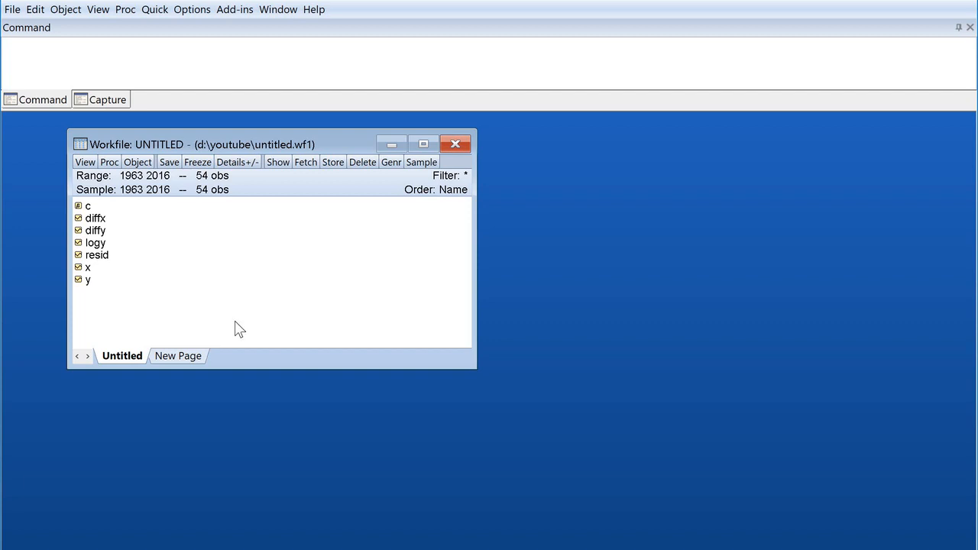
pyautogui.moveTo(223, 329)
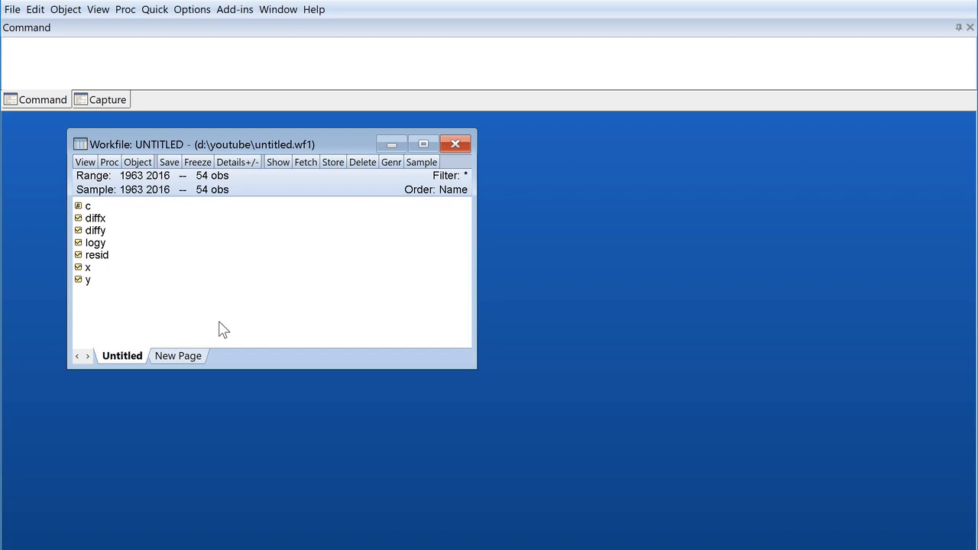
pyautogui.moveTo(204, 338)
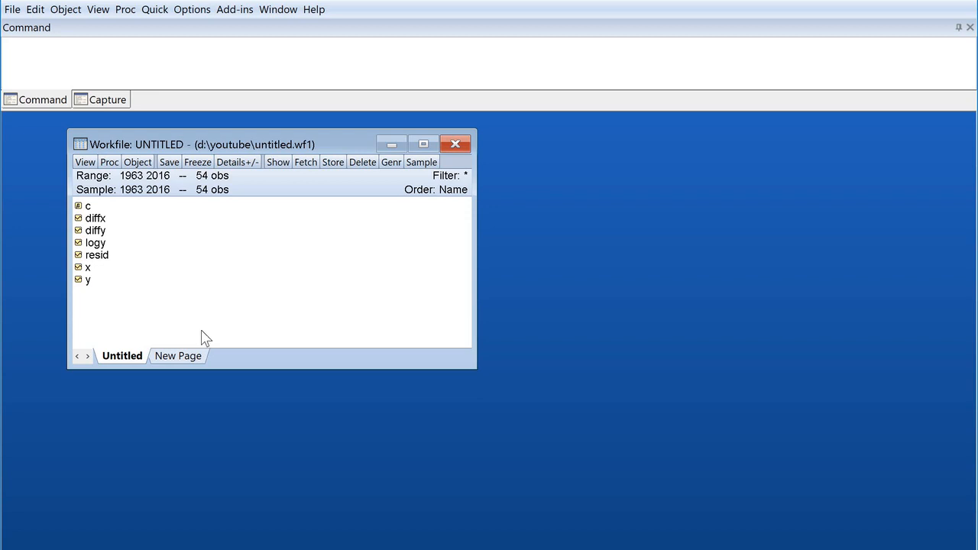
pyautogui.moveTo(92, 280)
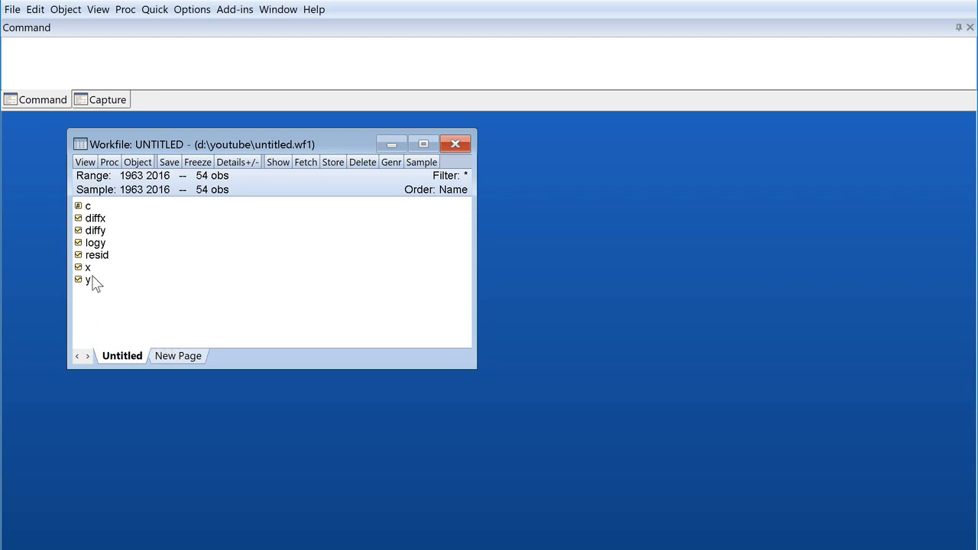
pyautogui.moveTo(92, 284)
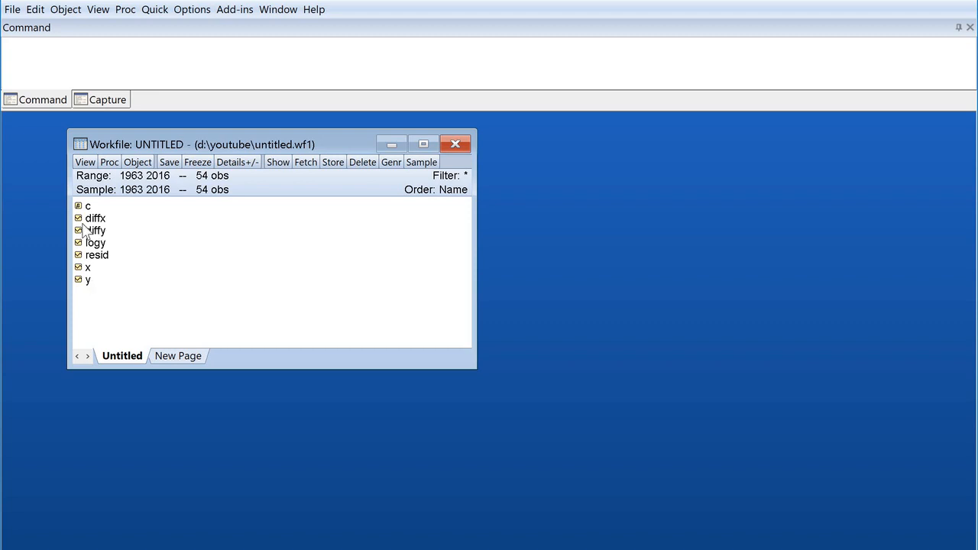
pyautogui.moveTo(160, 233)
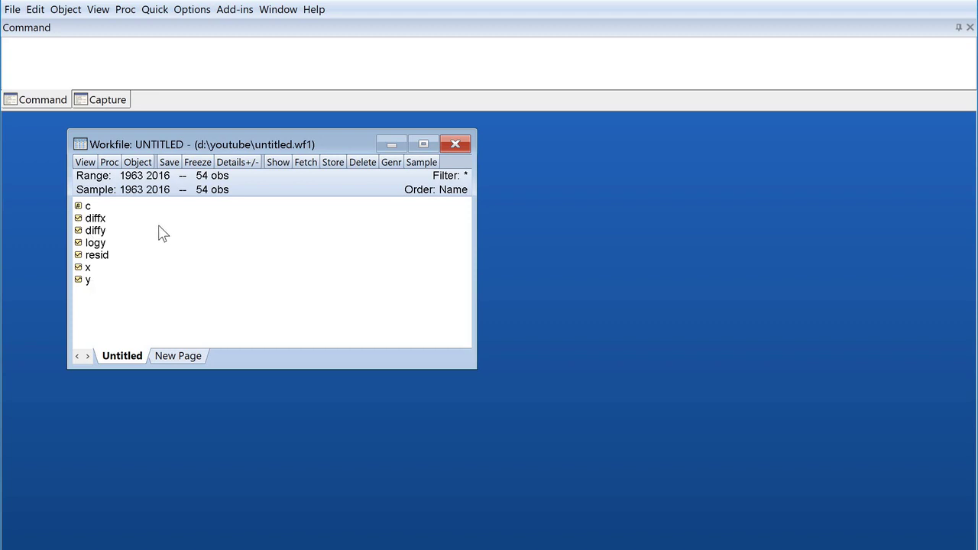
pyautogui.moveTo(102, 241)
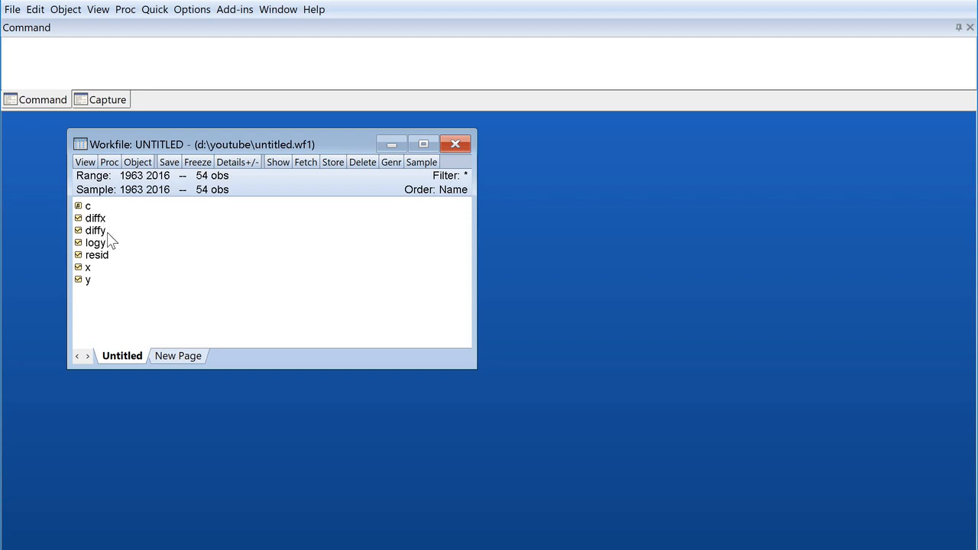
pyautogui.moveTo(99, 231)
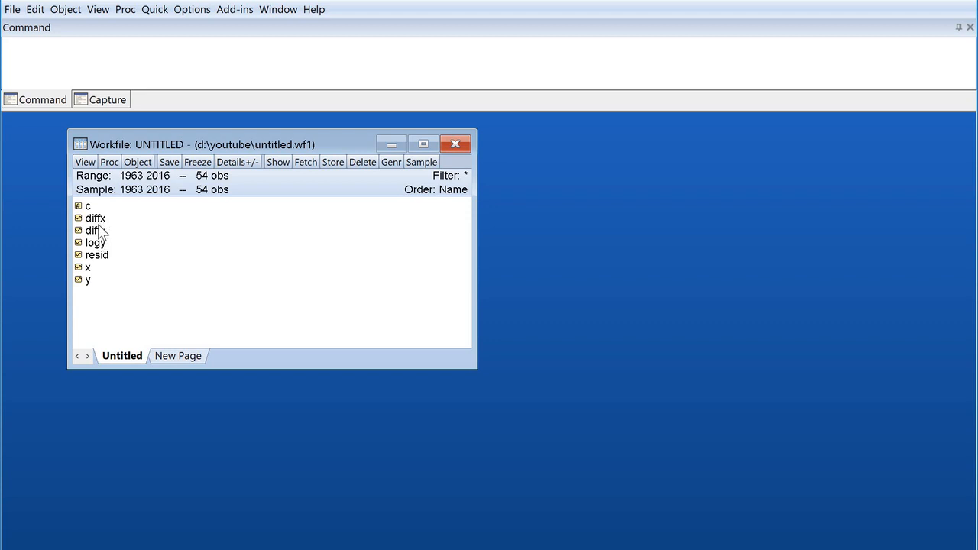
# Step: Select the diffx and diffy series together and put the cursor in the command window
pyautogui.click(95, 218)
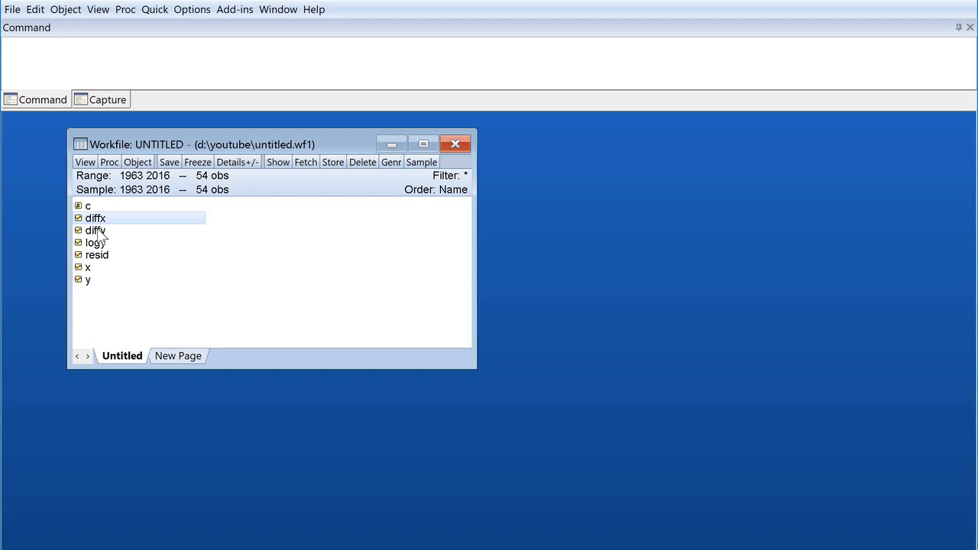
pyautogui.click(95, 230)
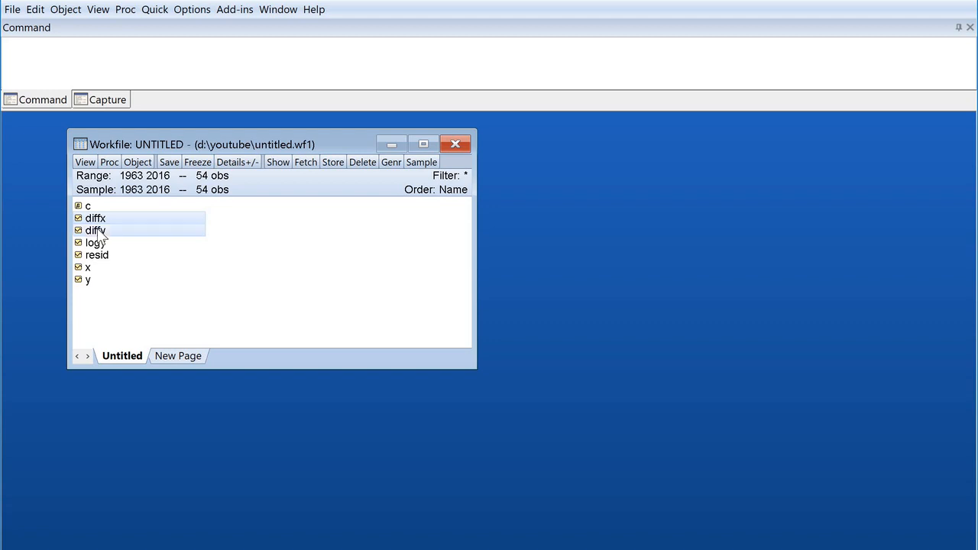
pyautogui.moveTo(263, 220)
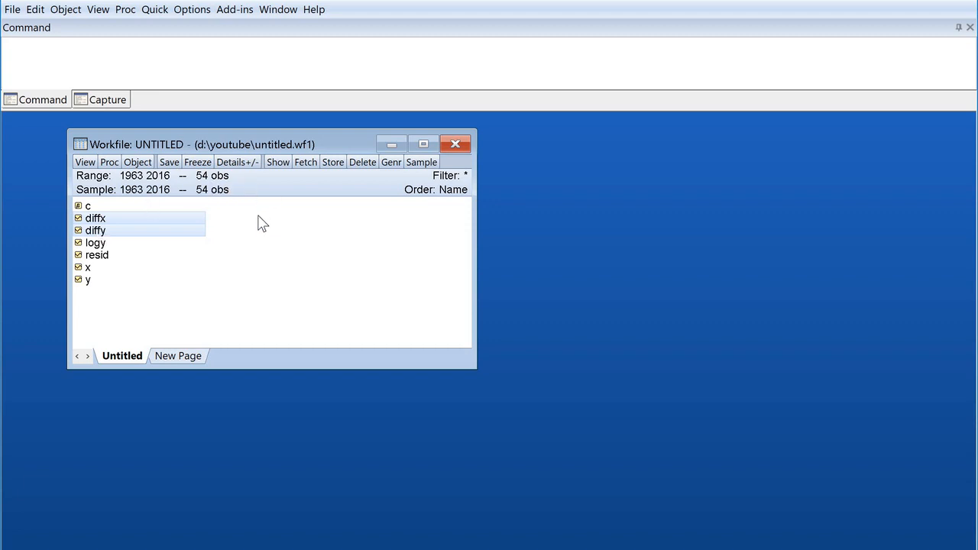
pyautogui.click(231, 66)
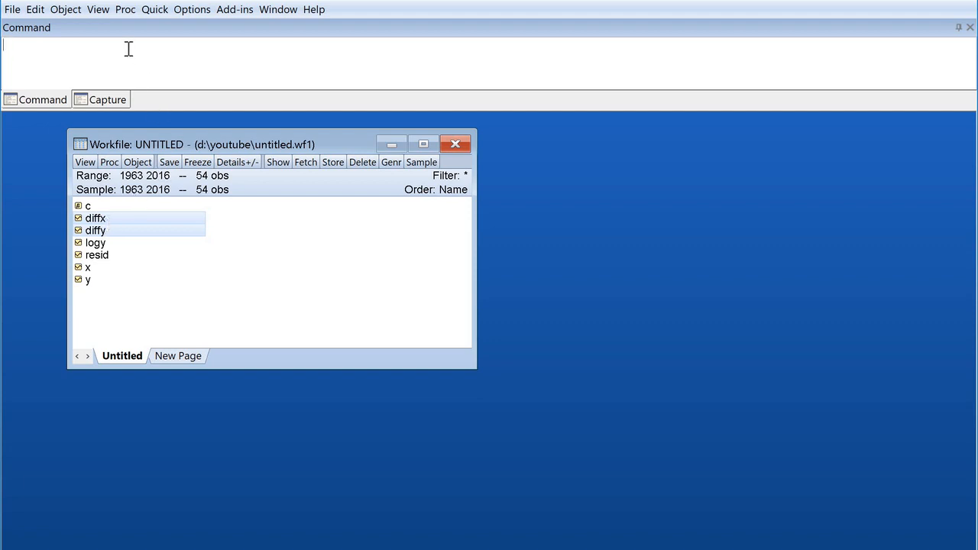
# Step: Type the note 'y = c + b1x1+e' into the command line, fixing a stray digit
pyautogui.write('y')
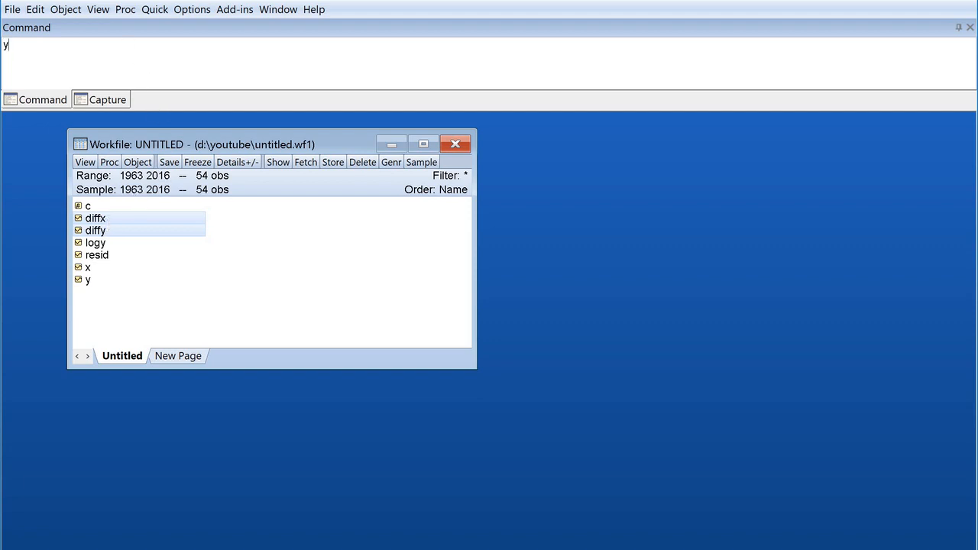
pyautogui.write('=')
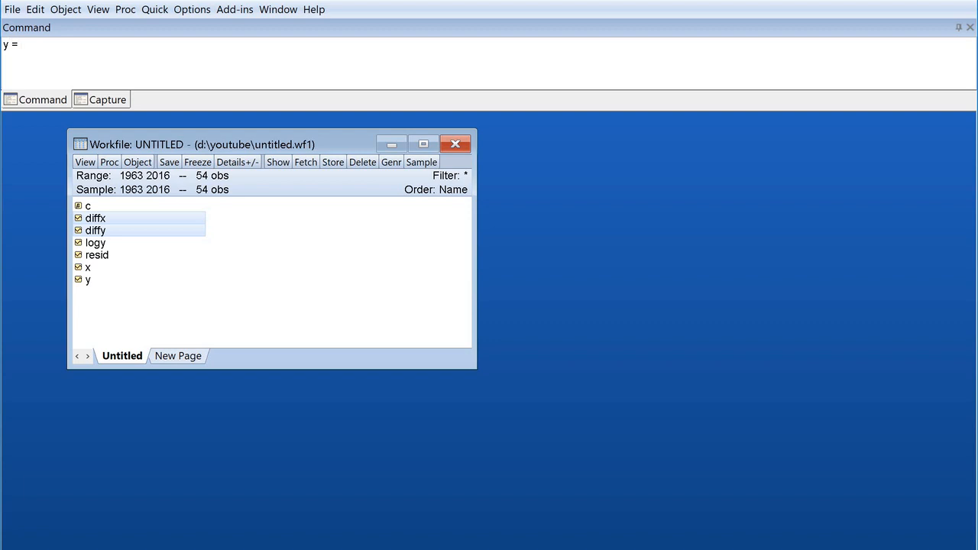
pyautogui.write('c')
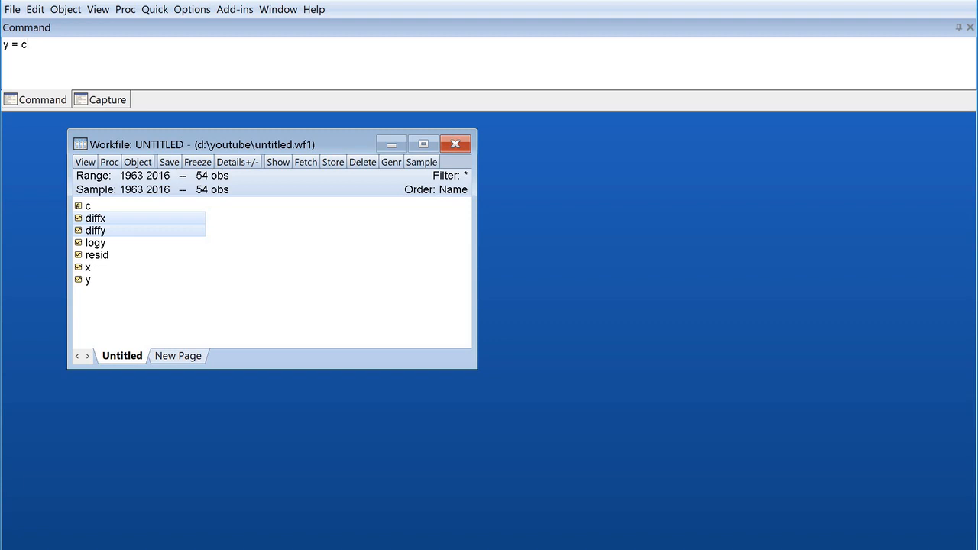
pyautogui.write('+')
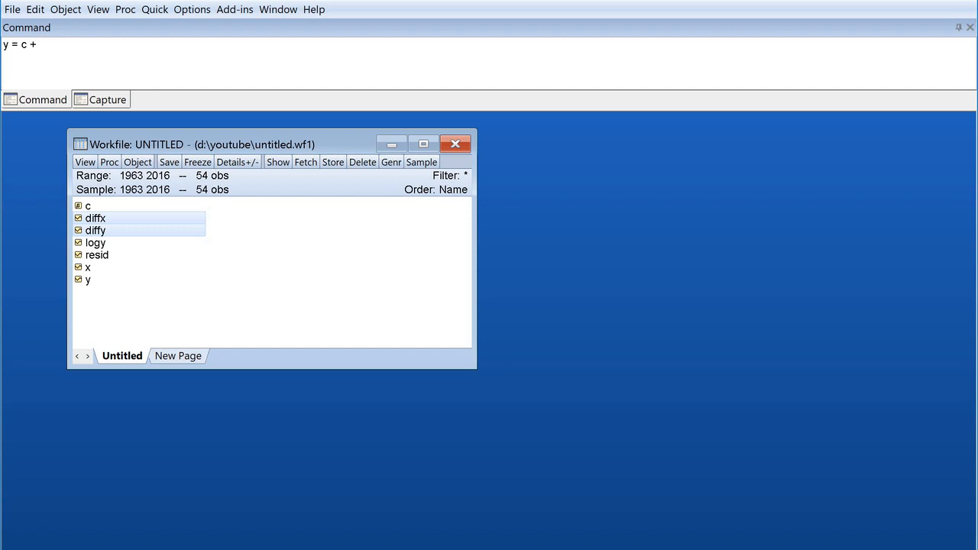
pyautogui.write('b')
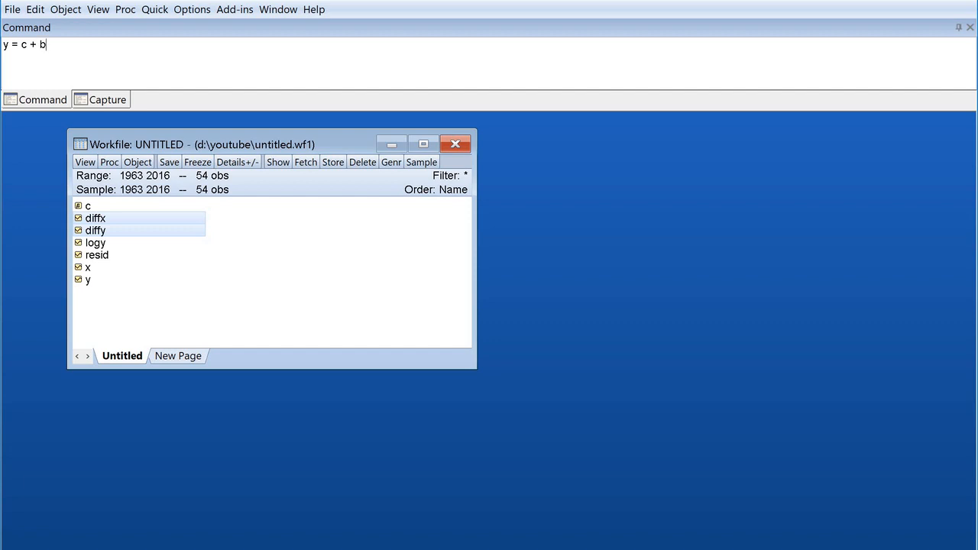
pyautogui.write('1')
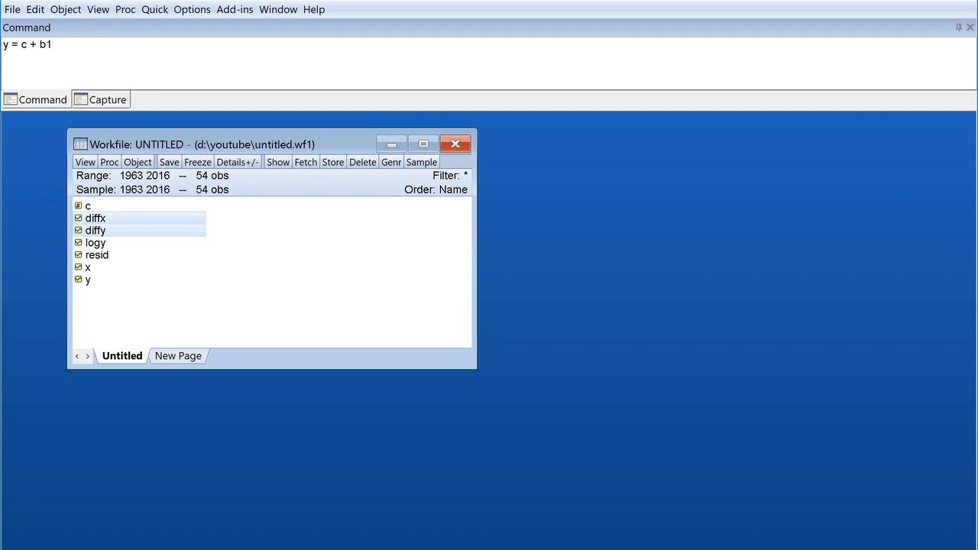
pyautogui.write('x')
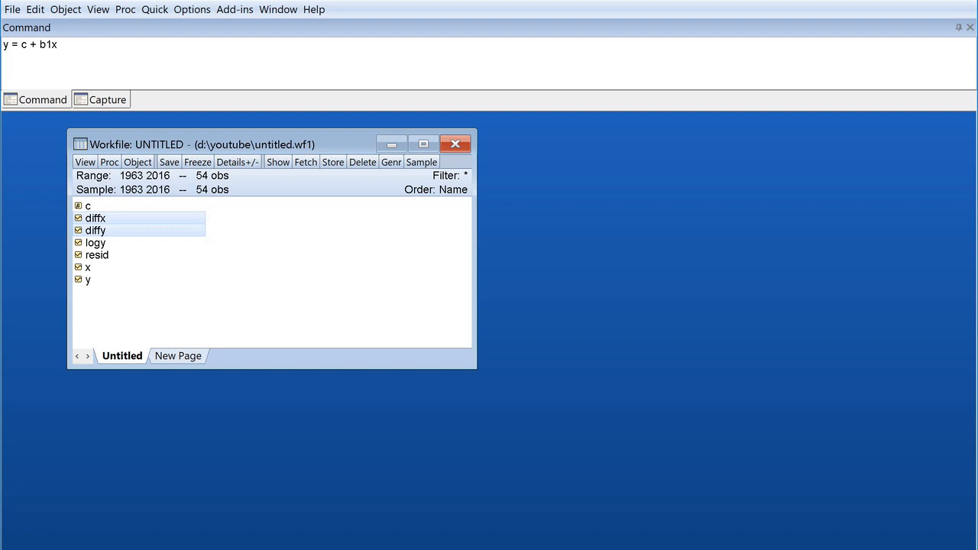
pyautogui.write('1')
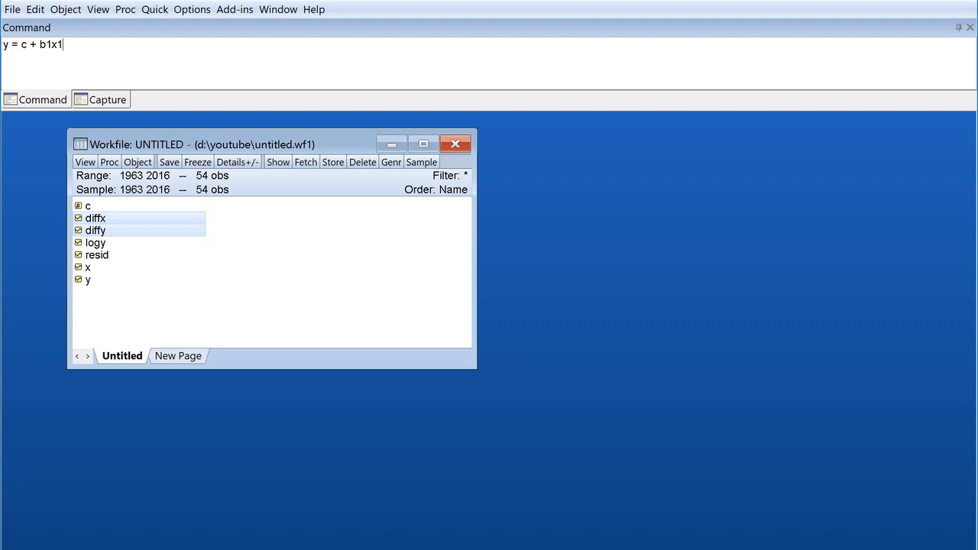
pyautogui.press('Backspace')
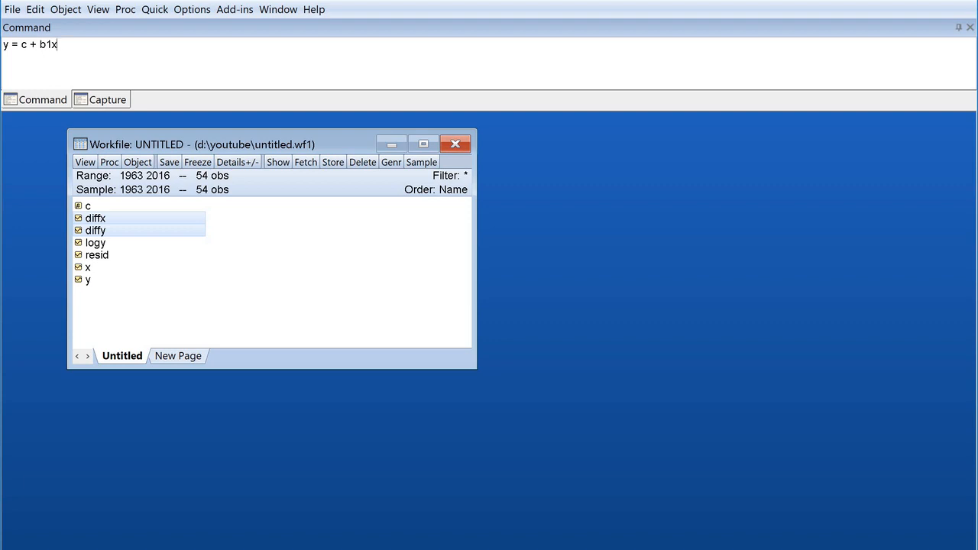
pyautogui.write('1+')
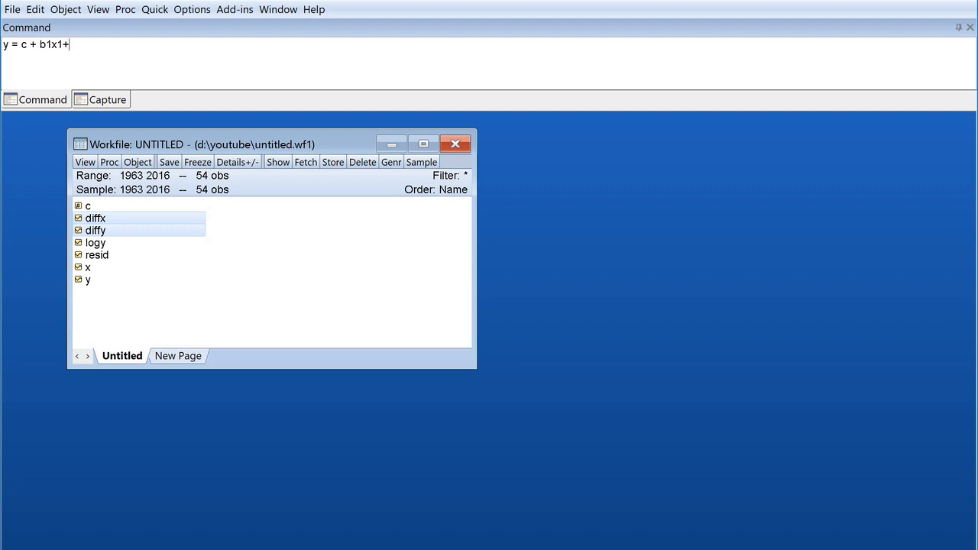
pyautogui.write('e')
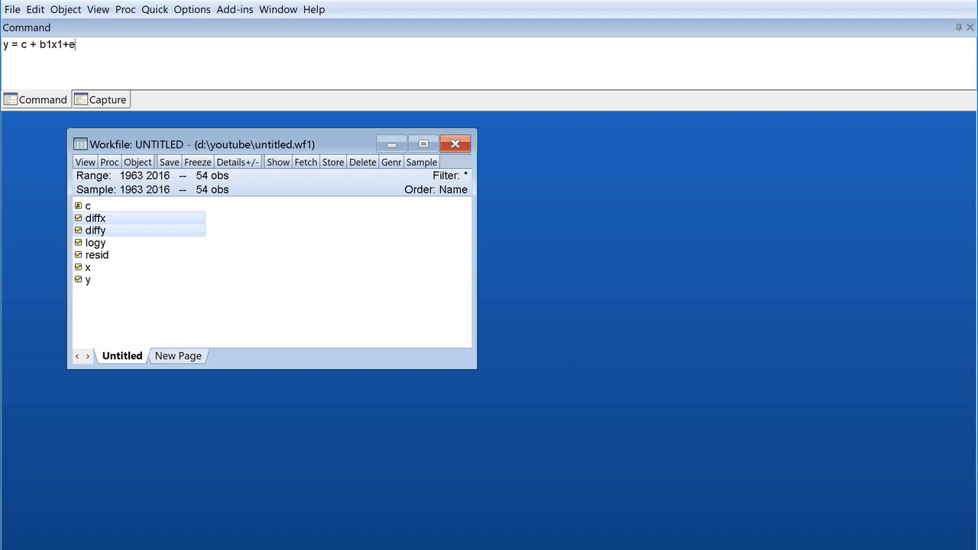
pyautogui.moveTo(117, 273)
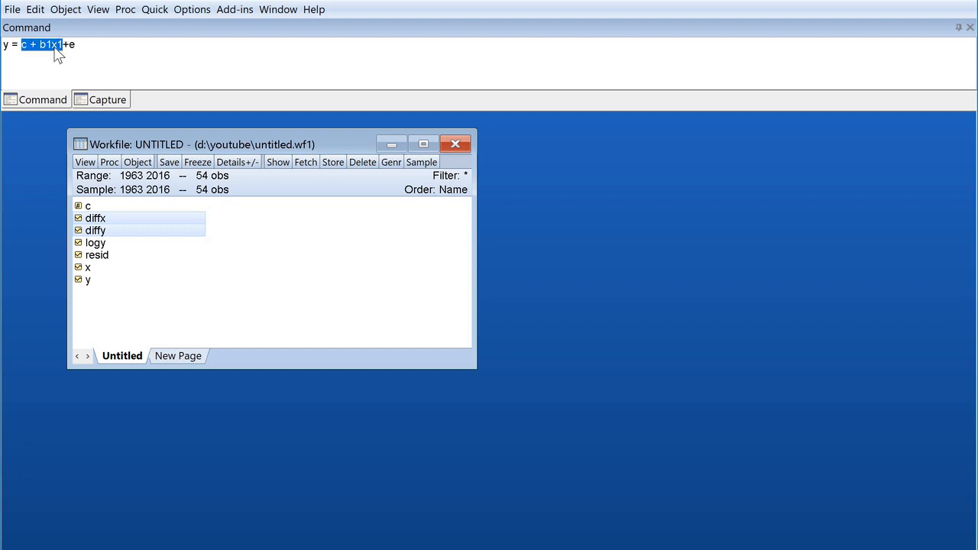
pyautogui.moveTo(29, 59)
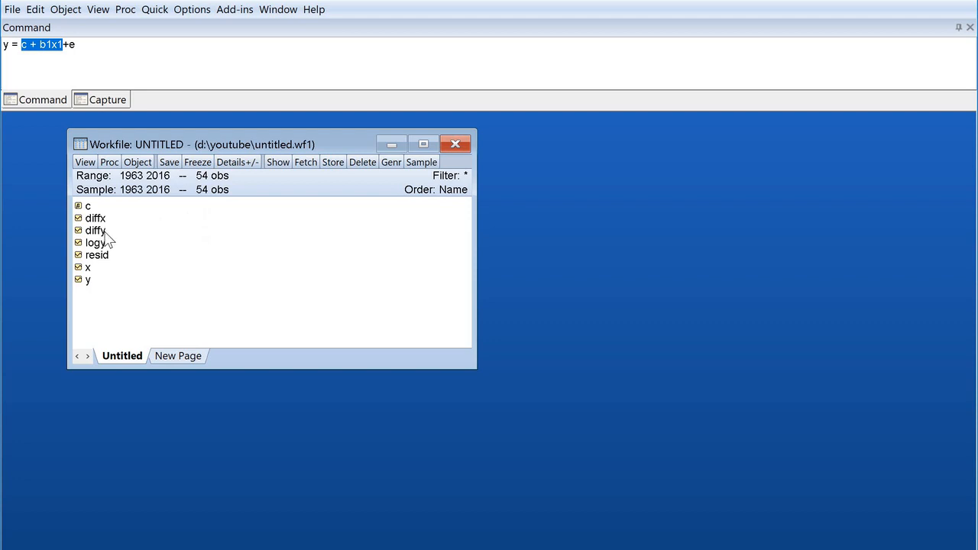
# Step: Open diffx and diffy as an equation, pre-filling the specification 'diffy diffx c'
pyautogui.click(95, 230)
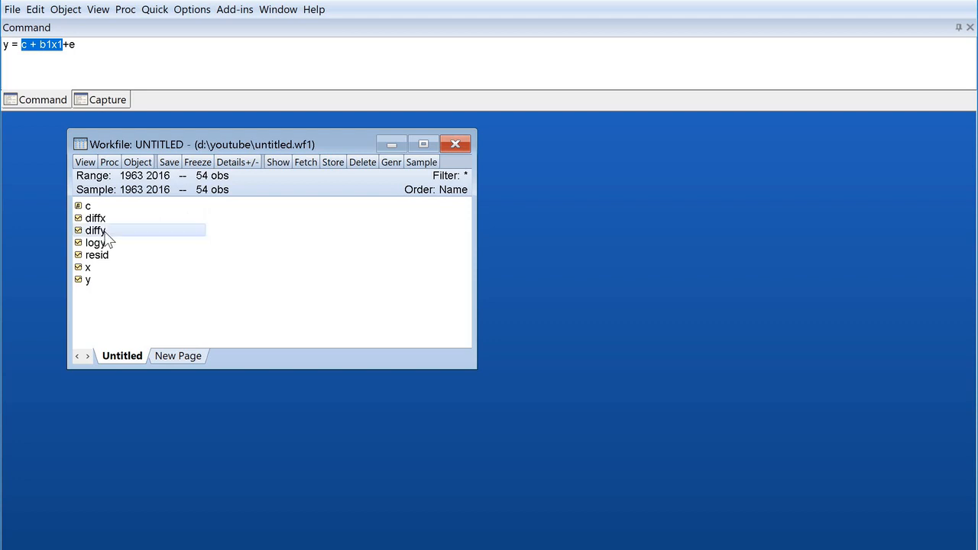
pyautogui.moveTo(90, 227)
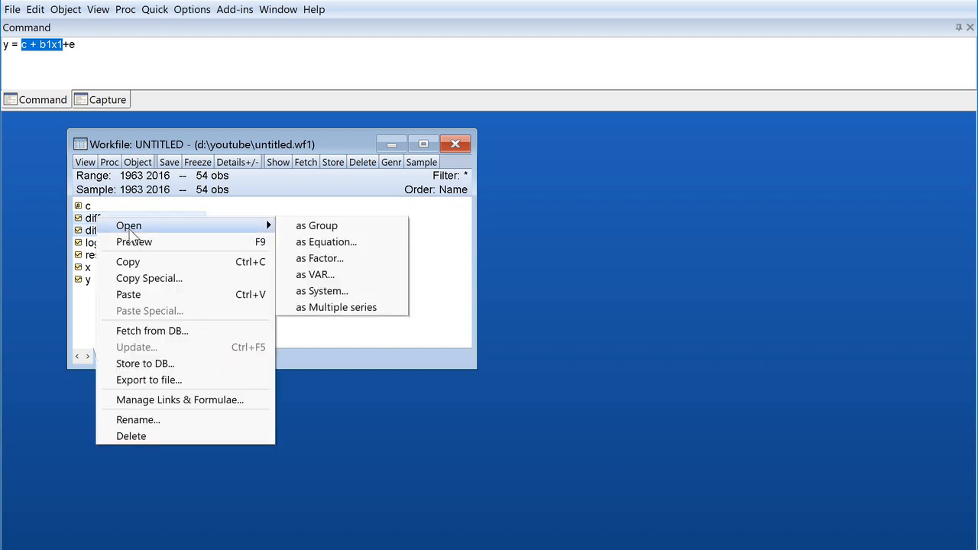
pyautogui.moveTo(326, 241)
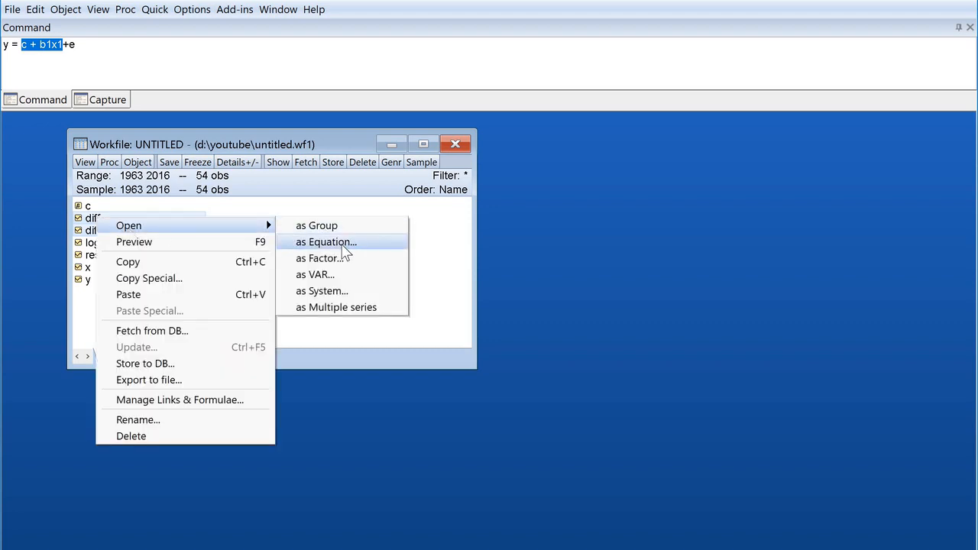
pyautogui.click(325, 242)
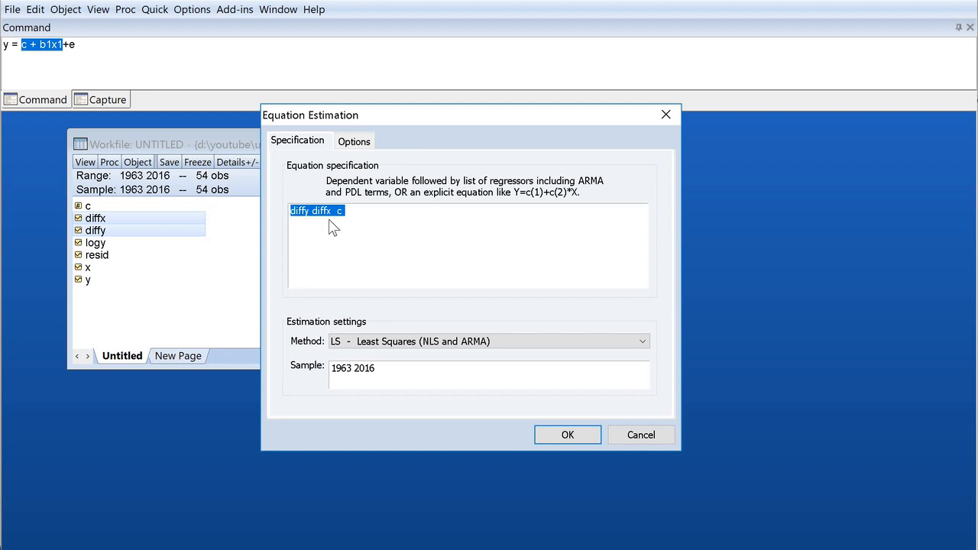
# Step: Edit the specification to 'diffy c diffx', keep LS - Least Squares, and estimate it
pyautogui.click(300, 210)
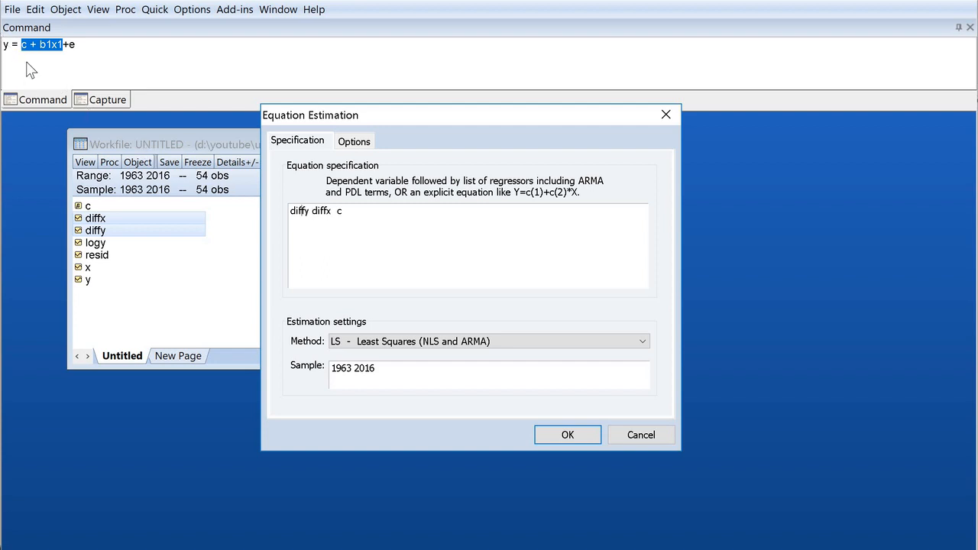
pyautogui.moveTo(312, 227)
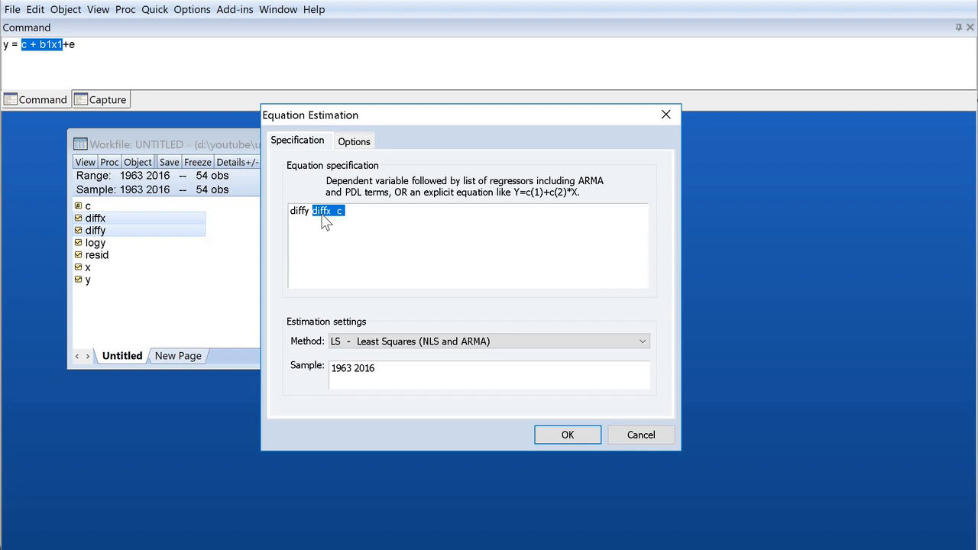
pyautogui.moveTo(340, 231)
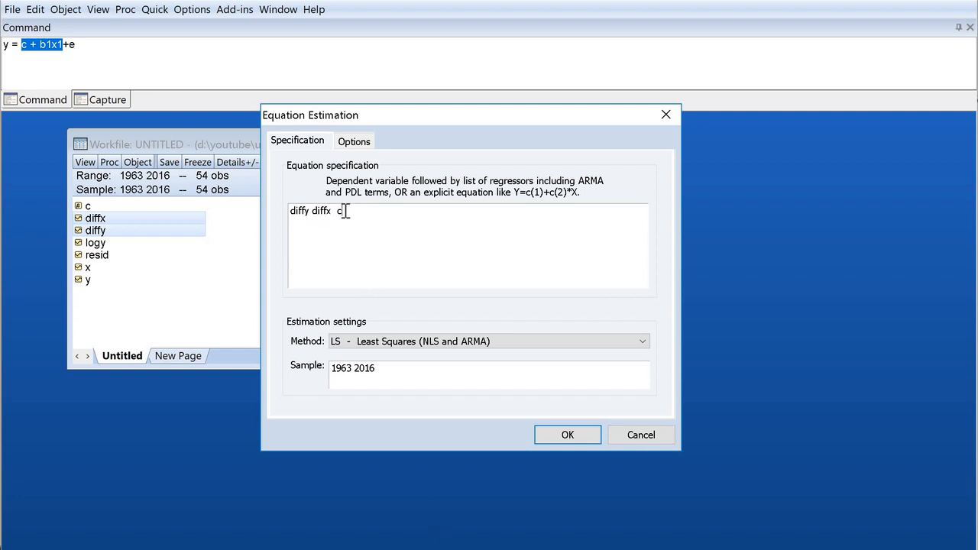
pyautogui.press('Backspace')
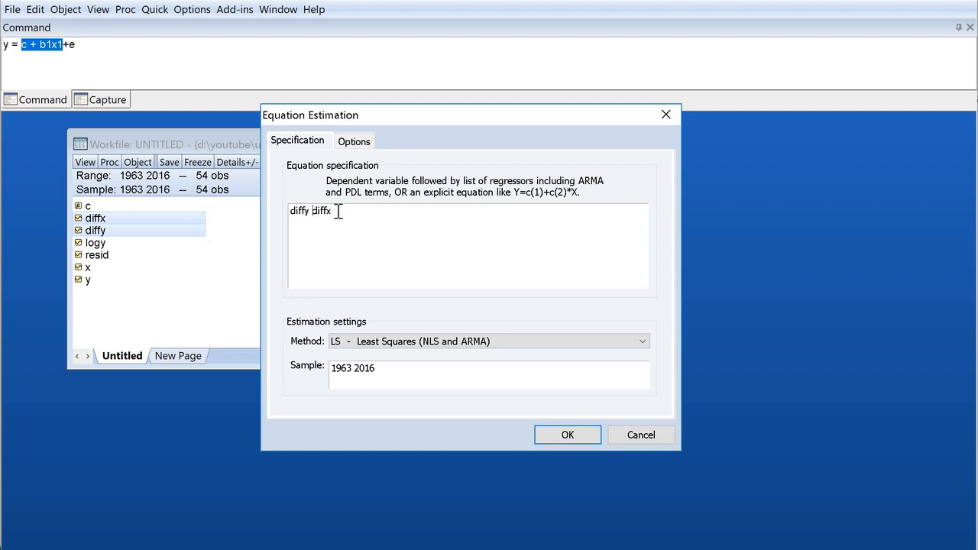
pyautogui.write('c')
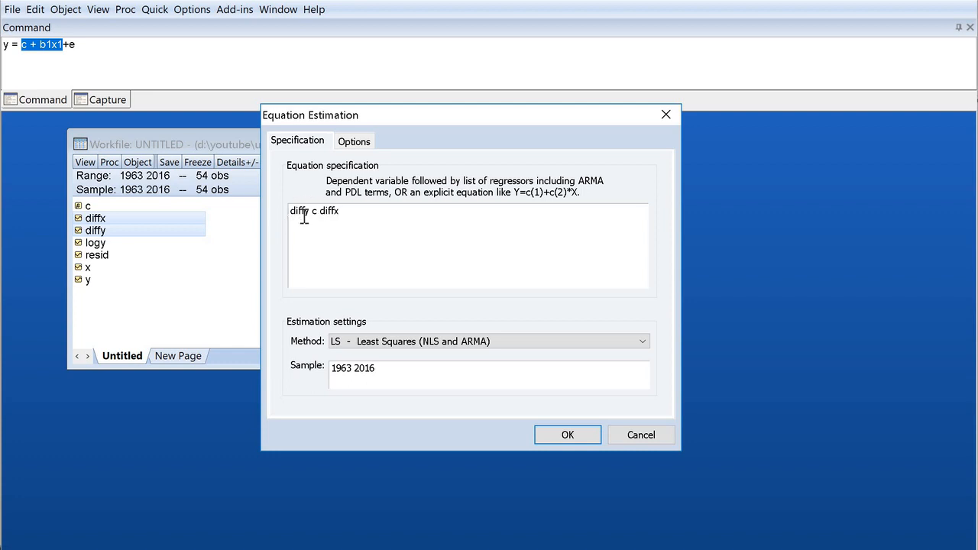
pyautogui.moveTo(473, 348)
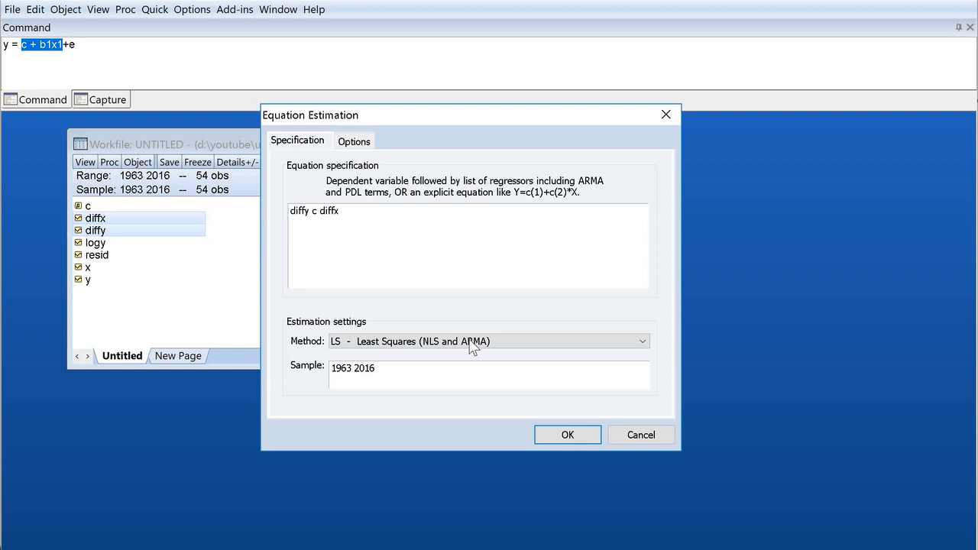
pyautogui.moveTo(329, 236)
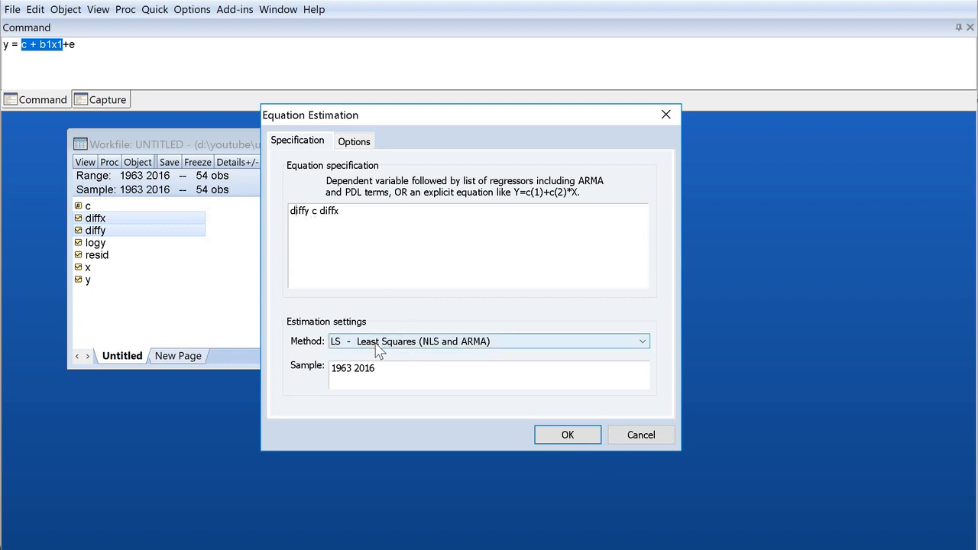
pyautogui.click(641, 341)
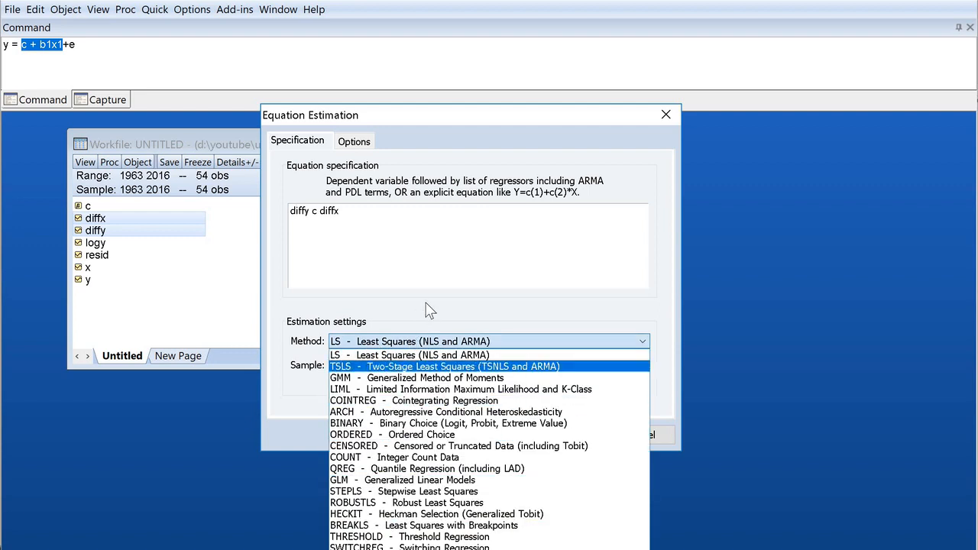
pyautogui.click(422, 354)
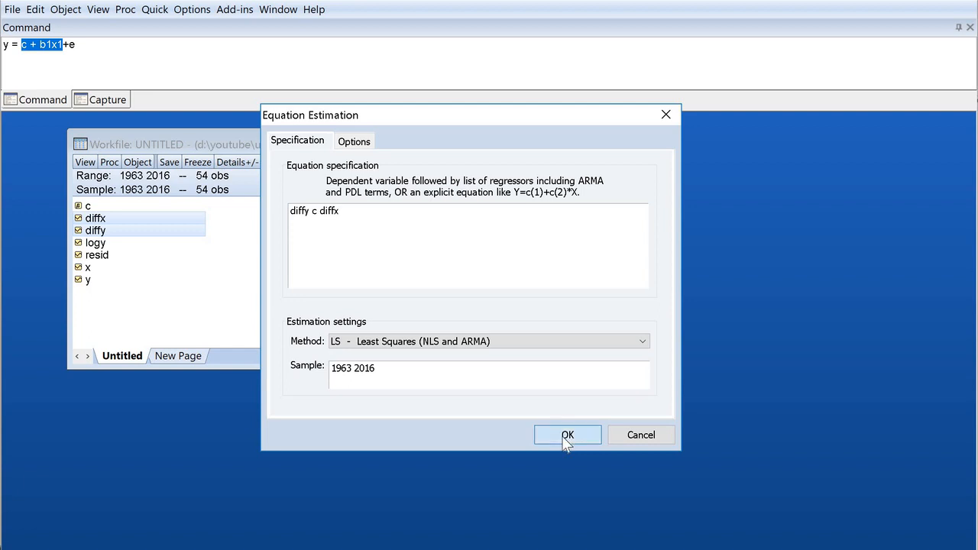
pyautogui.click(568, 435)
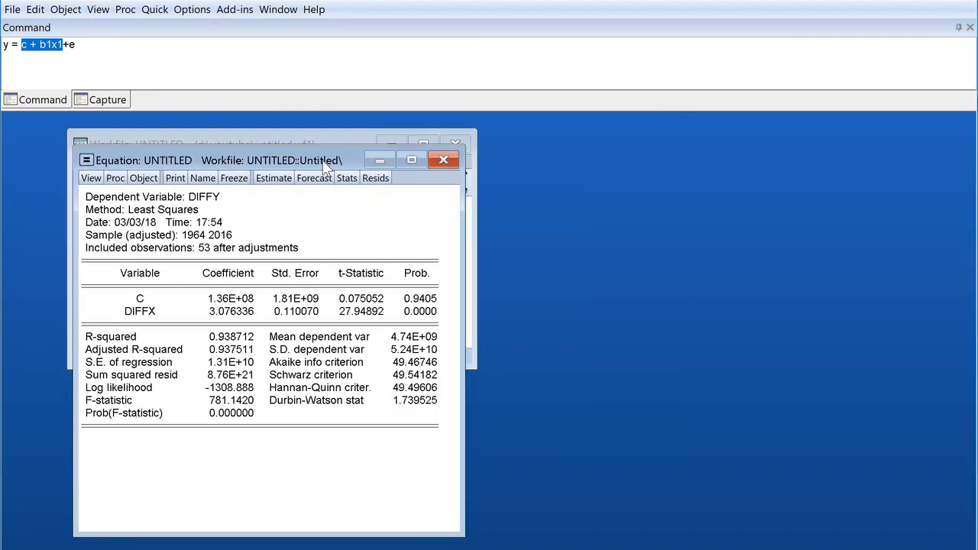
pyautogui.moveTo(122, 227)
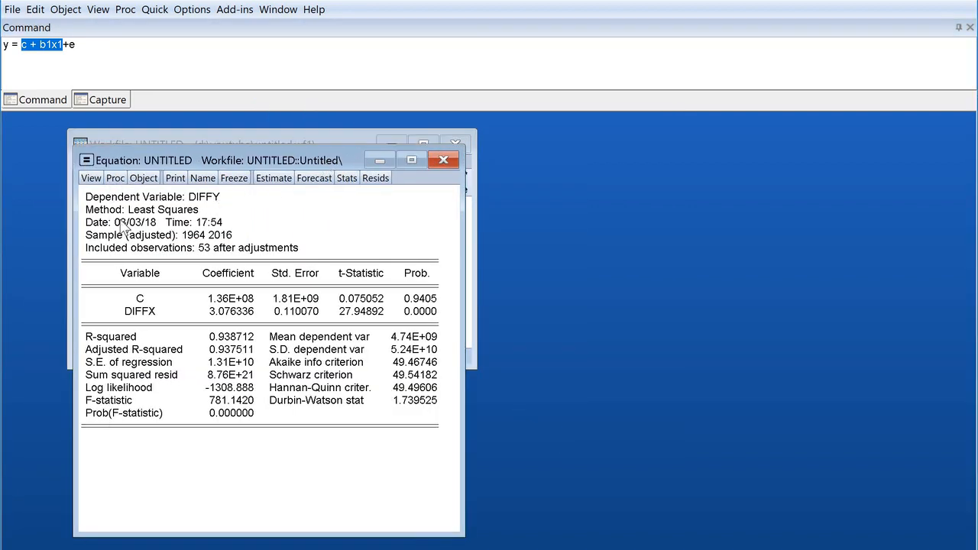
pyautogui.moveTo(157, 241)
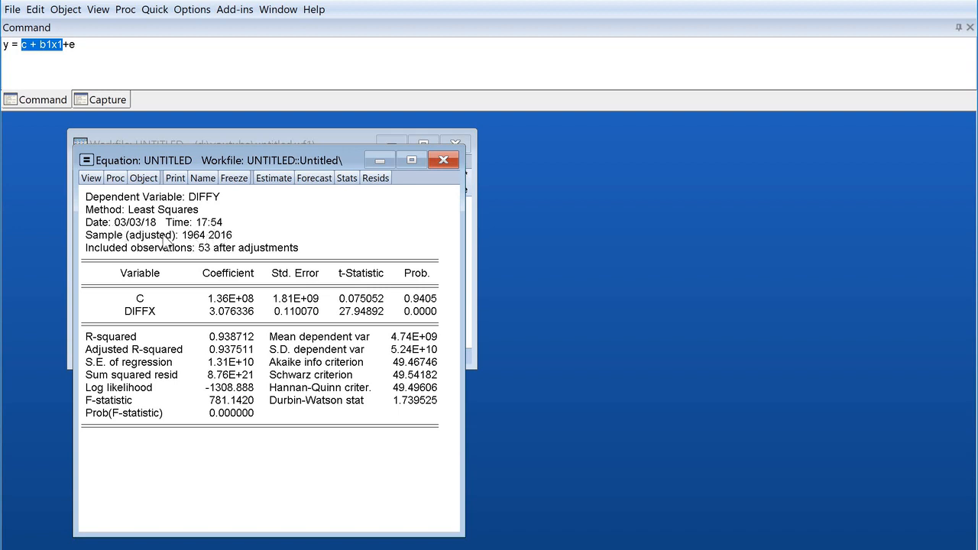
pyautogui.moveTo(125, 255)
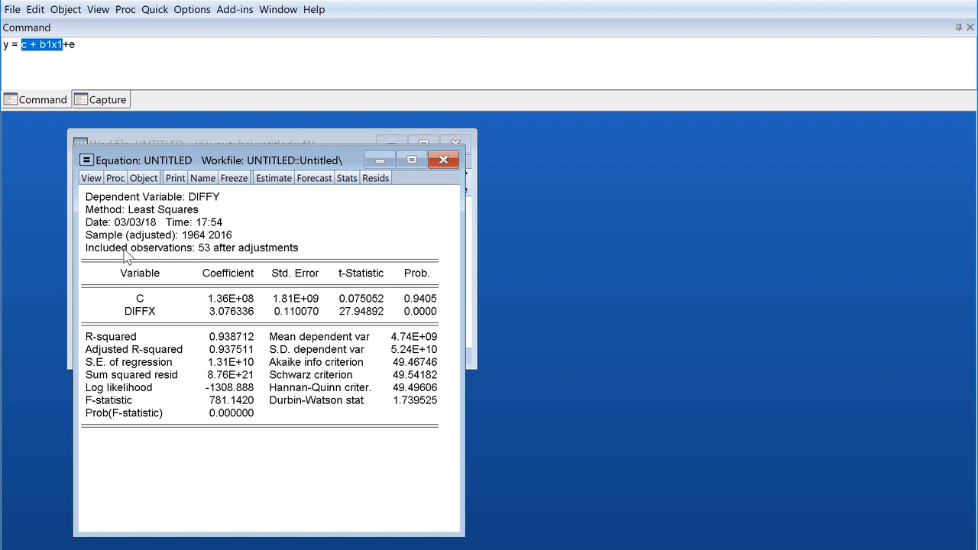
pyautogui.moveTo(237, 252)
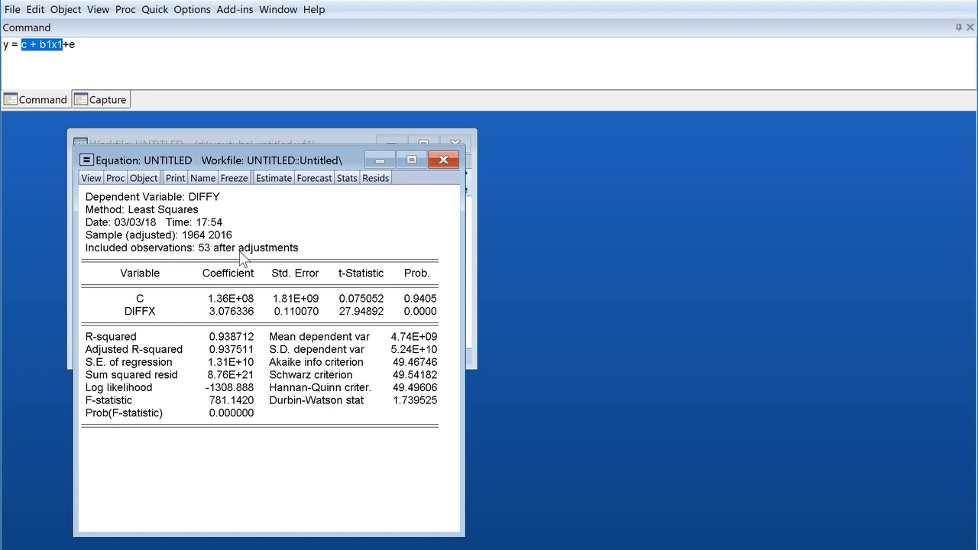
pyautogui.moveTo(214, 262)
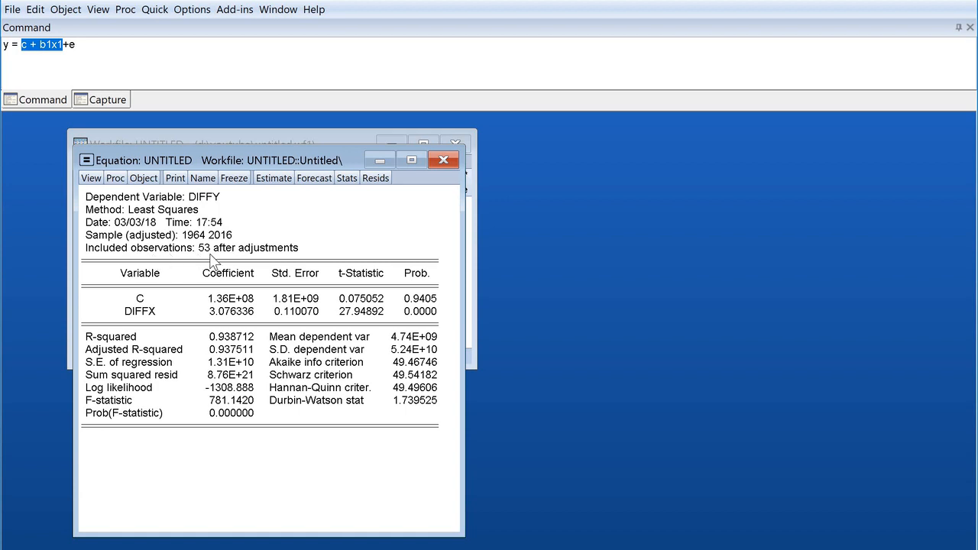
pyautogui.moveTo(289, 260)
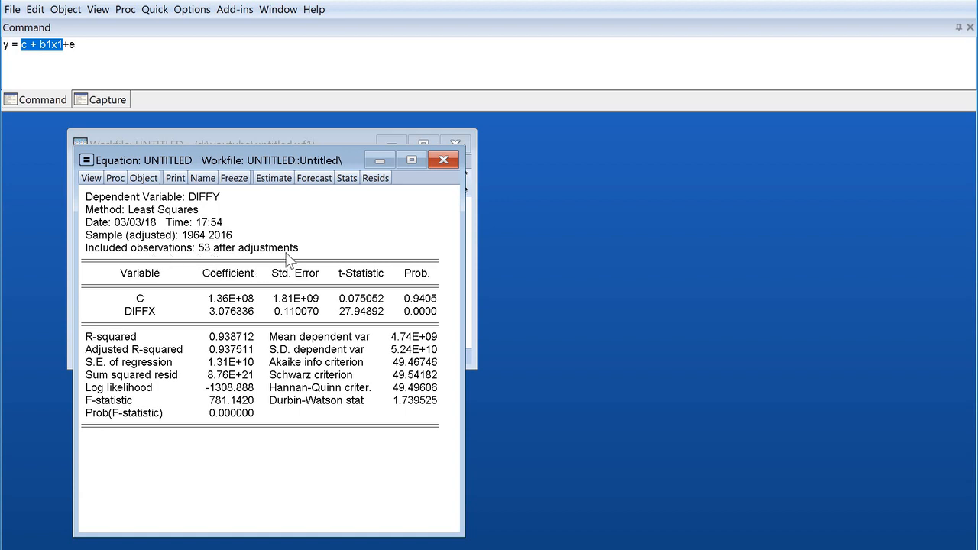
pyautogui.moveTo(273, 258)
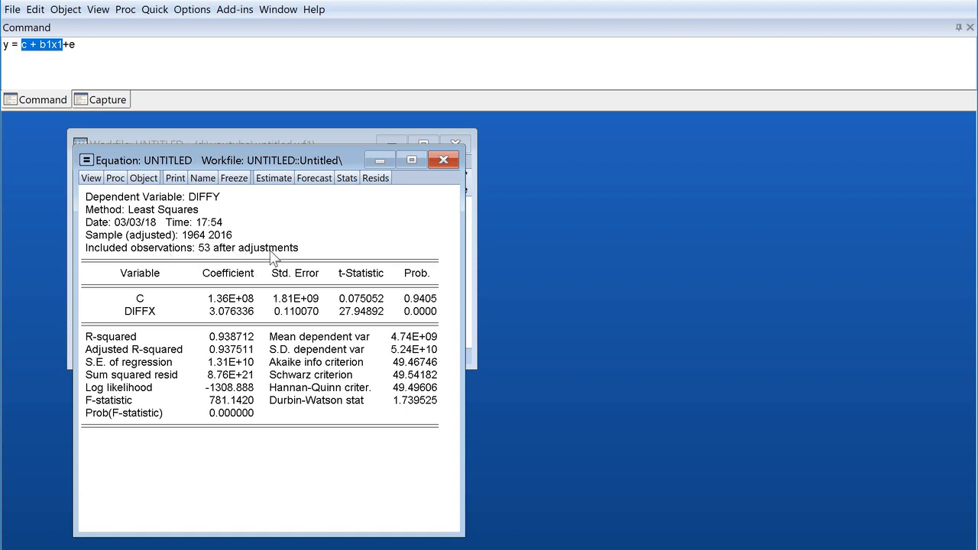
pyautogui.moveTo(282, 195)
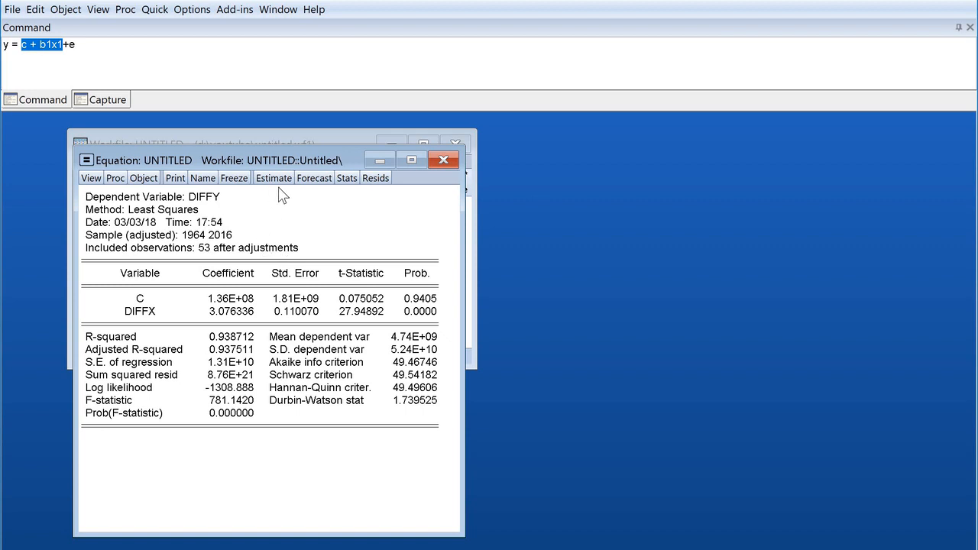
pyautogui.moveTo(281, 233)
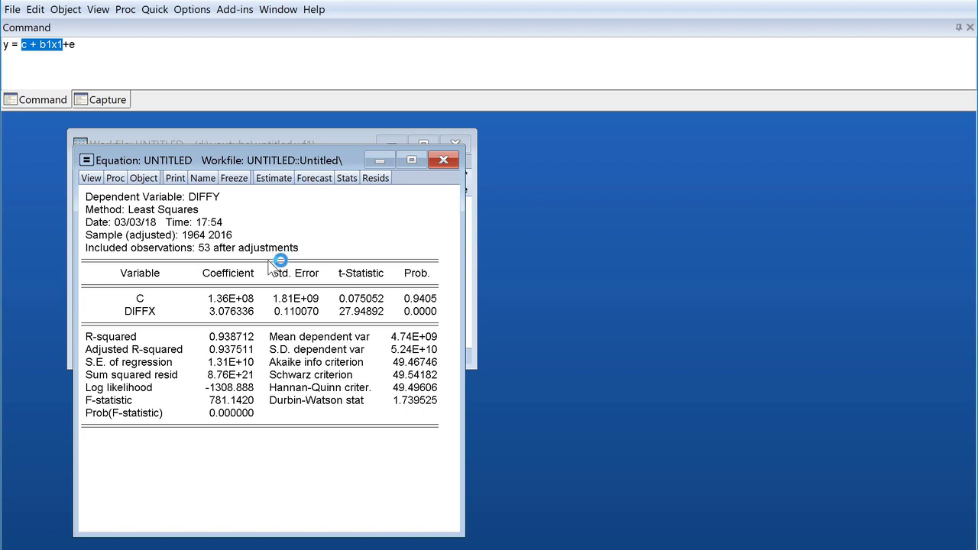
pyautogui.moveTo(306, 292)
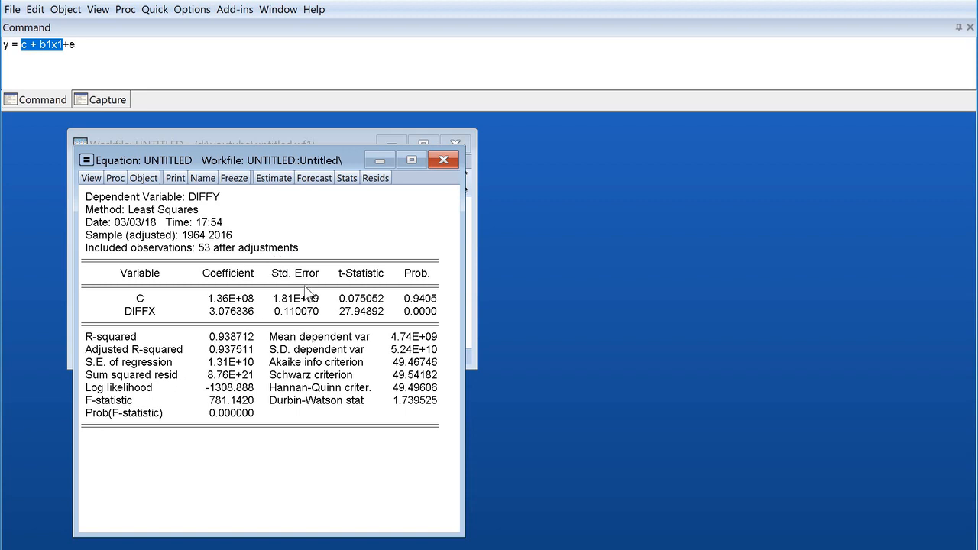
pyautogui.moveTo(243, 258)
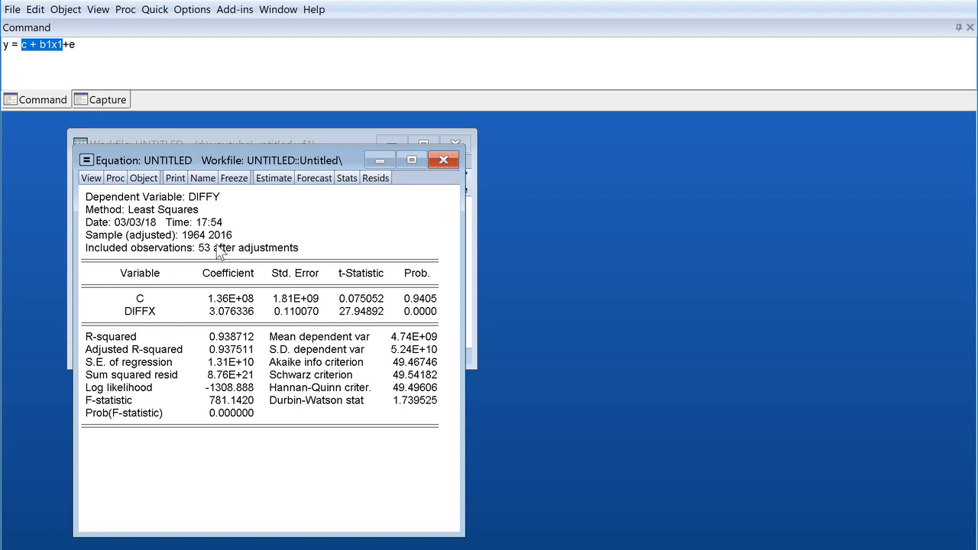
pyautogui.moveTo(160, 304)
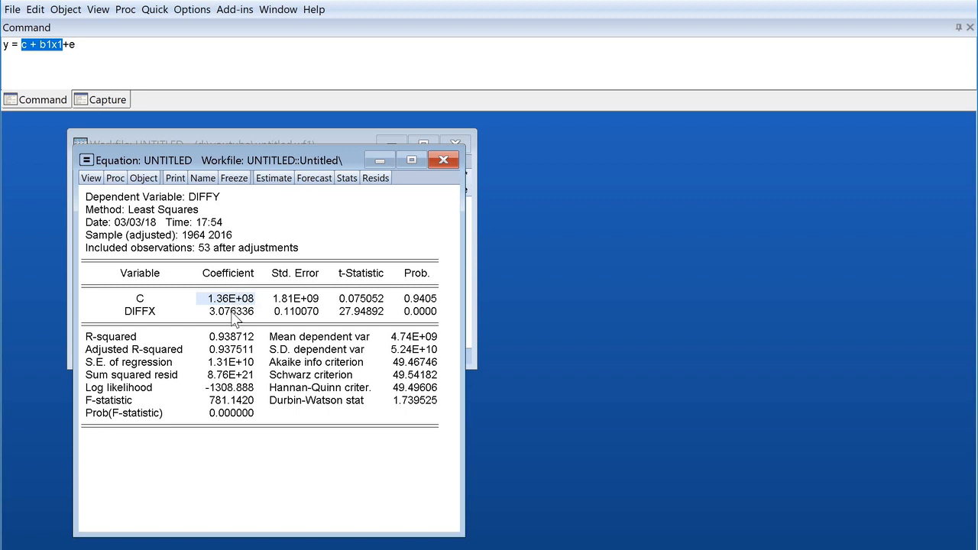
pyautogui.moveTo(459, 439)
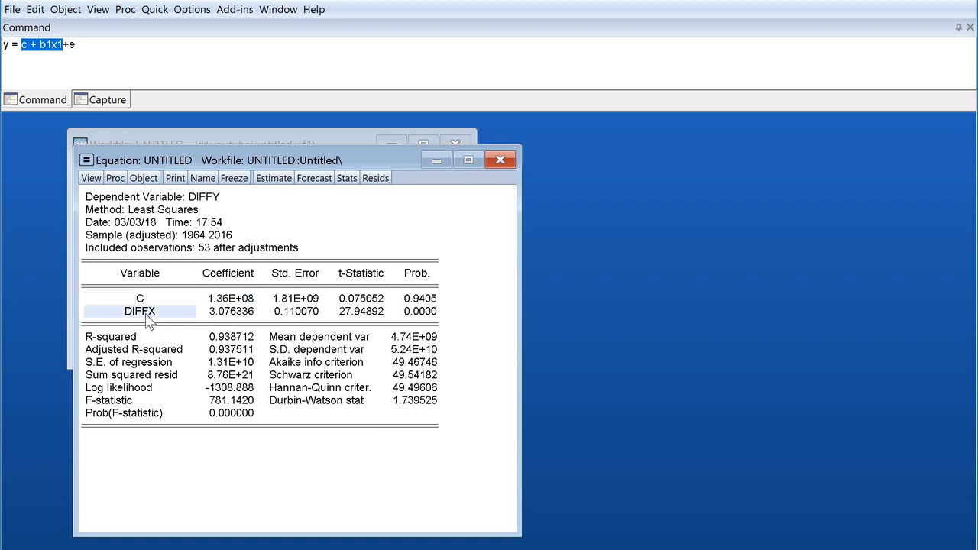
pyautogui.moveTo(232, 319)
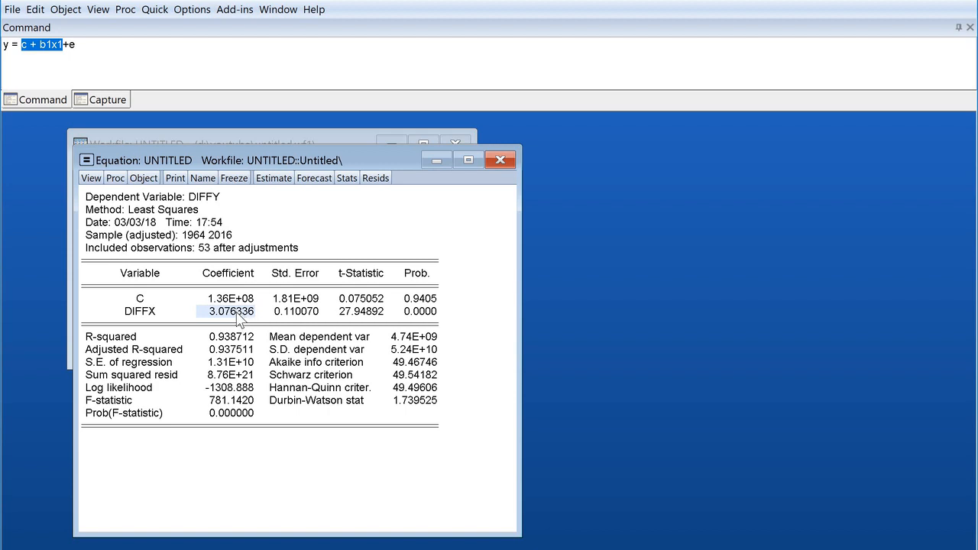
pyautogui.moveTo(153, 319)
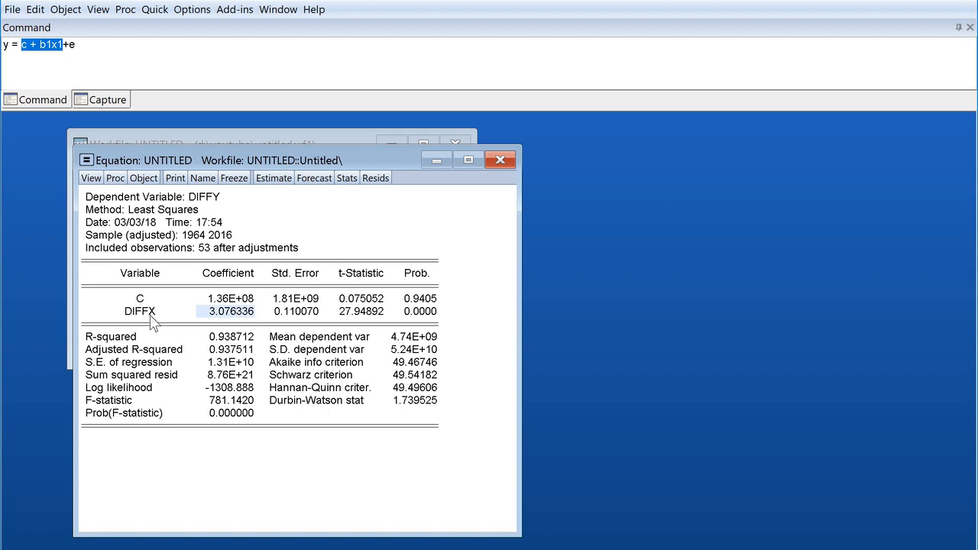
pyautogui.moveTo(169, 319)
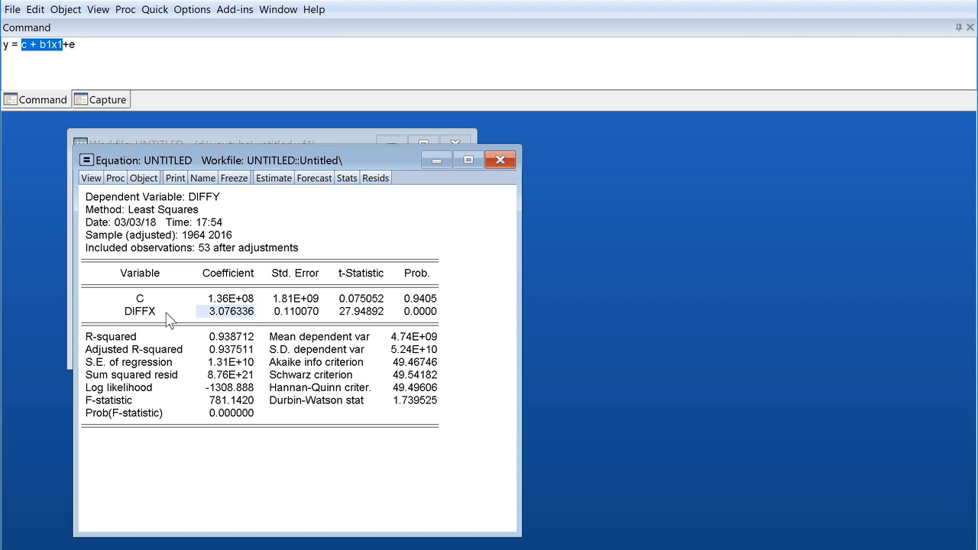
pyautogui.moveTo(206, 323)
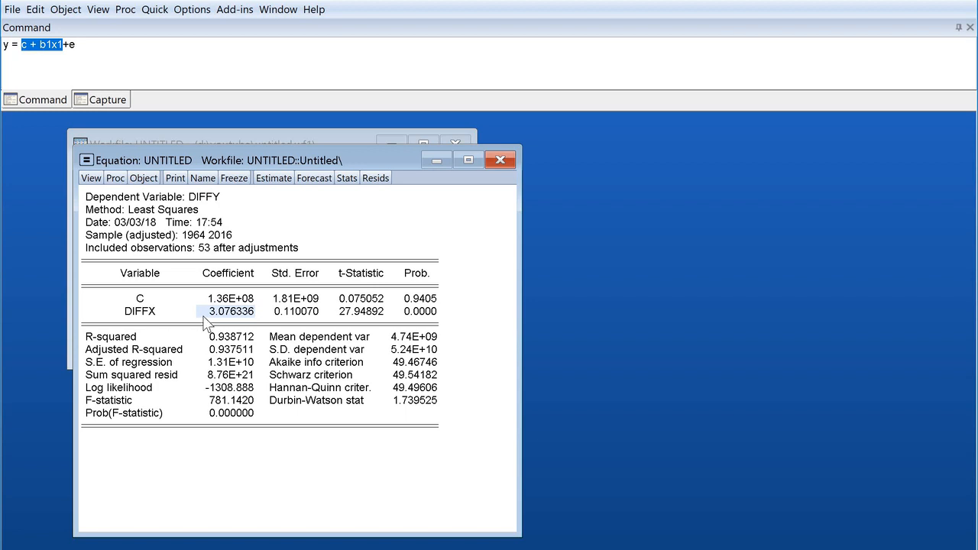
pyautogui.moveTo(303, 277)
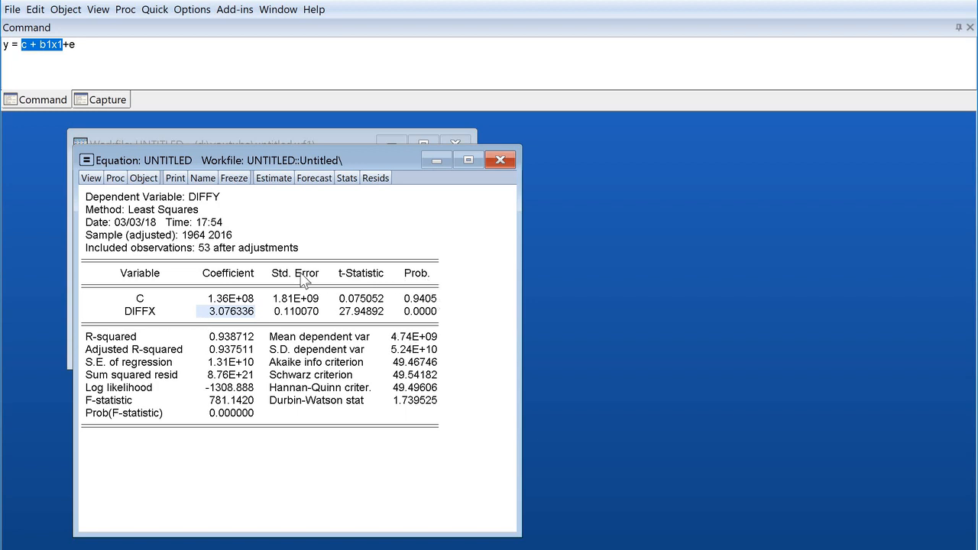
pyautogui.moveTo(335, 289)
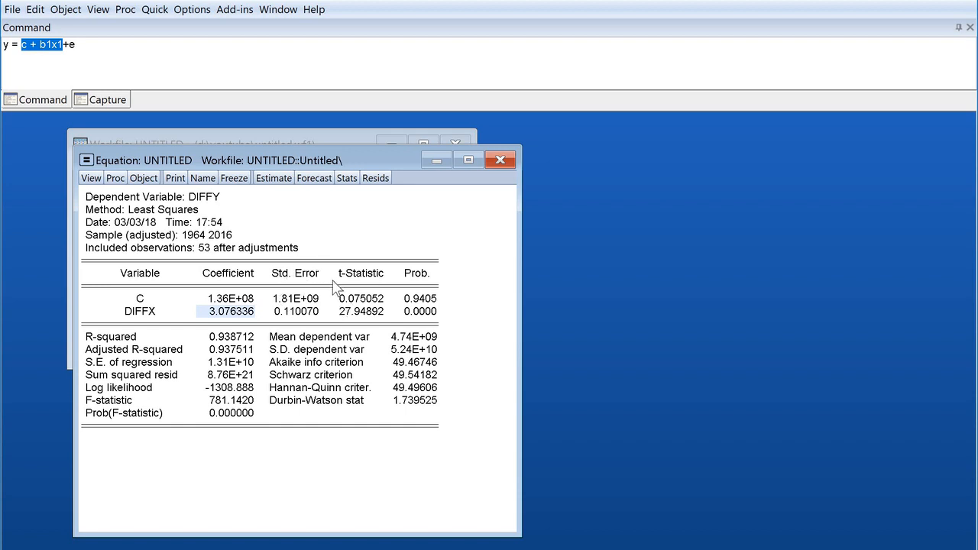
pyautogui.moveTo(335, 289)
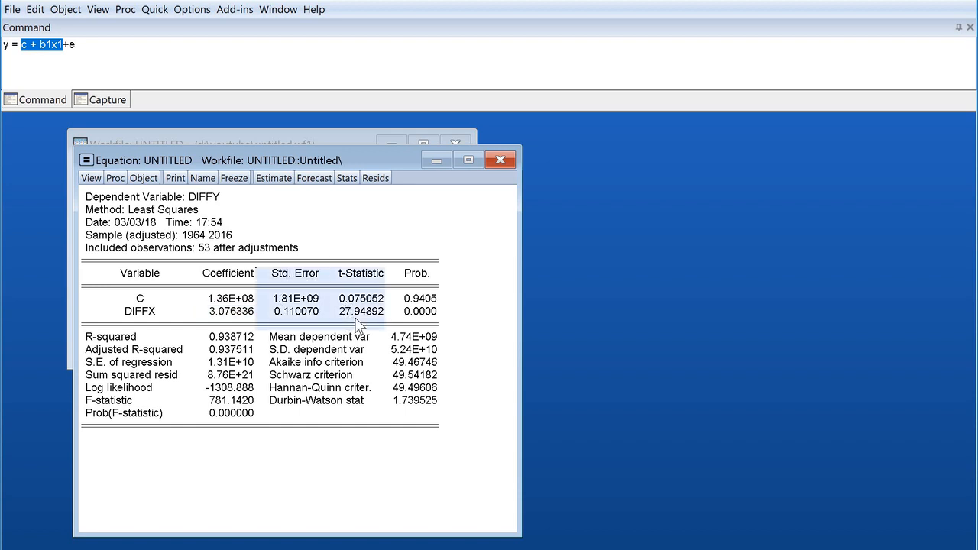
pyautogui.moveTo(147, 335)
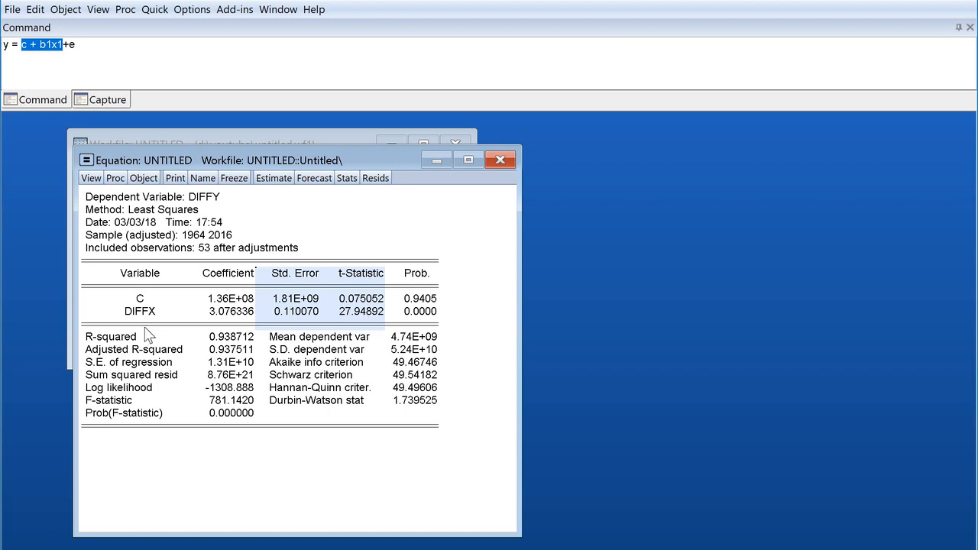
pyautogui.moveTo(218, 208)
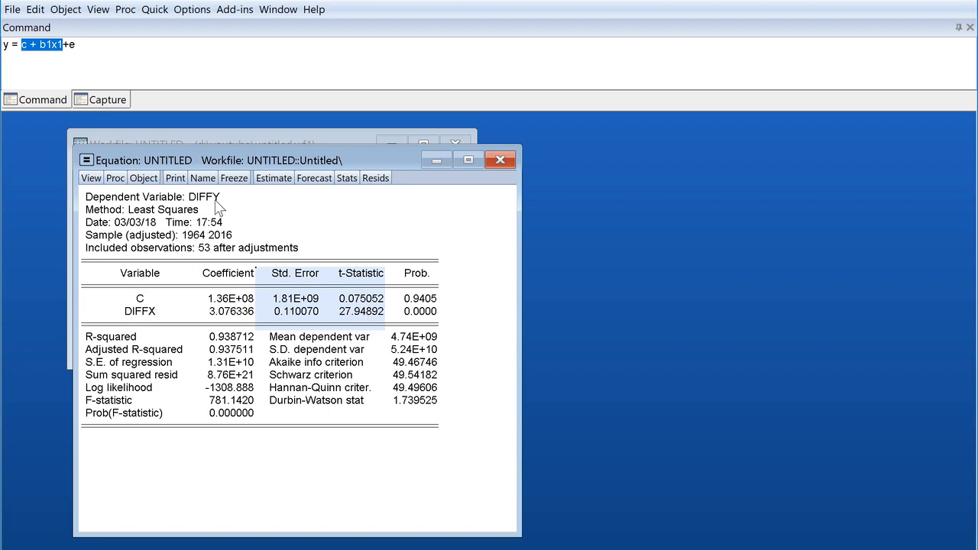
pyautogui.moveTo(222, 242)
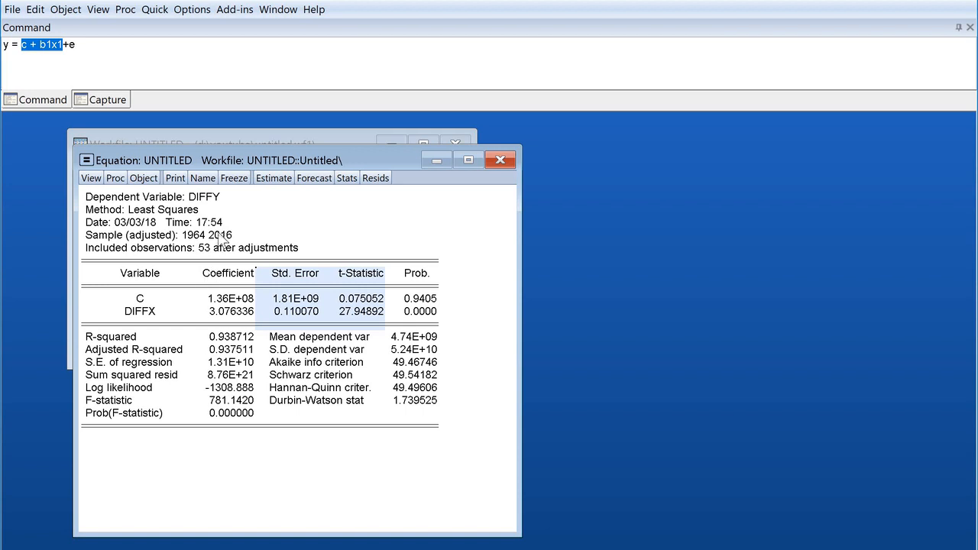
pyautogui.moveTo(217, 206)
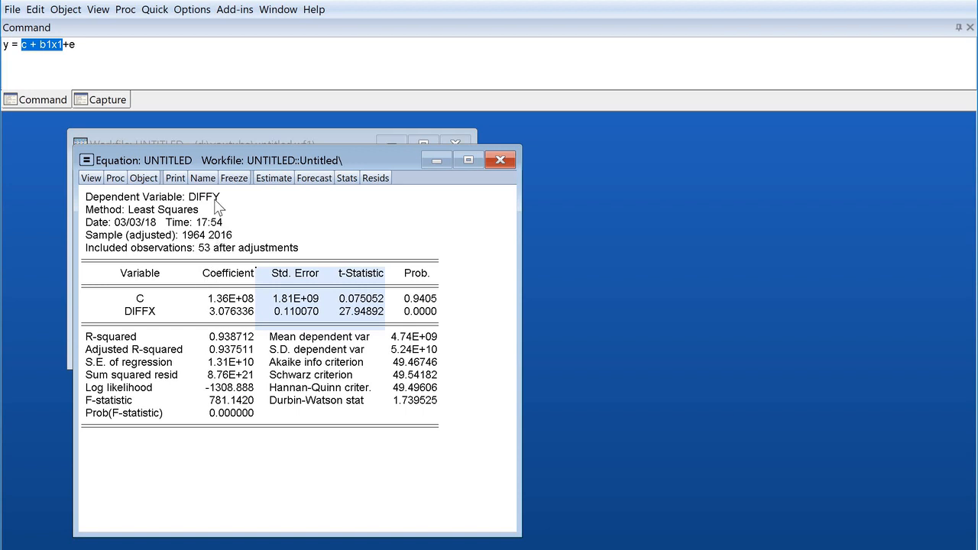
pyautogui.moveTo(426, 308)
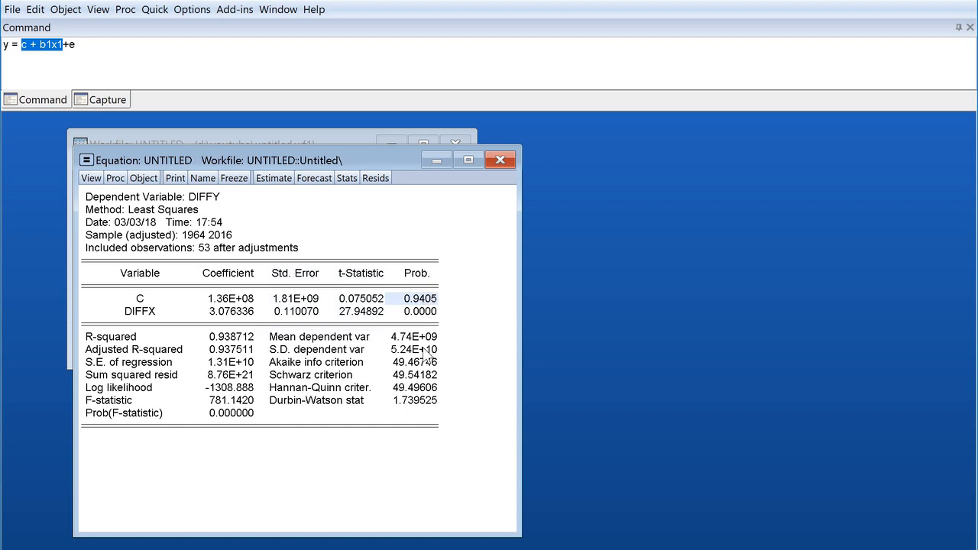
pyautogui.moveTo(488, 394)
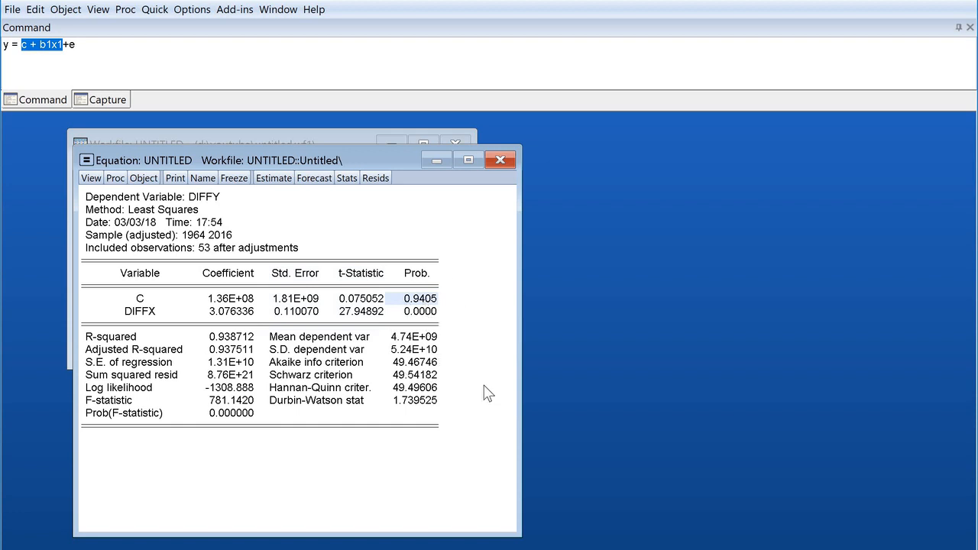
pyautogui.moveTo(413, 314)
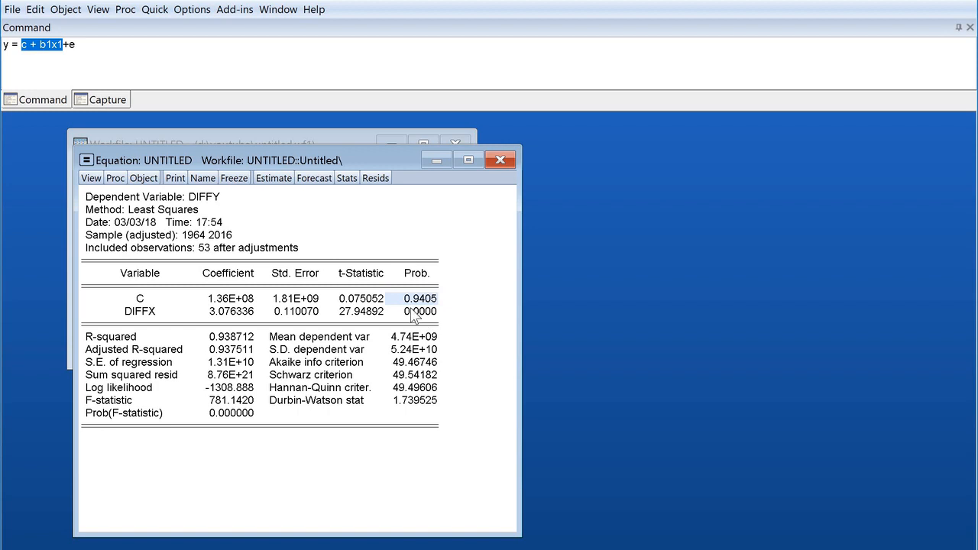
pyautogui.moveTo(426, 330)
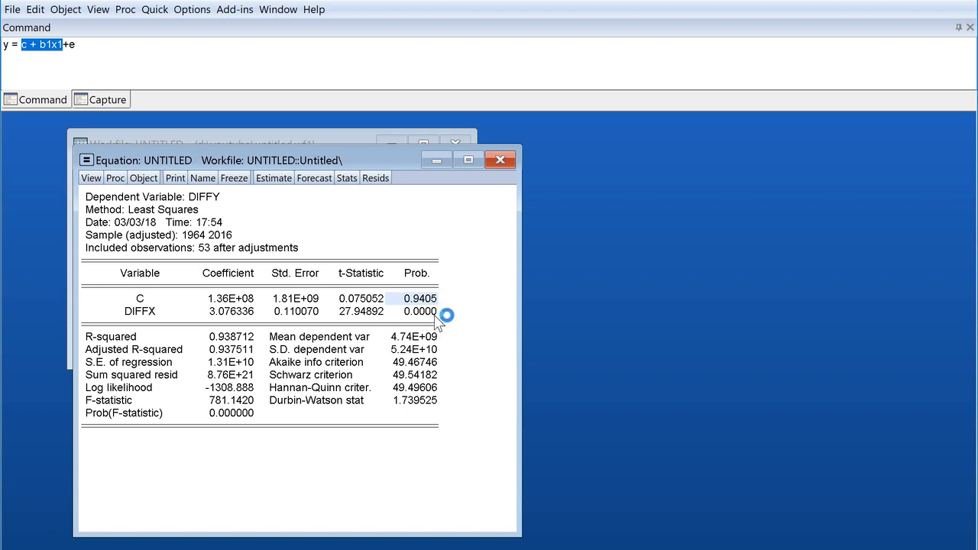
pyautogui.moveTo(424, 314)
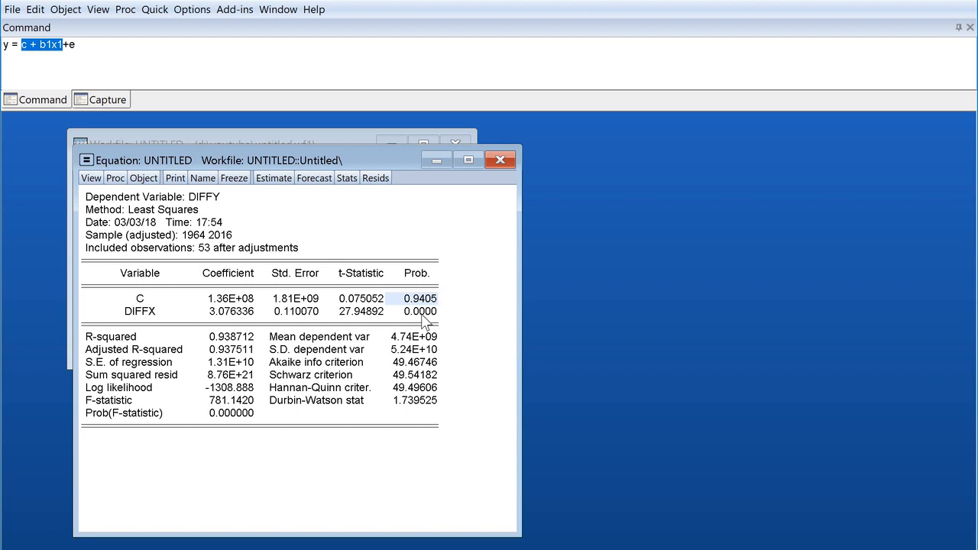
pyautogui.moveTo(424, 321)
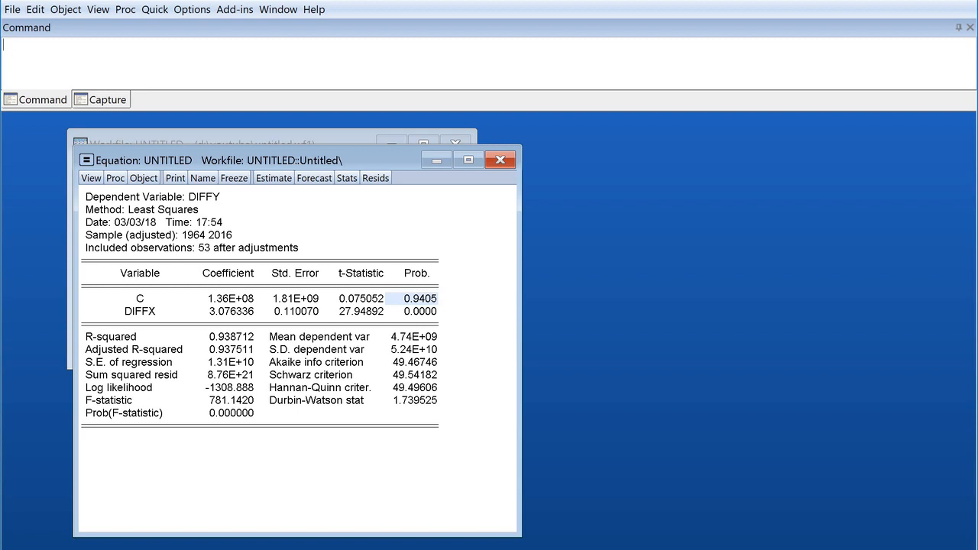
# Step: Type the hypothesis note 'H0: b1 = 0, h1: b1 =! 0' into the command line
pyautogui.write('H0:')
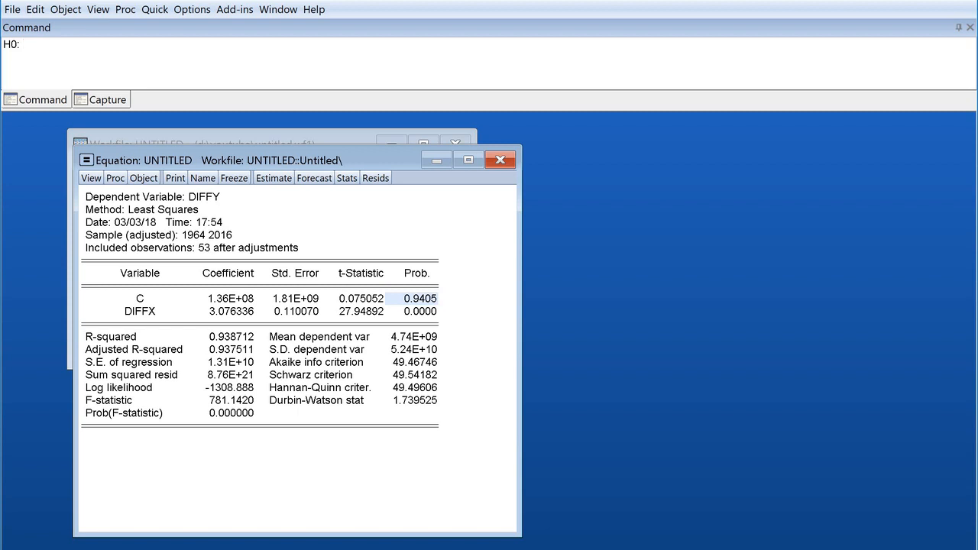
pyautogui.write('c')
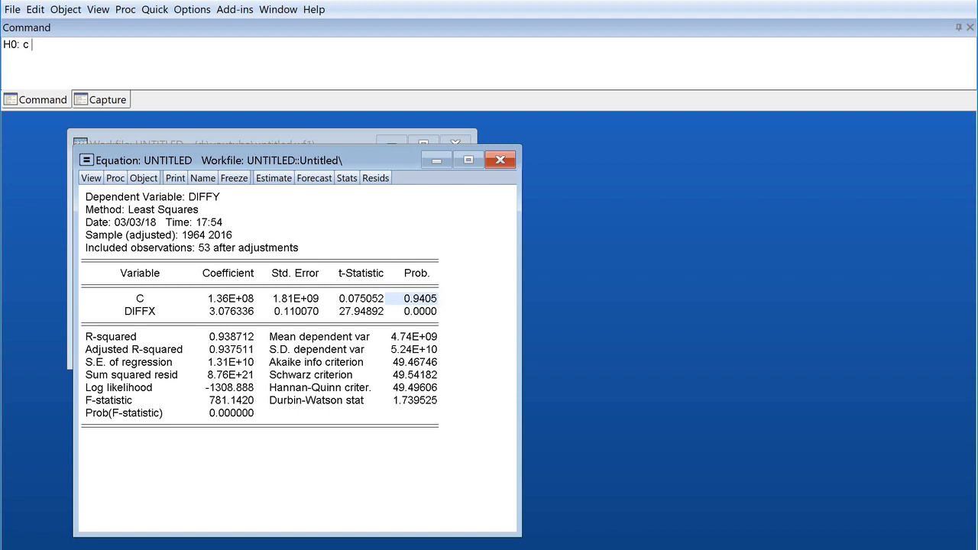
pyautogui.write('=')
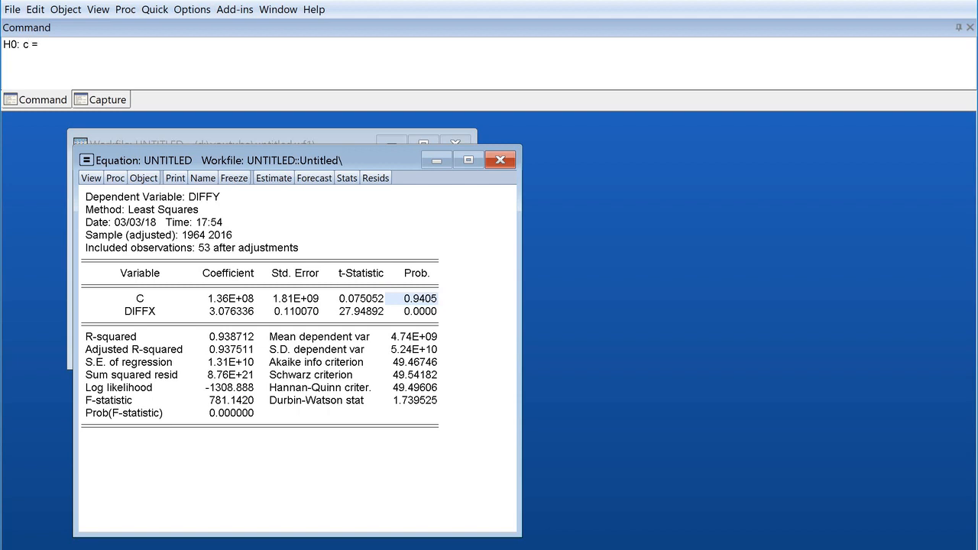
pyautogui.write('0')
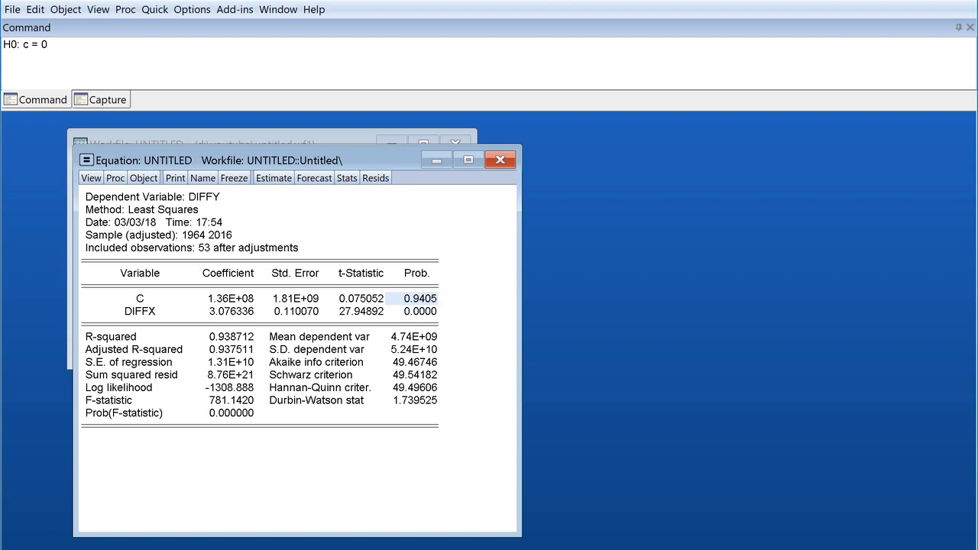
pyautogui.write(',')
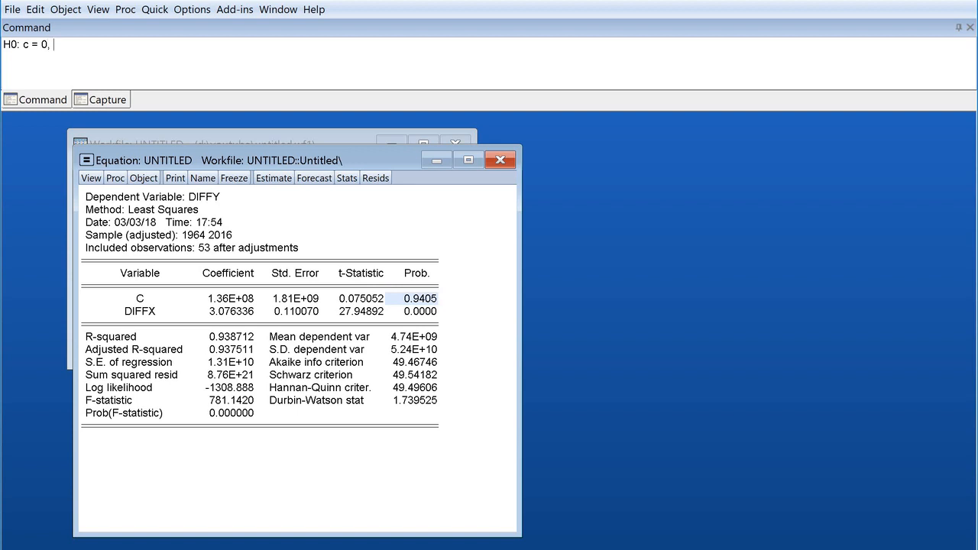
pyautogui.write('h1 =')
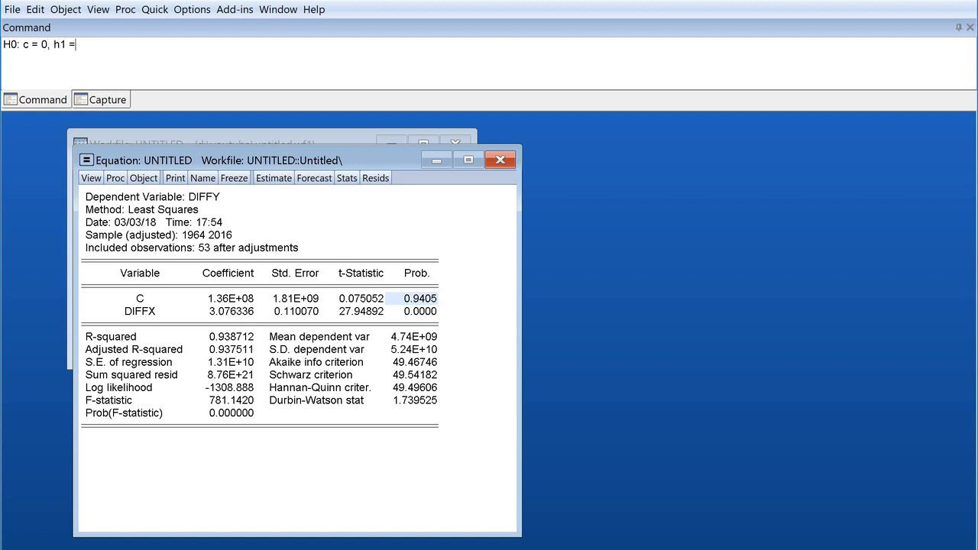
pyautogui.write('c not')
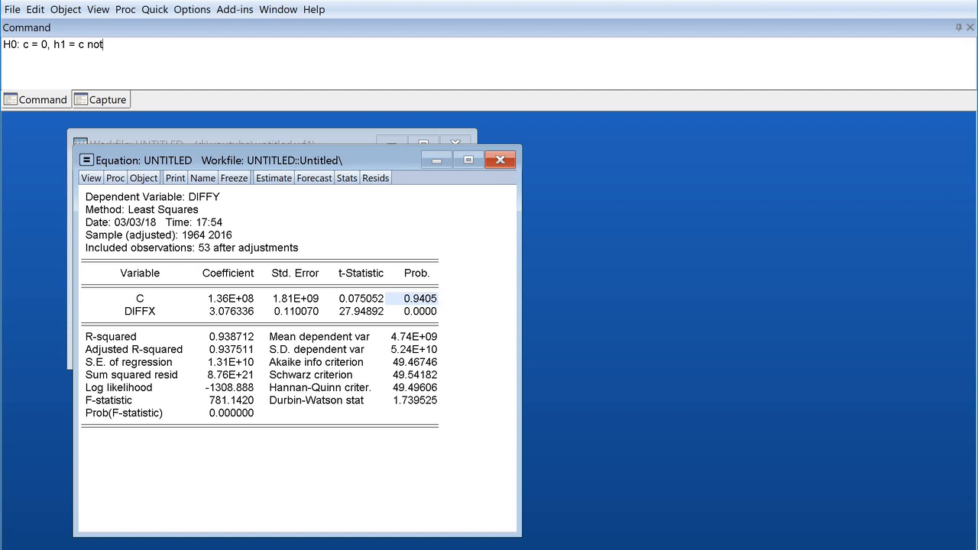
pyautogui.write('=')
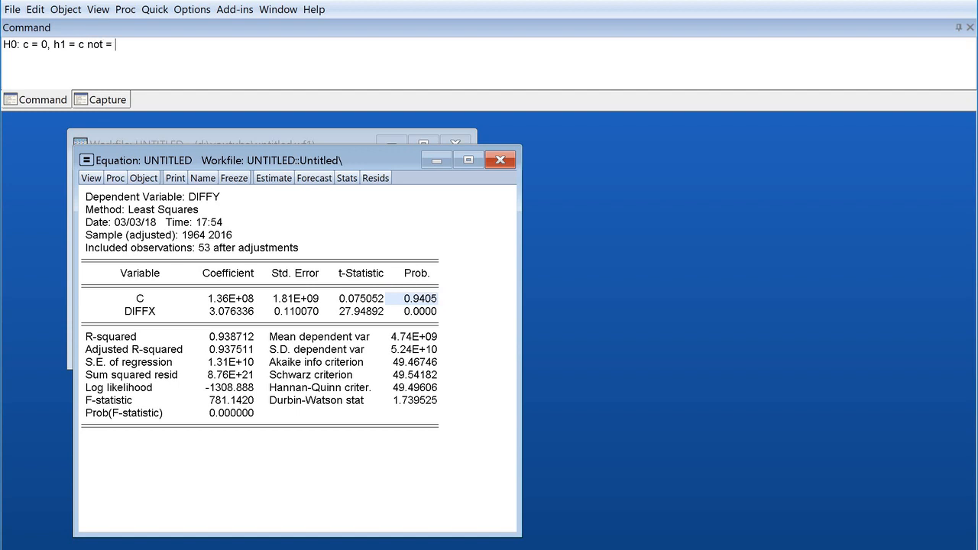
pyautogui.write('0')
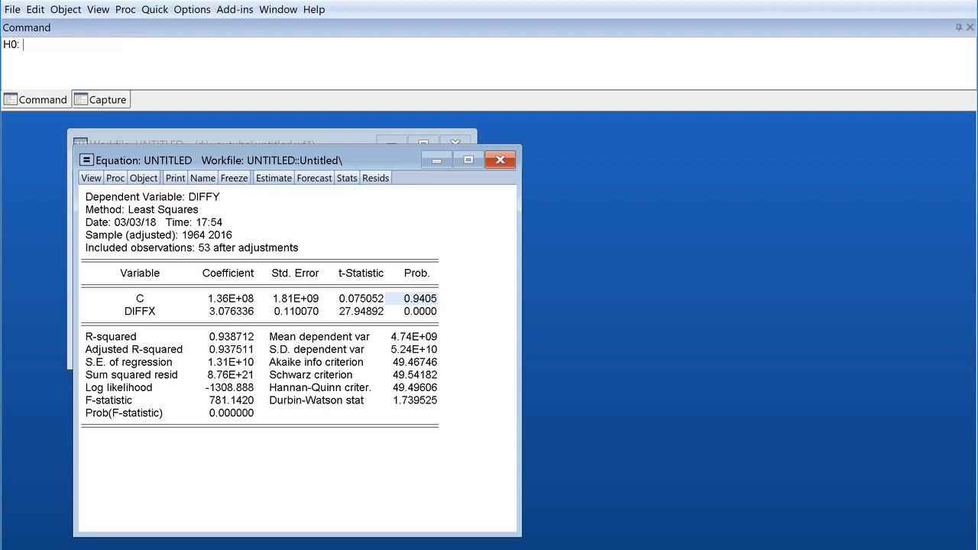
pyautogui.write('h')
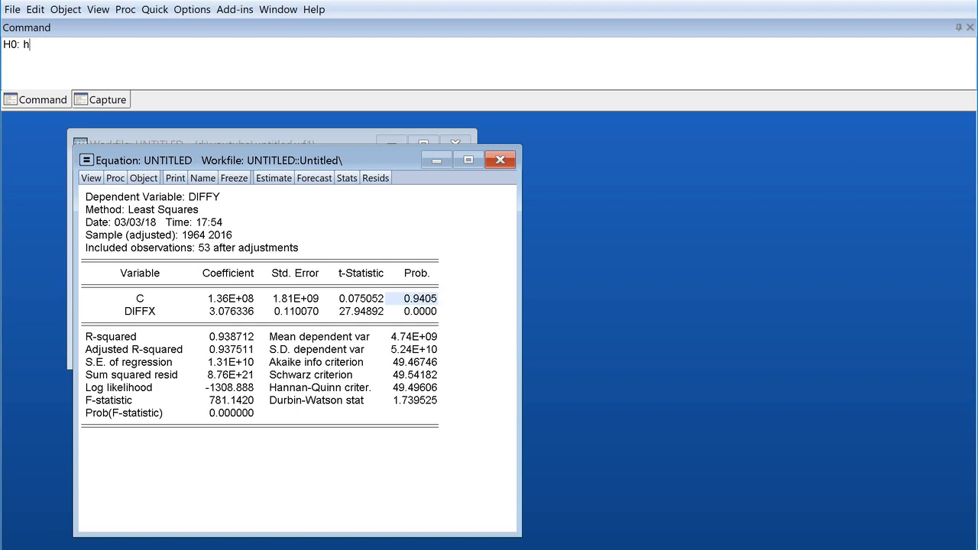
pyautogui.write('0')
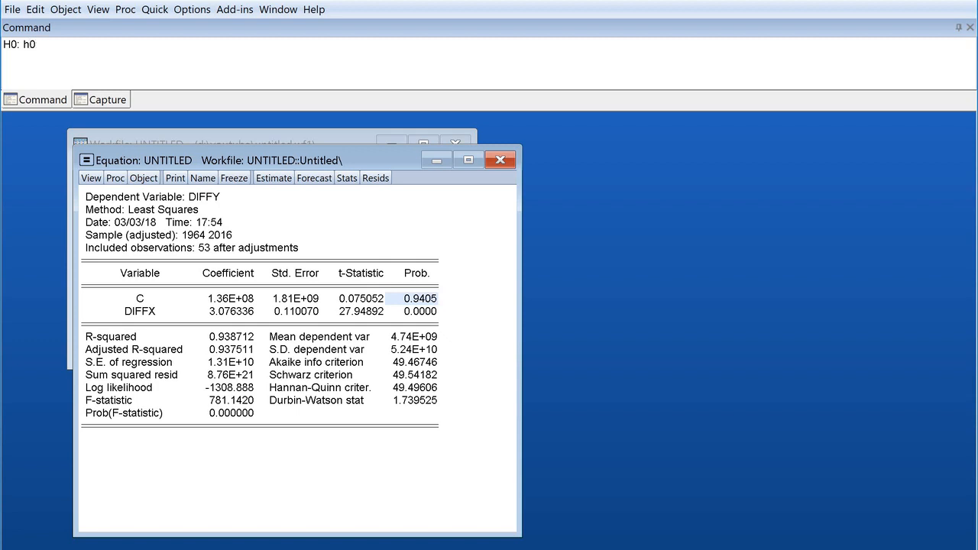
pyautogui.write('b1')
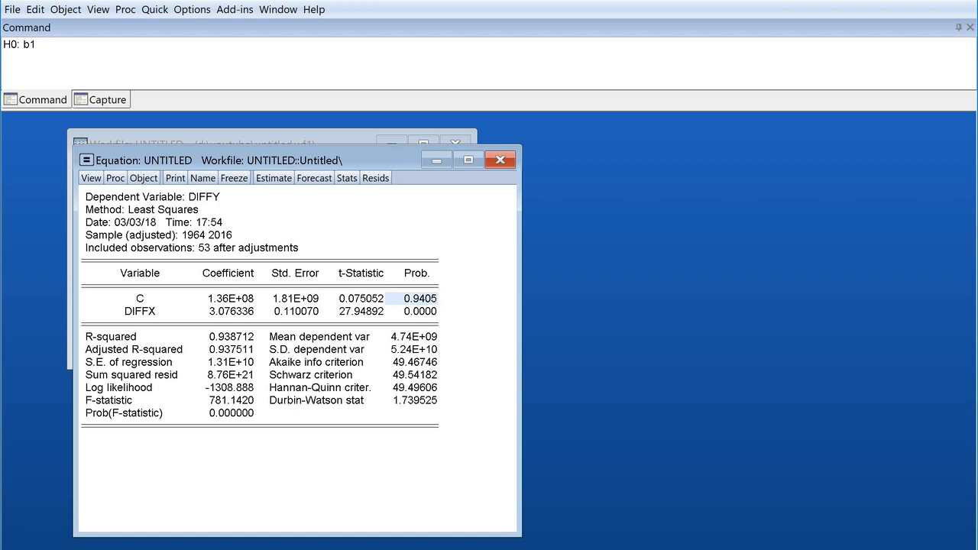
pyautogui.moveTo(65, 58)
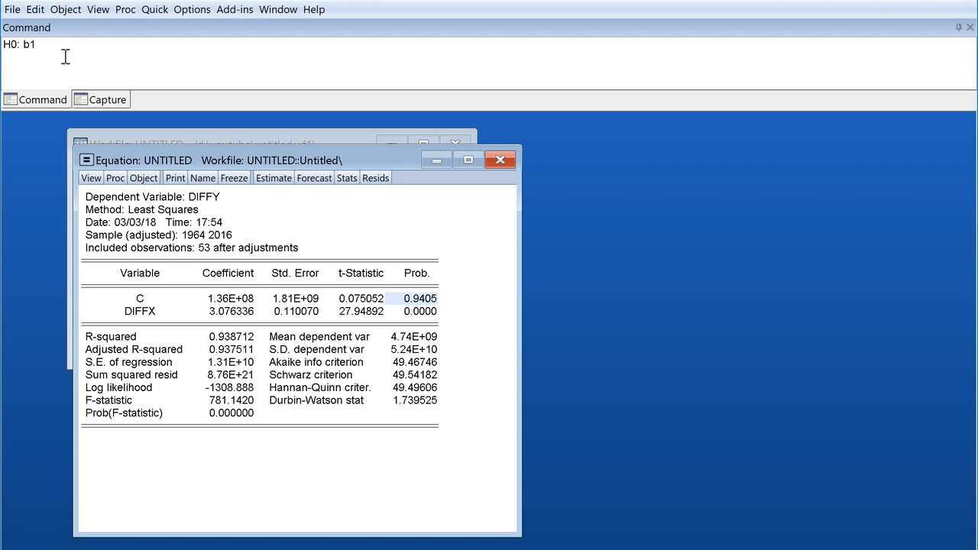
pyautogui.write('= 0,')
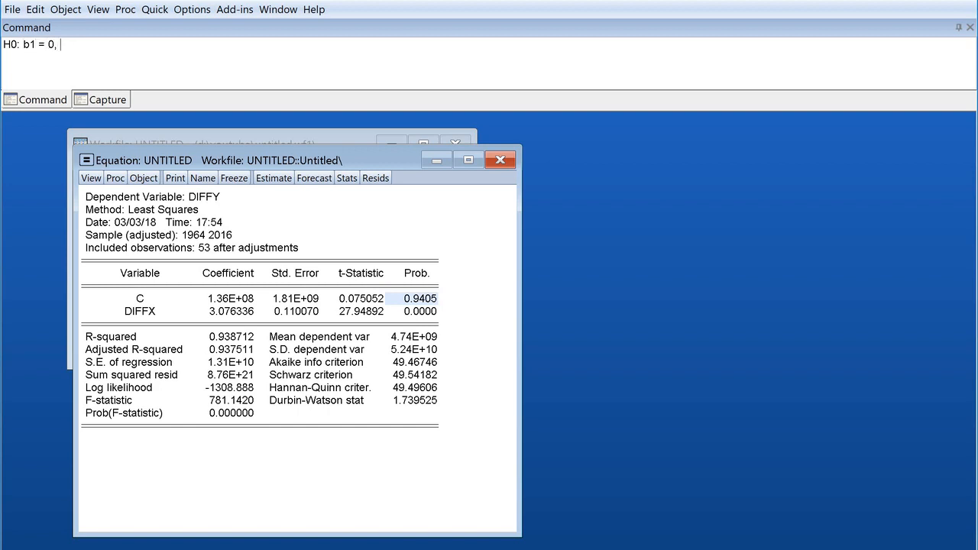
pyautogui.write('h1')
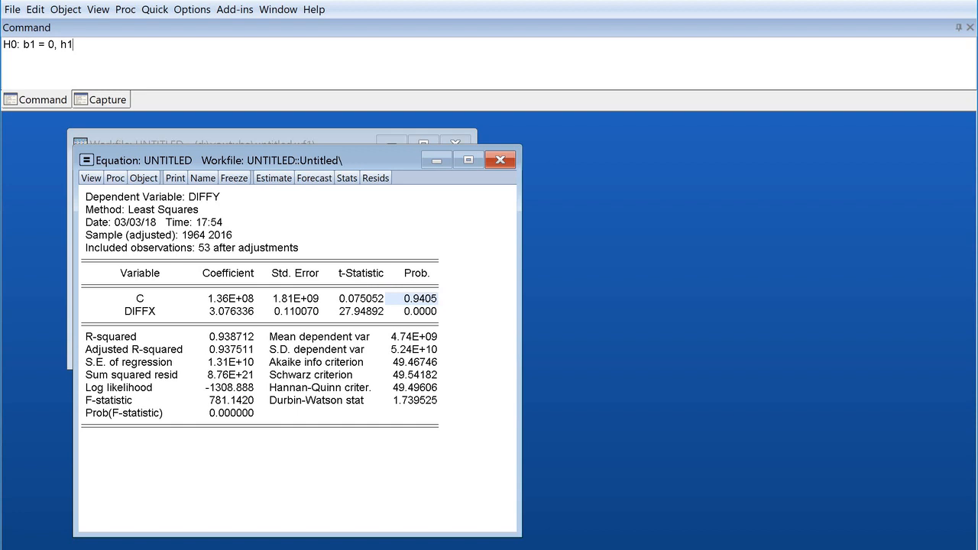
pyautogui.write(': b')
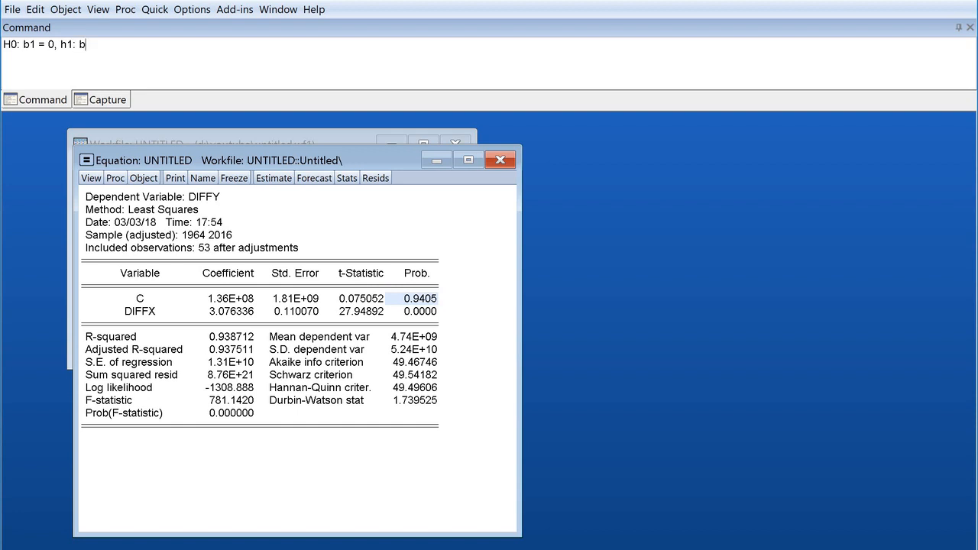
pyautogui.write('1 =')
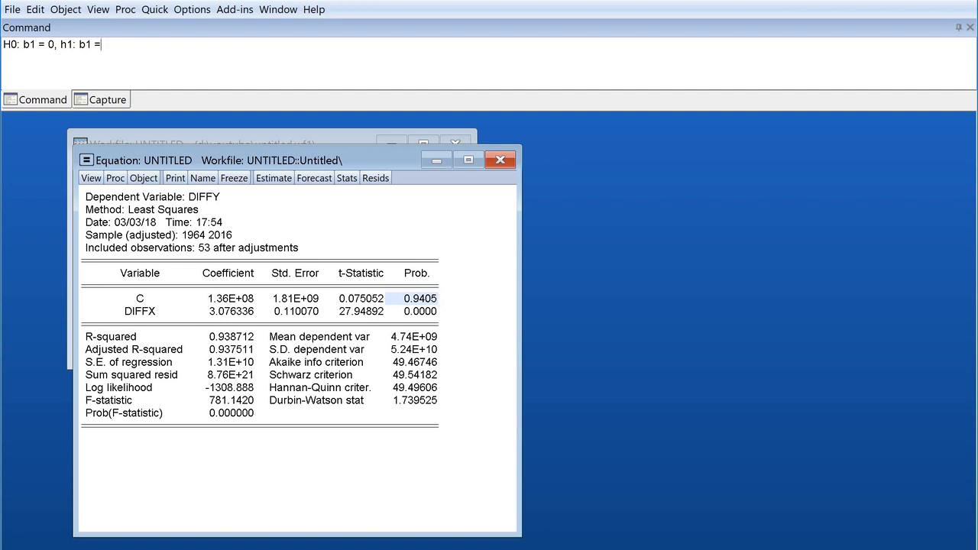
pyautogui.write('!')
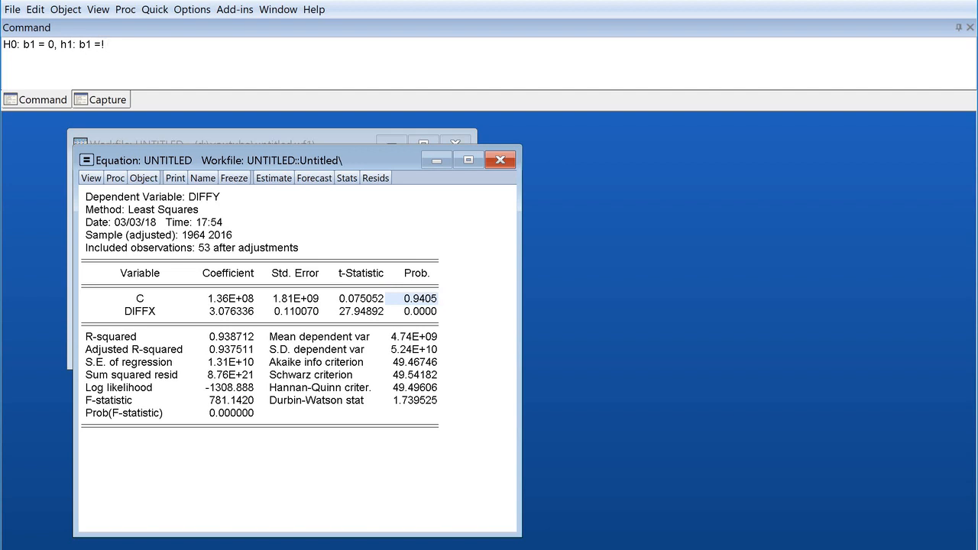
pyautogui.write('0')
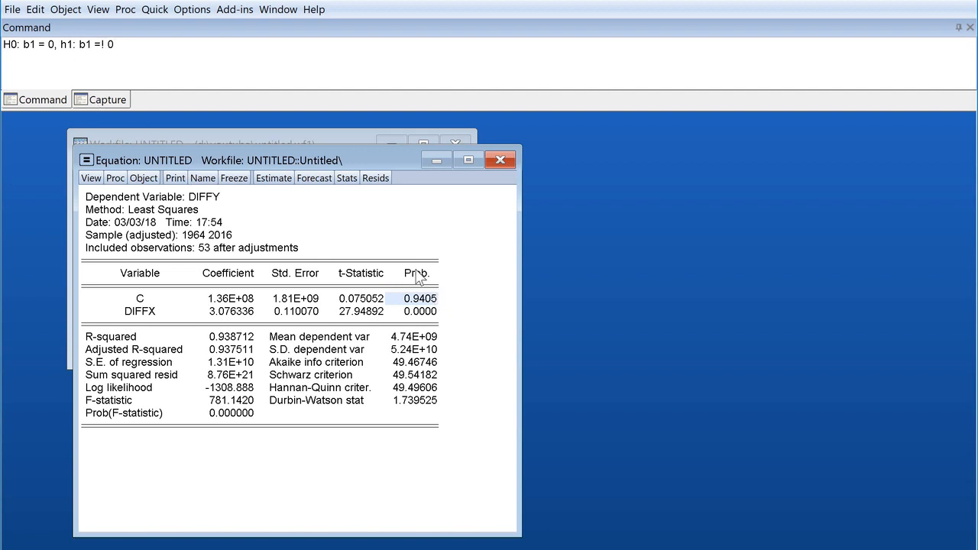
pyautogui.moveTo(441, 300)
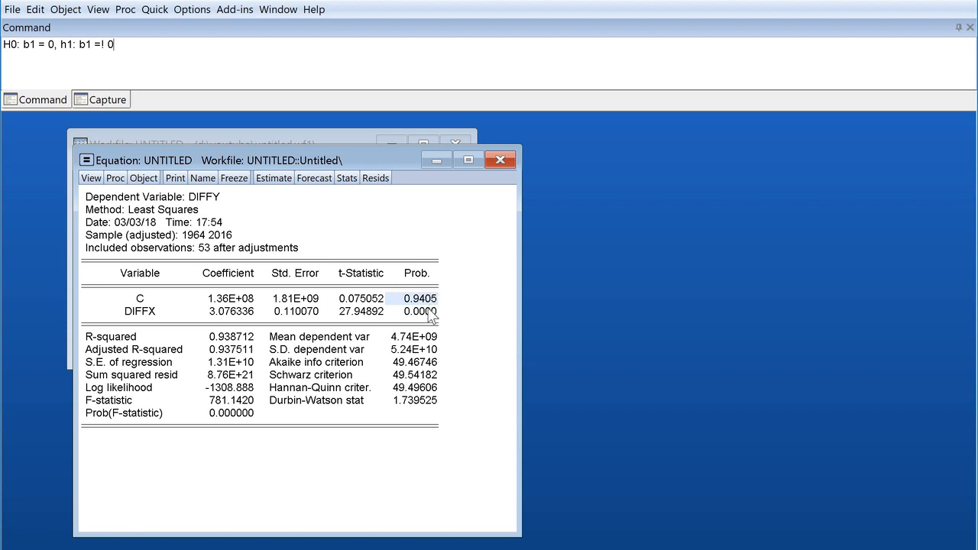
pyautogui.moveTo(447, 301)
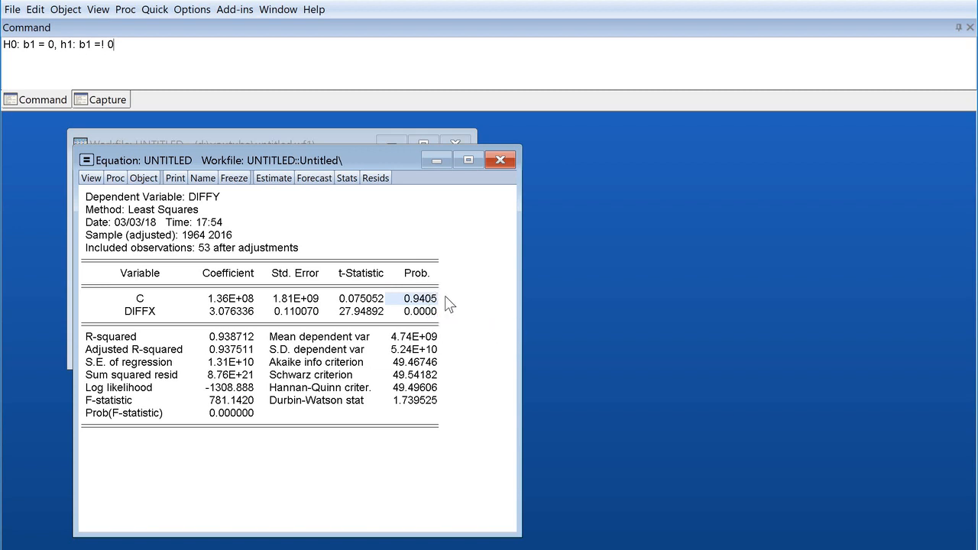
pyautogui.moveTo(292, 251)
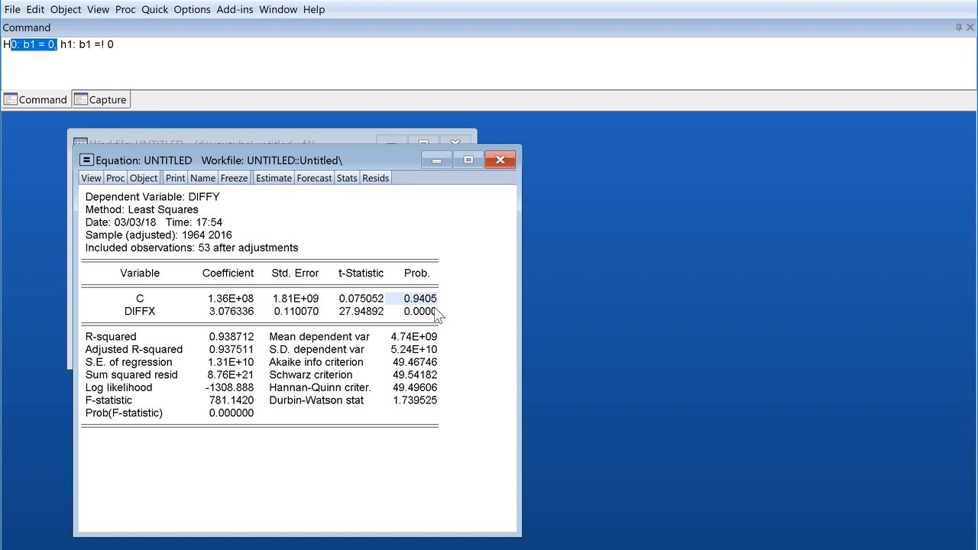
pyautogui.moveTo(428, 316)
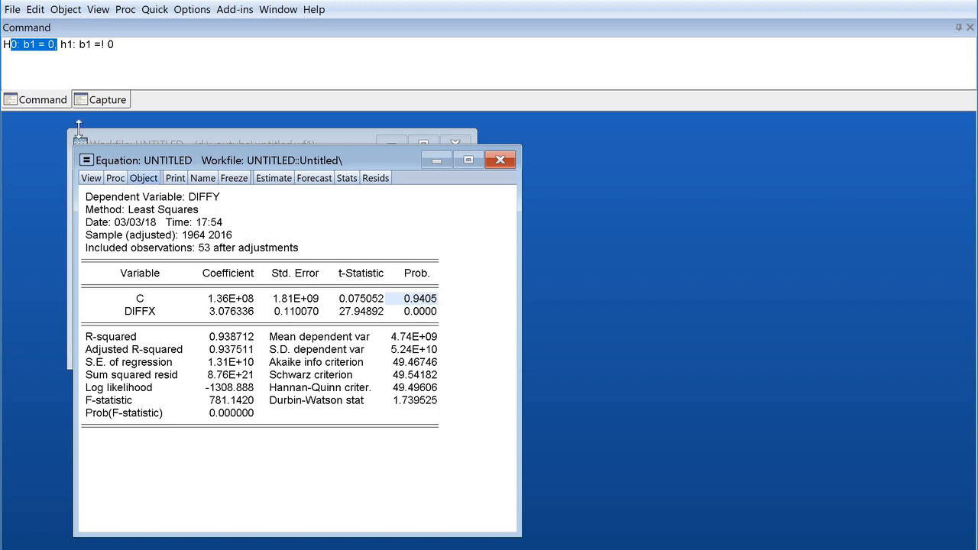
pyautogui.moveTo(390, 260)
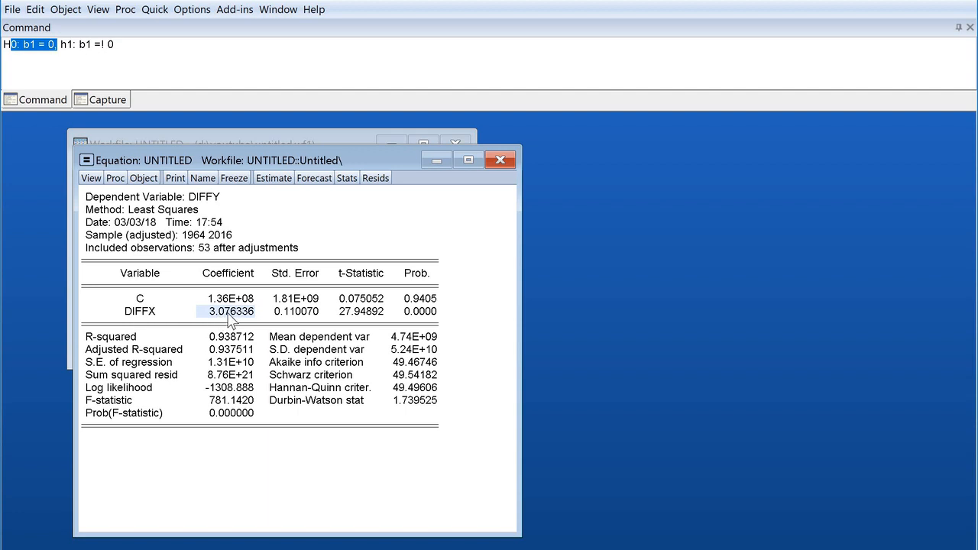
pyautogui.moveTo(428, 314)
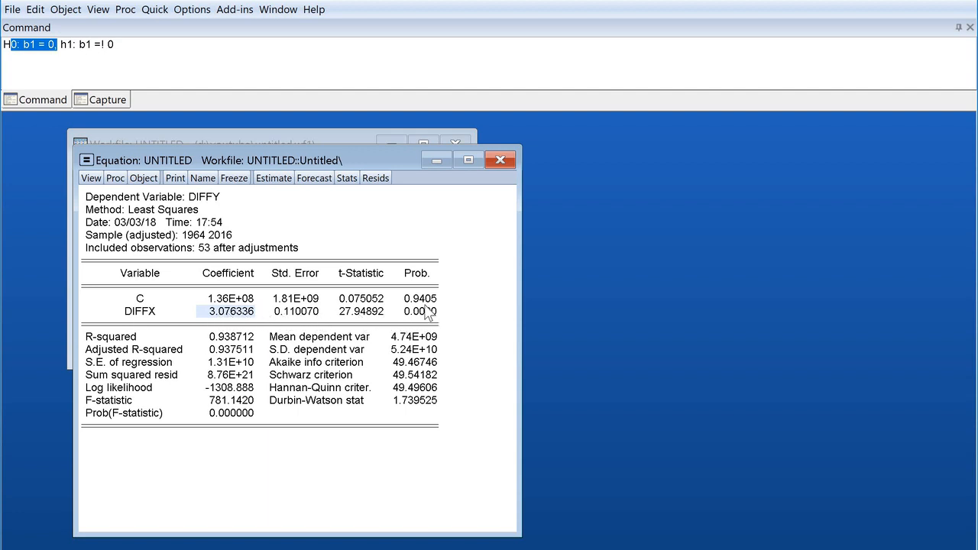
pyautogui.moveTo(227, 319)
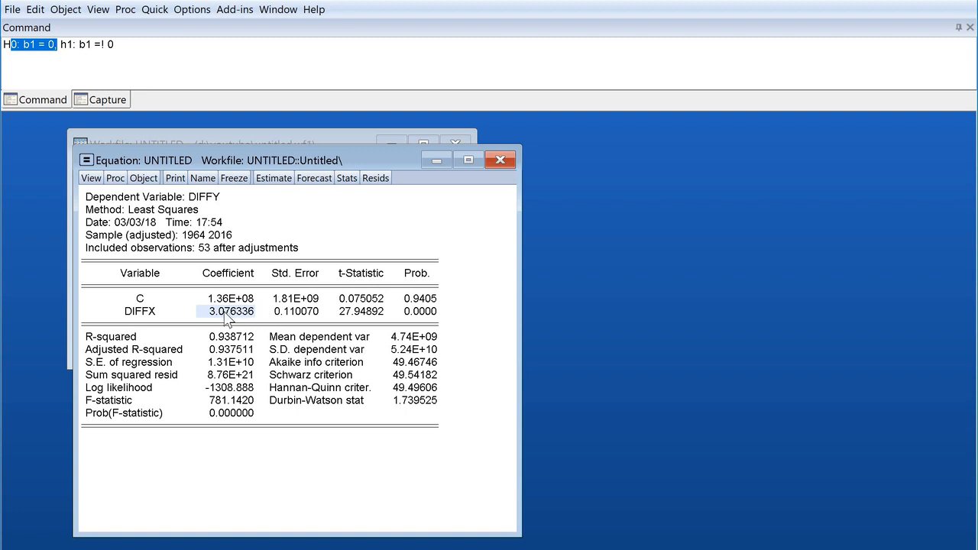
pyautogui.moveTo(206, 299)
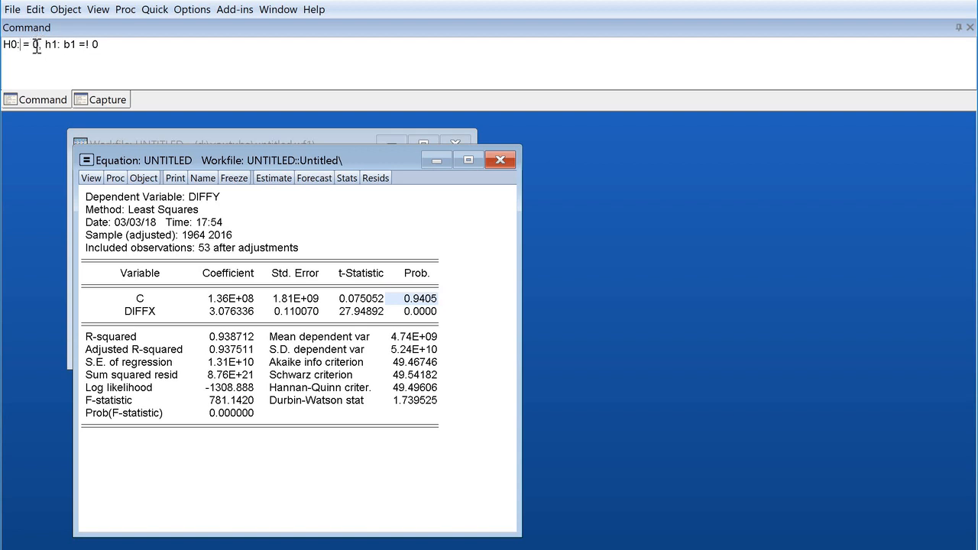
# Step: Insert 'c' into the null so it reads 'H0: c = 0', then select the DIFFX row
pyautogui.write('c')
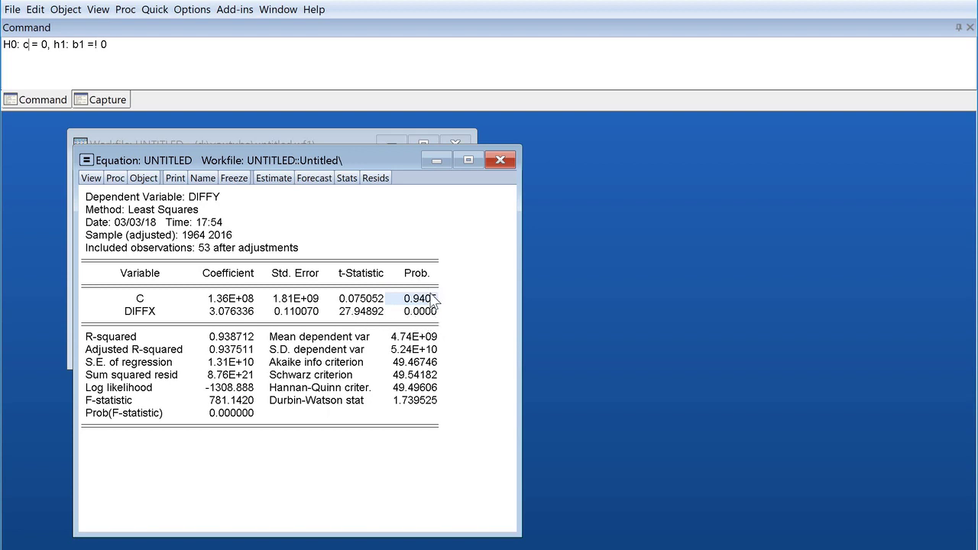
pyautogui.moveTo(442, 310)
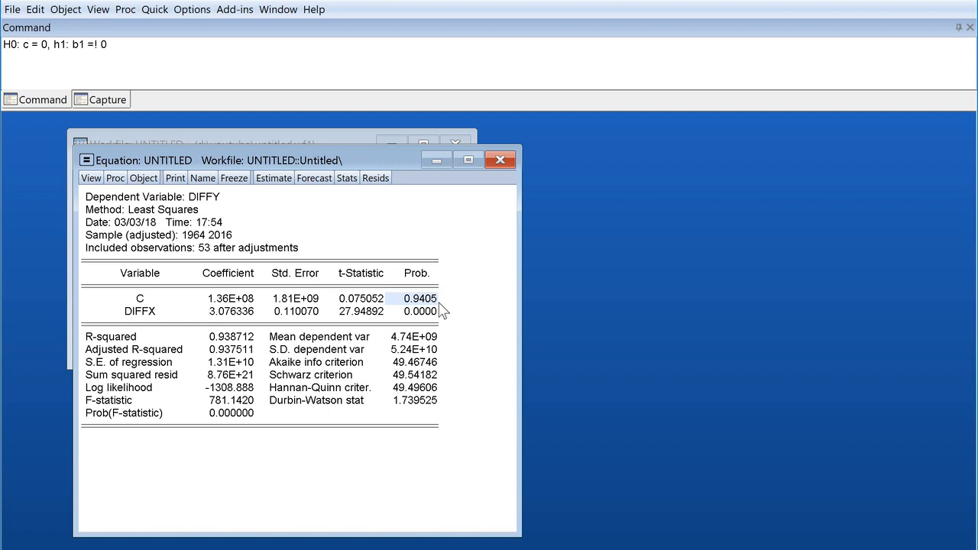
pyautogui.moveTo(424, 346)
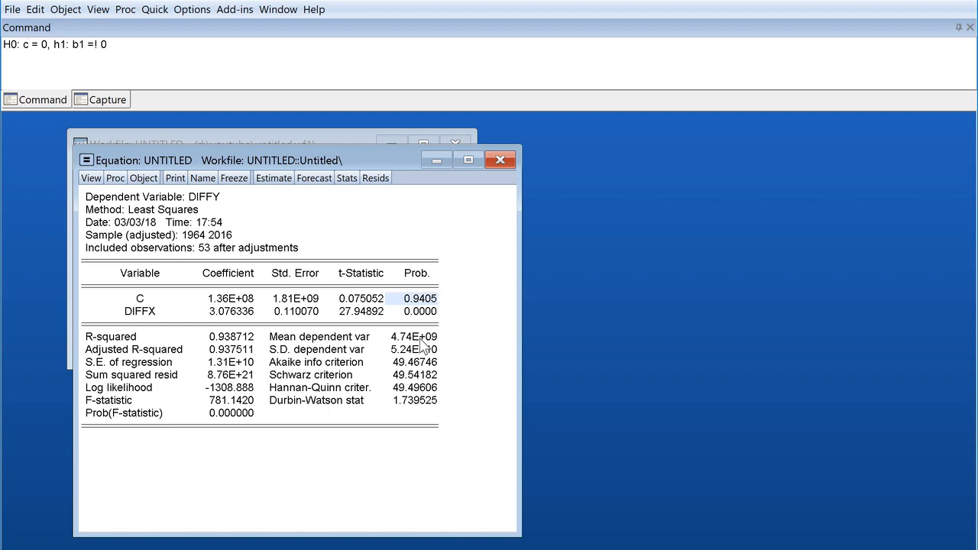
pyautogui.moveTo(320, 298)
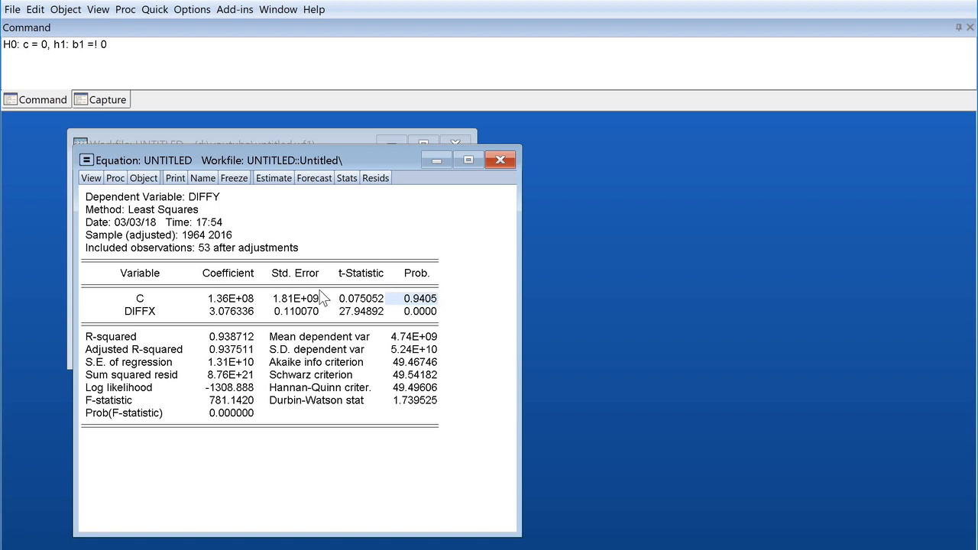
pyautogui.moveTo(145, 310)
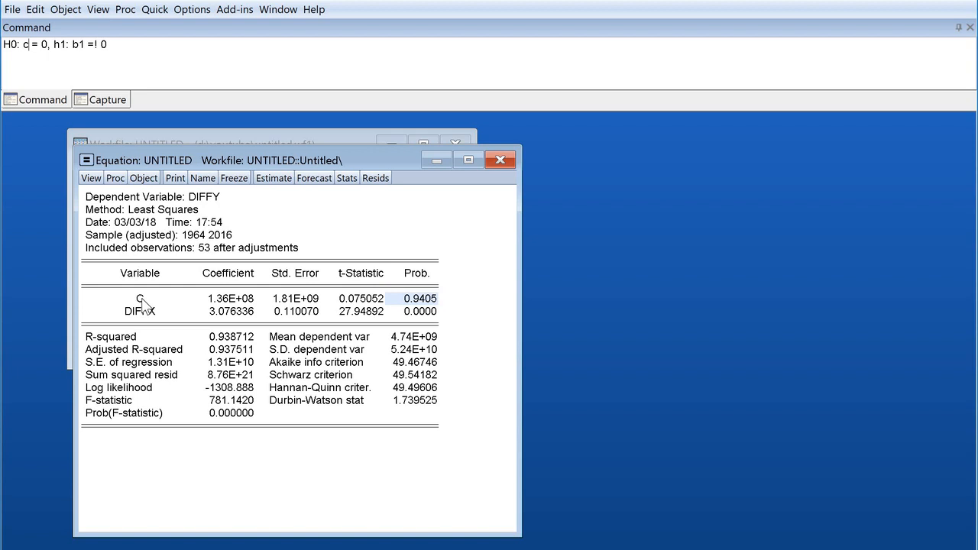
pyautogui.moveTo(156, 363)
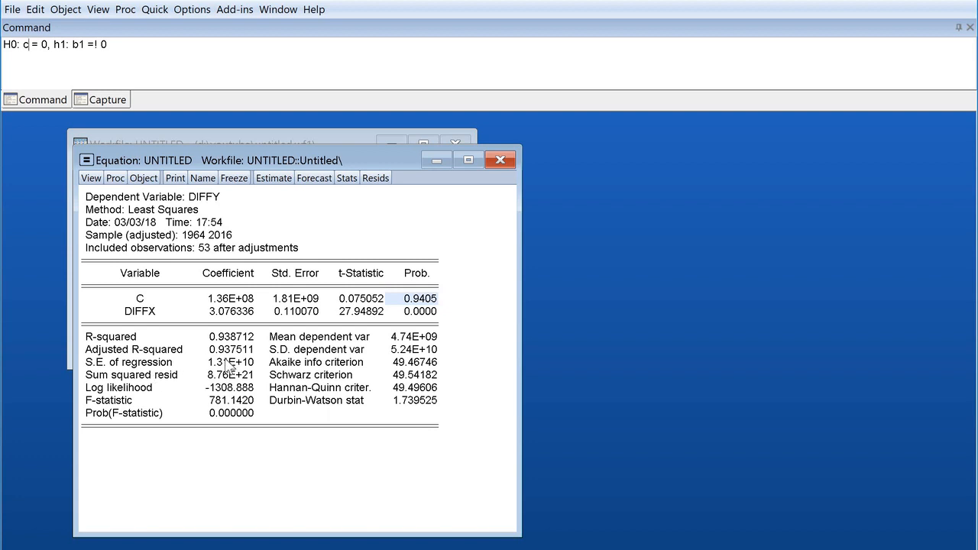
pyautogui.moveTo(330, 401)
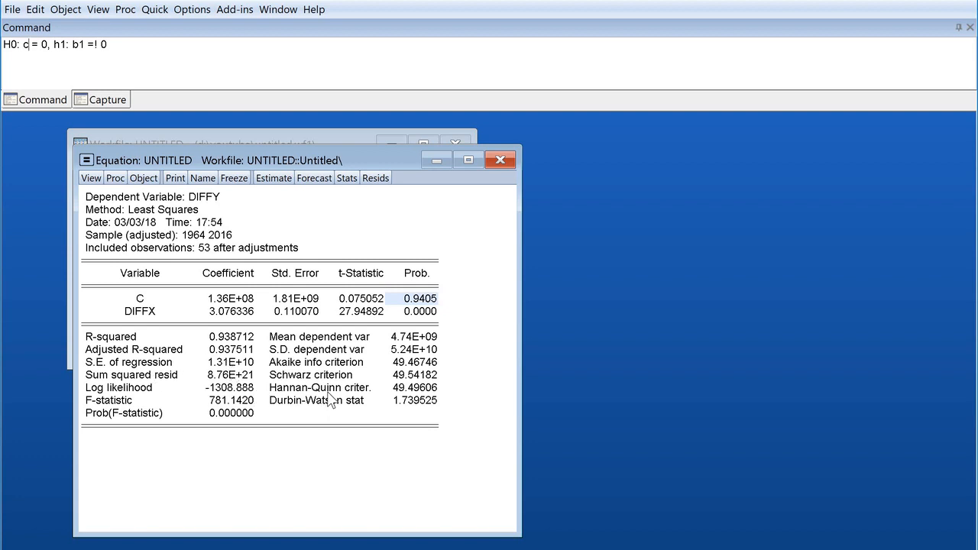
pyautogui.moveTo(392, 331)
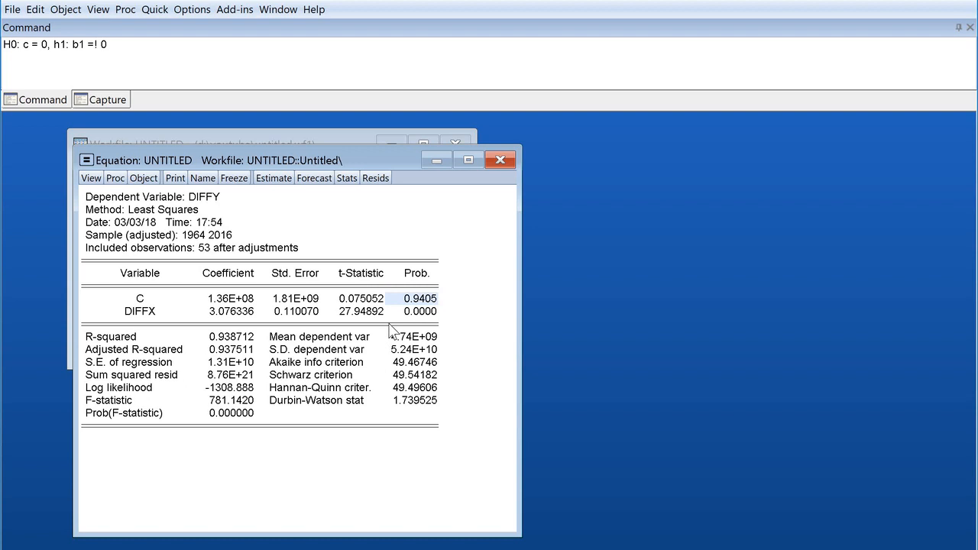
pyautogui.moveTo(193, 316)
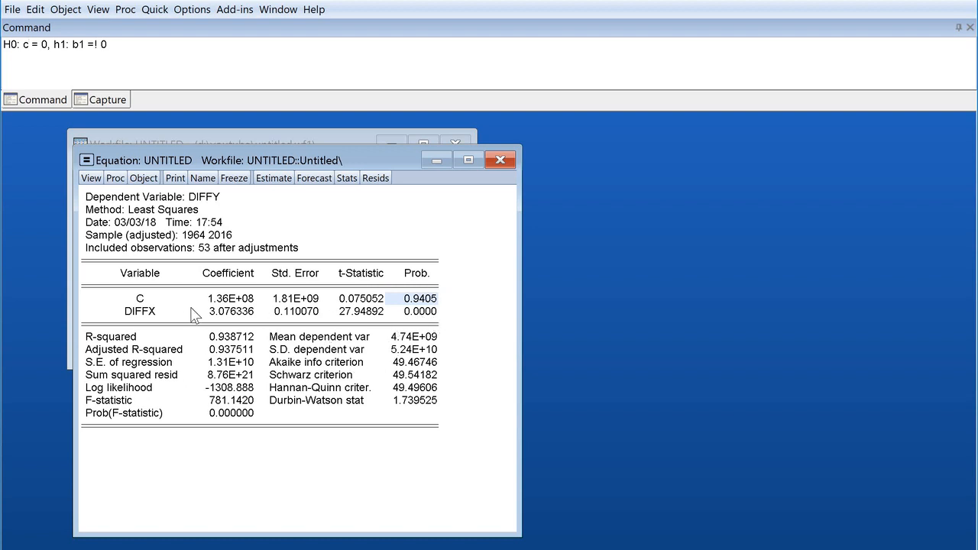
pyautogui.click(140, 311)
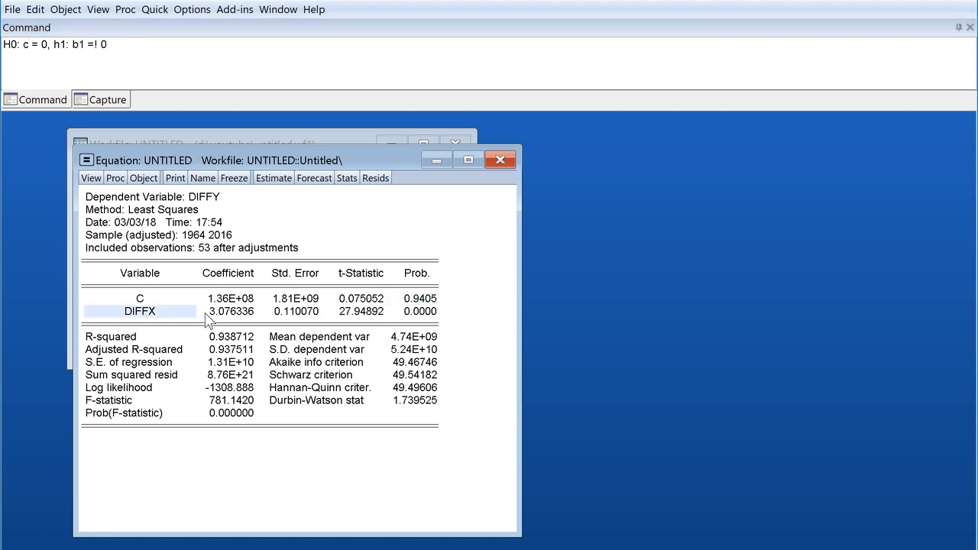
pyautogui.moveTo(243, 330)
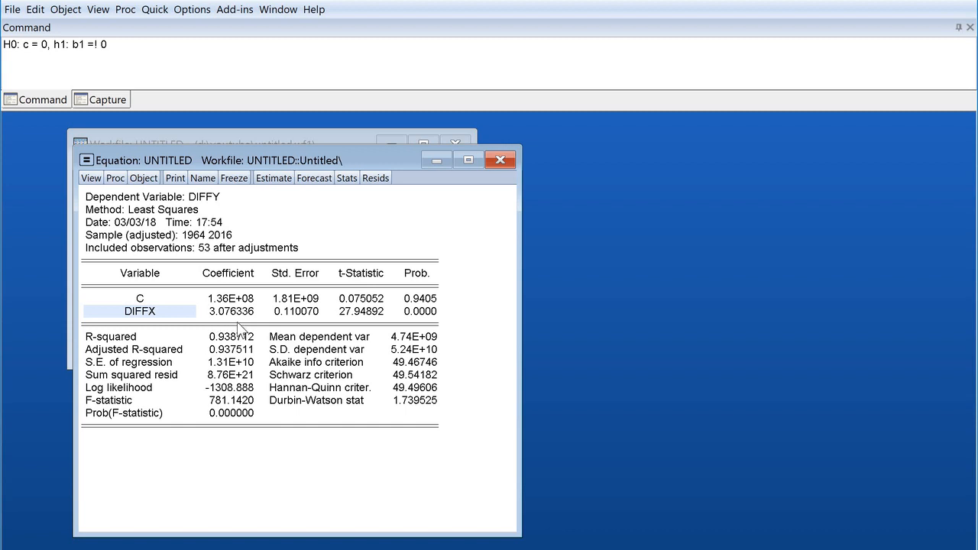
pyautogui.moveTo(317, 252)
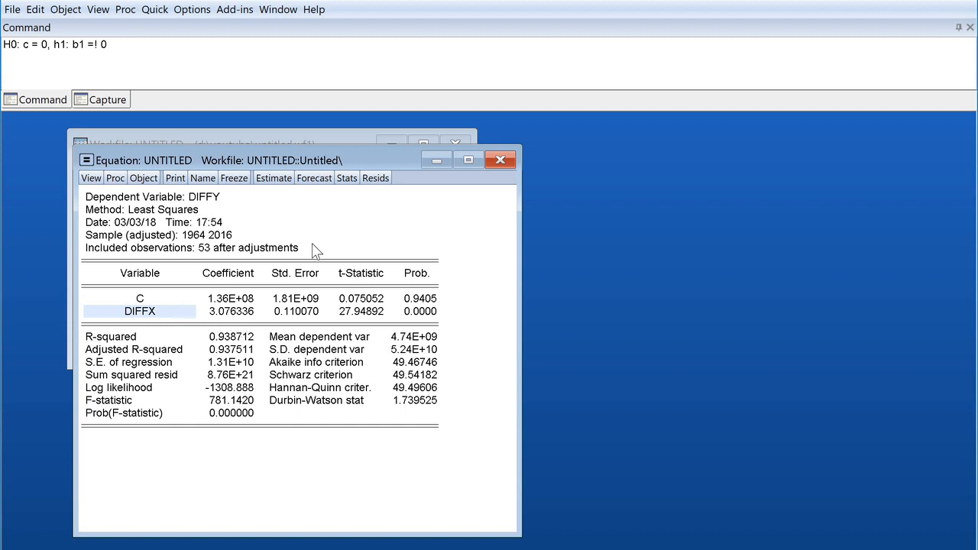
pyautogui.moveTo(228, 349)
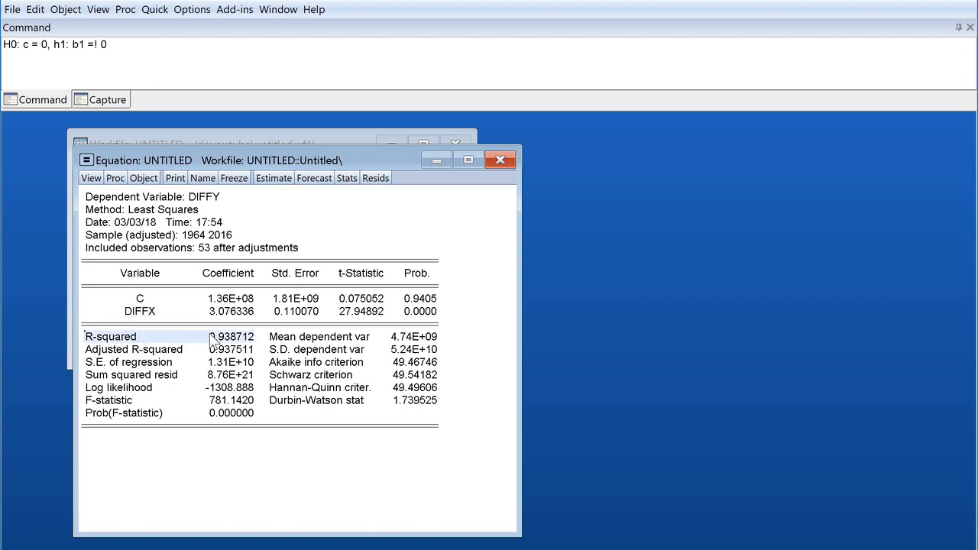
pyautogui.moveTo(222, 363)
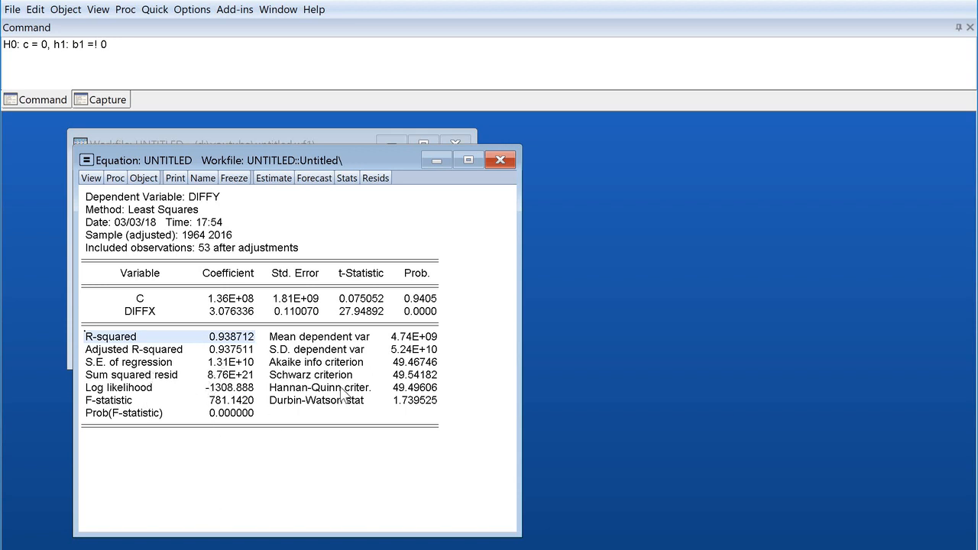
pyautogui.moveTo(121, 376)
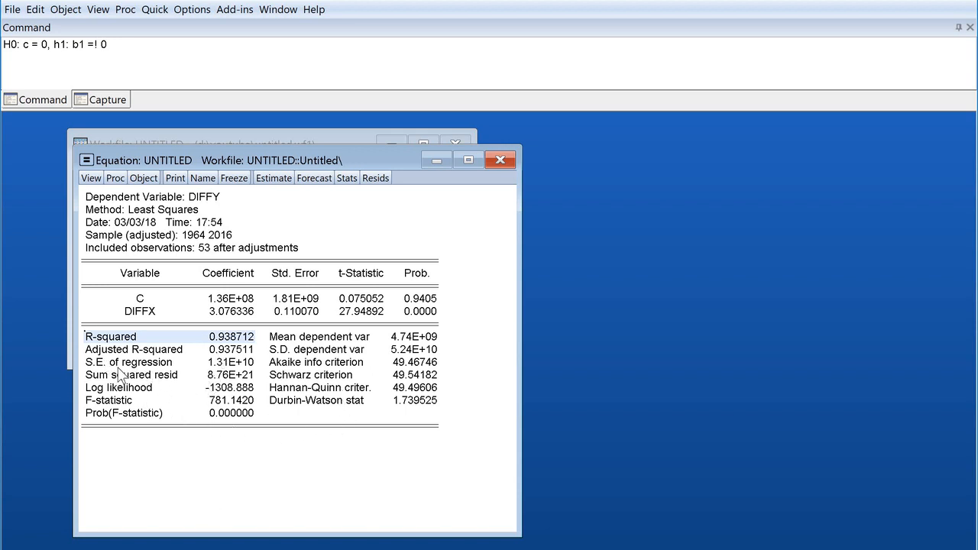
pyautogui.moveTo(171, 396)
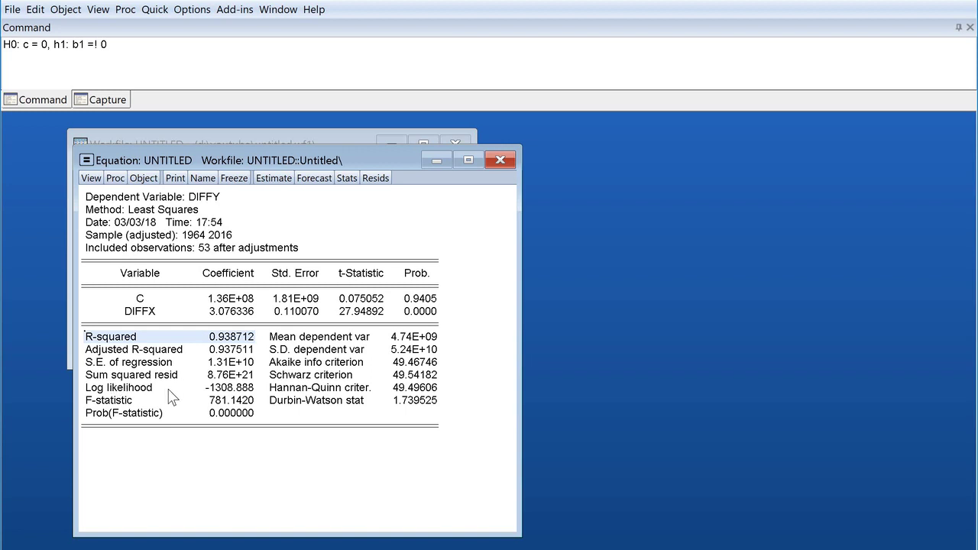
pyautogui.moveTo(324, 329)
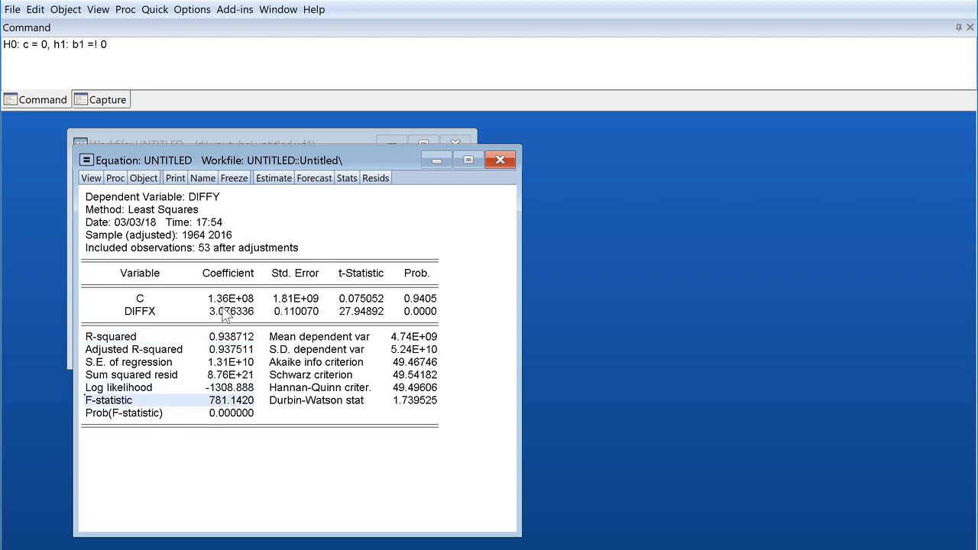
pyautogui.moveTo(216, 204)
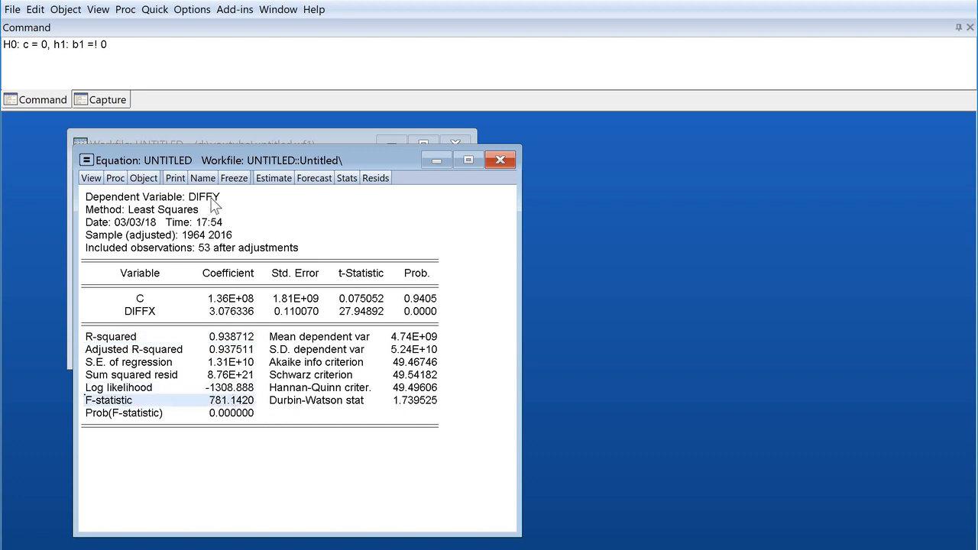
pyautogui.moveTo(134, 324)
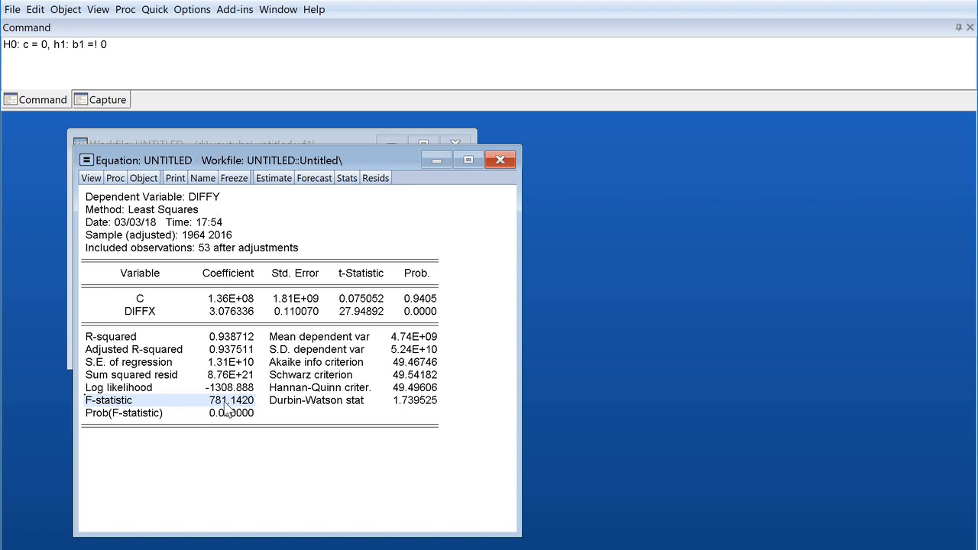
pyautogui.moveTo(197, 206)
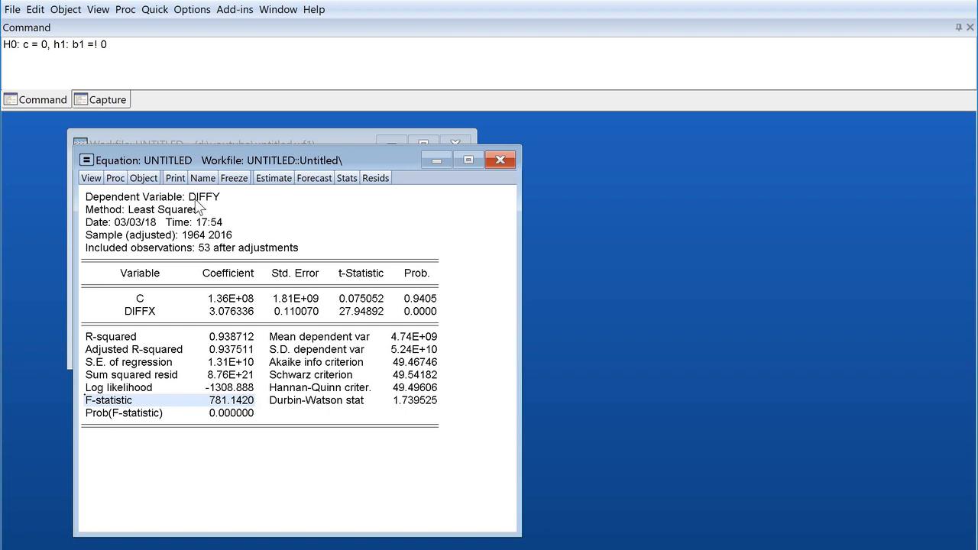
pyautogui.moveTo(265, 425)
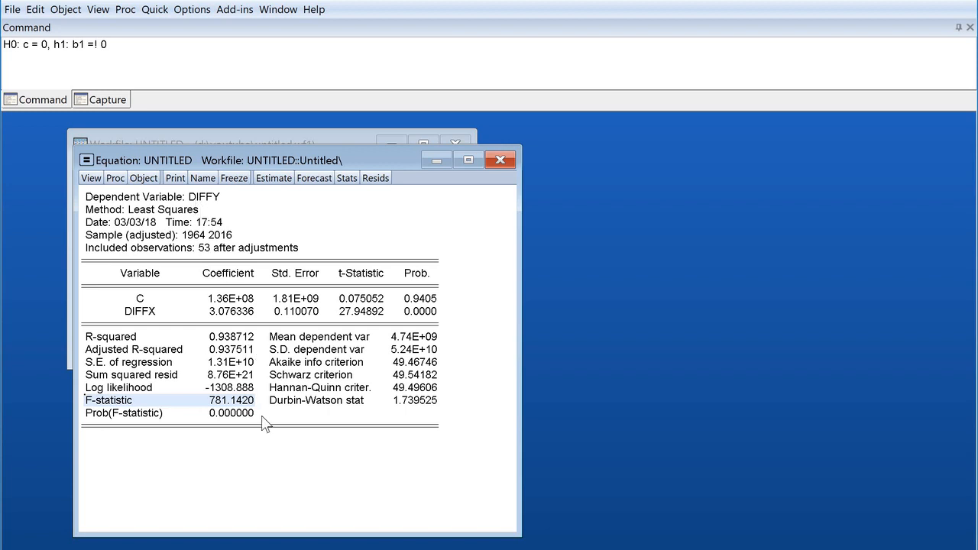
pyautogui.moveTo(303, 343)
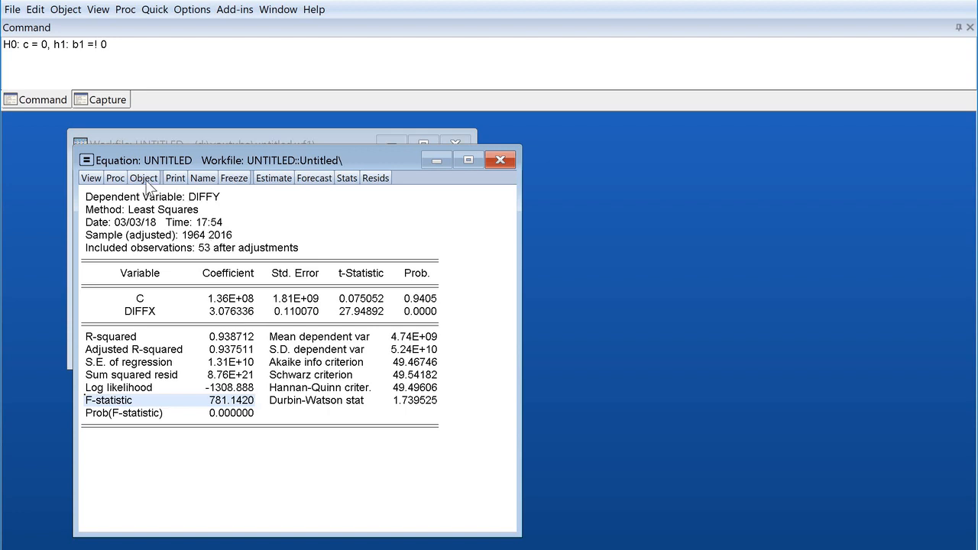
# Step: View the equation's Representations and highlight the estimation equation and intercept coefficient
pyautogui.click(90, 177)
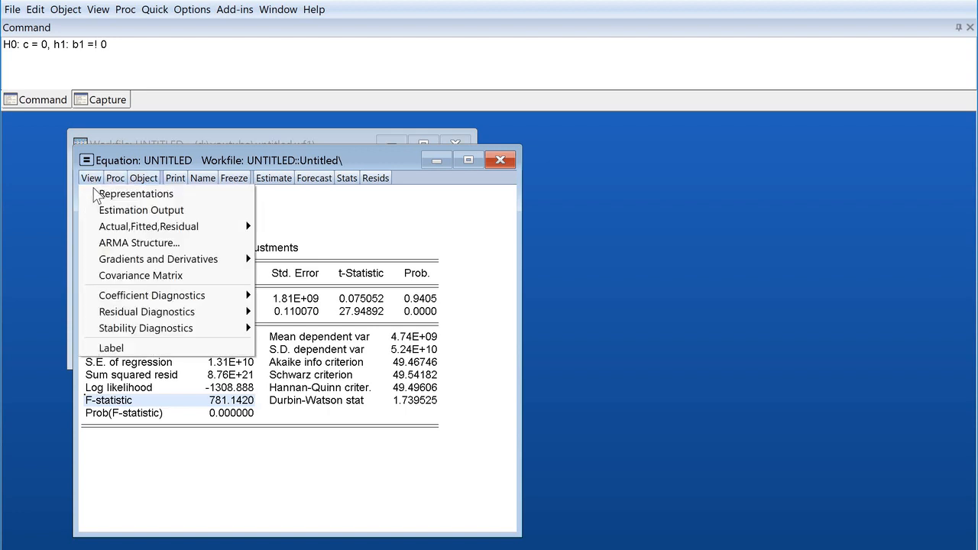
pyautogui.click(135, 193)
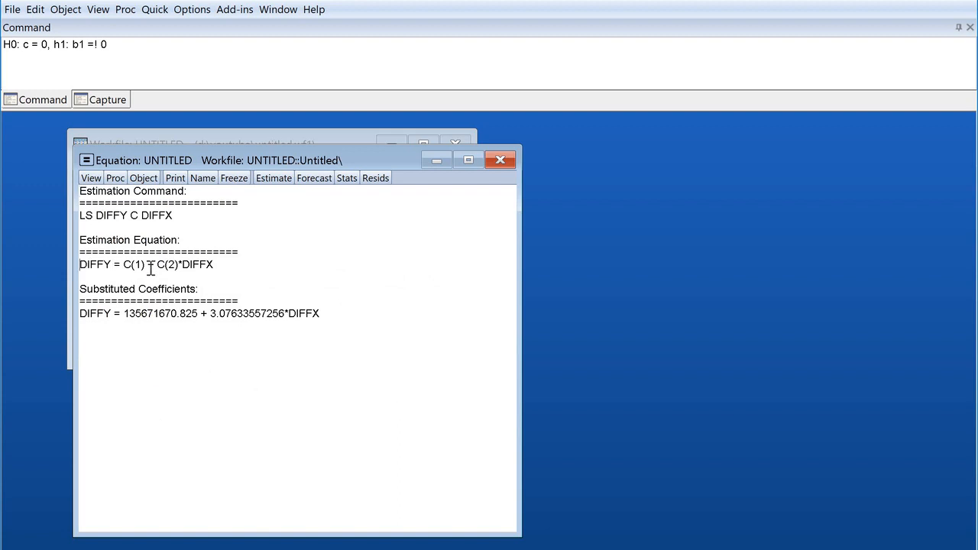
pyautogui.doubleClick(146, 265)
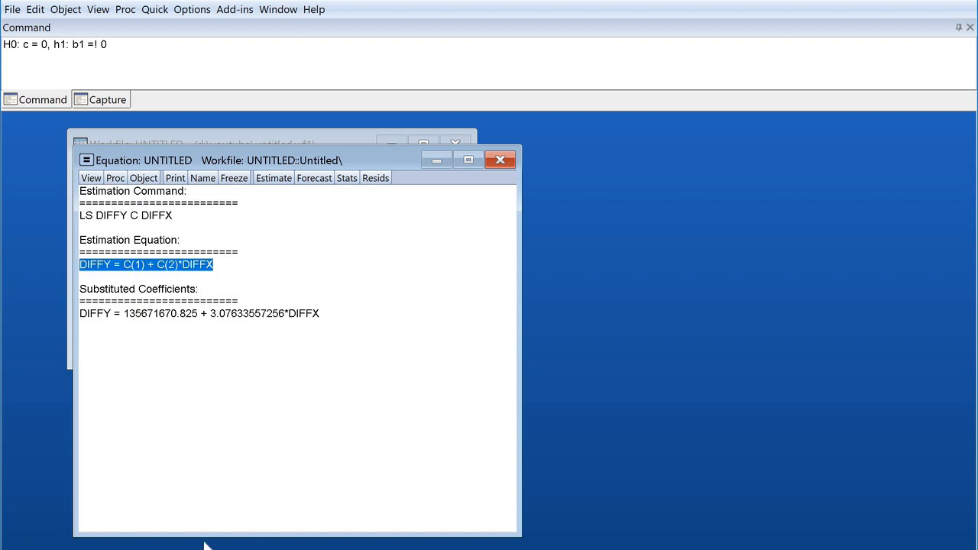
pyautogui.moveTo(141, 269)
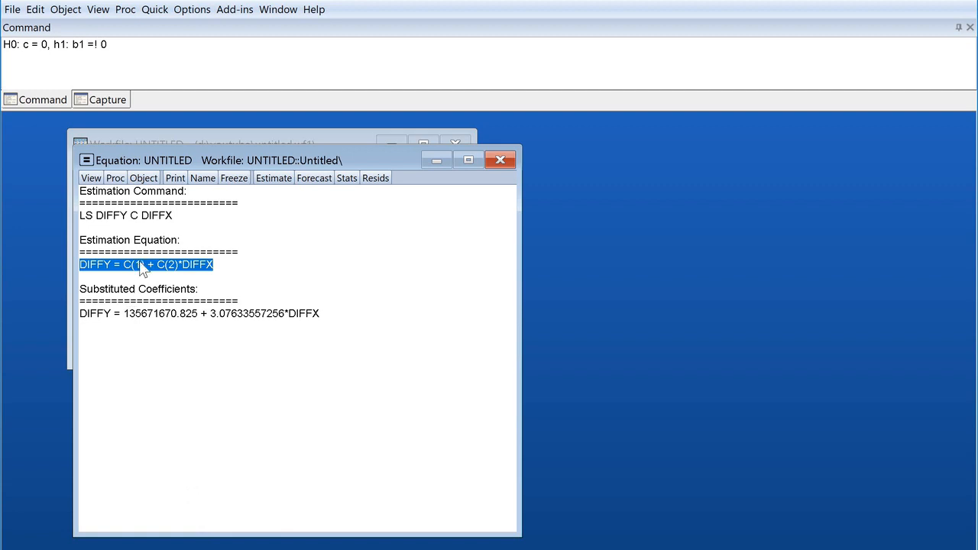
pyautogui.doubleClick(133, 264)
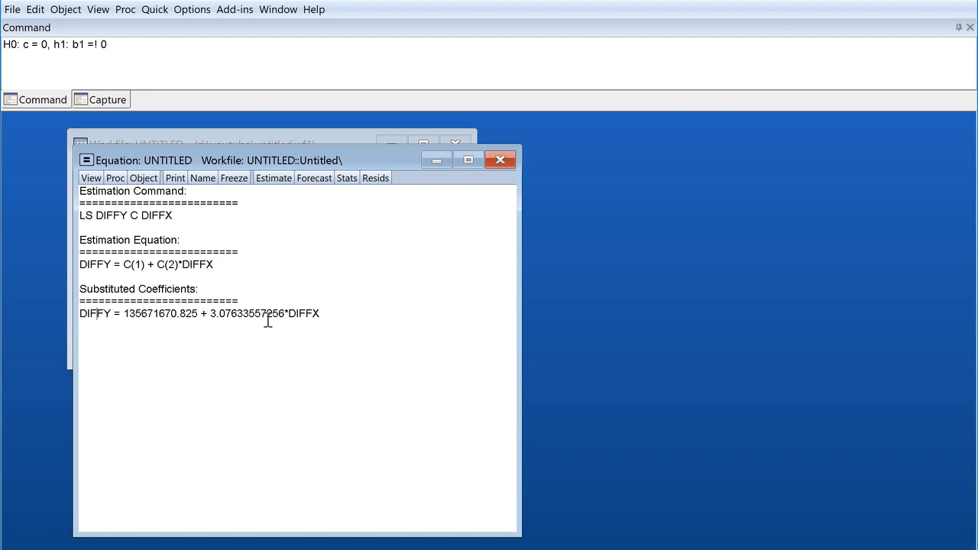
pyautogui.moveTo(328, 371)
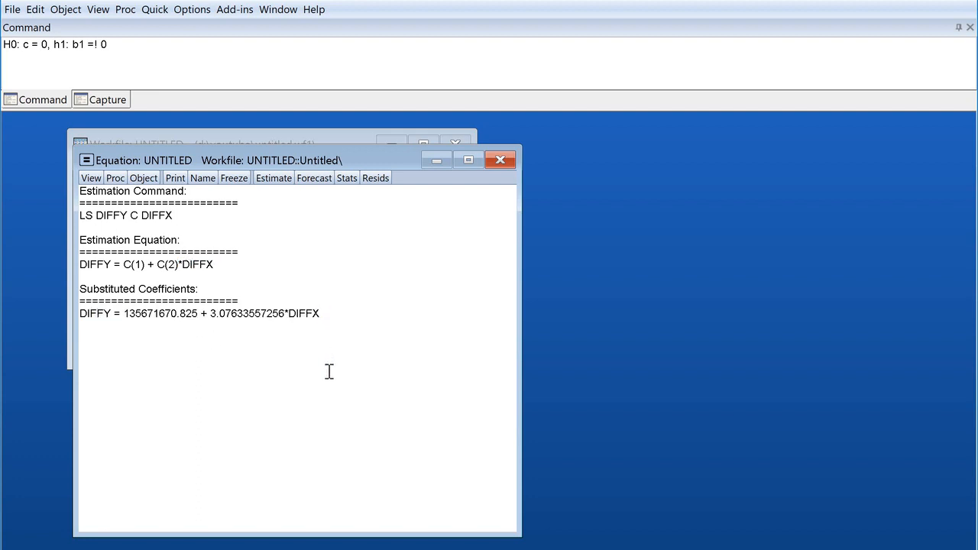
pyautogui.moveTo(225, 317)
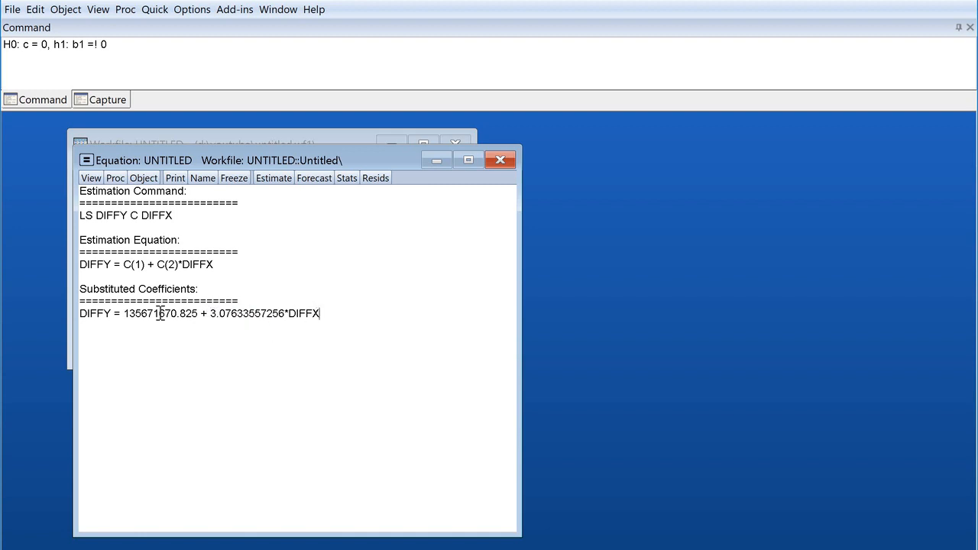
pyautogui.doubleClick(155, 313)
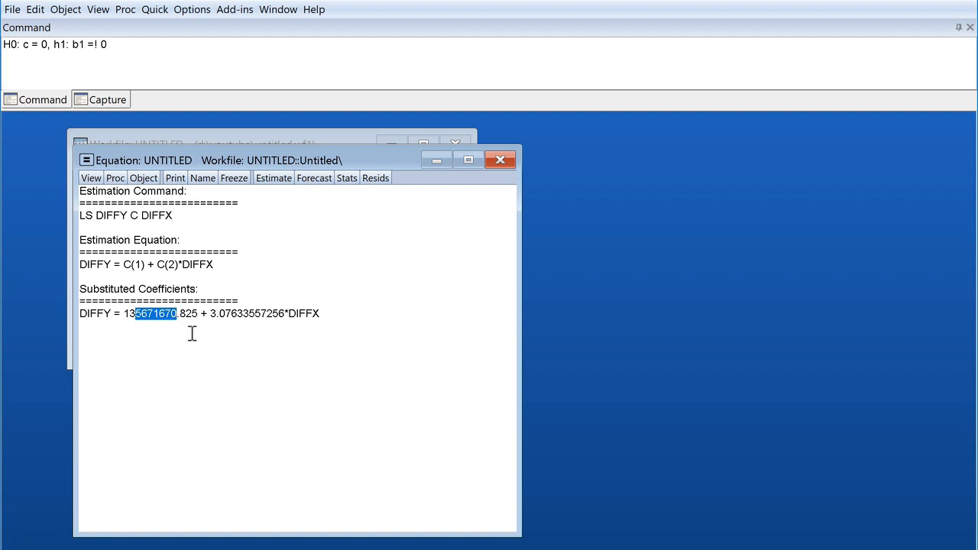
pyautogui.moveTo(140, 190)
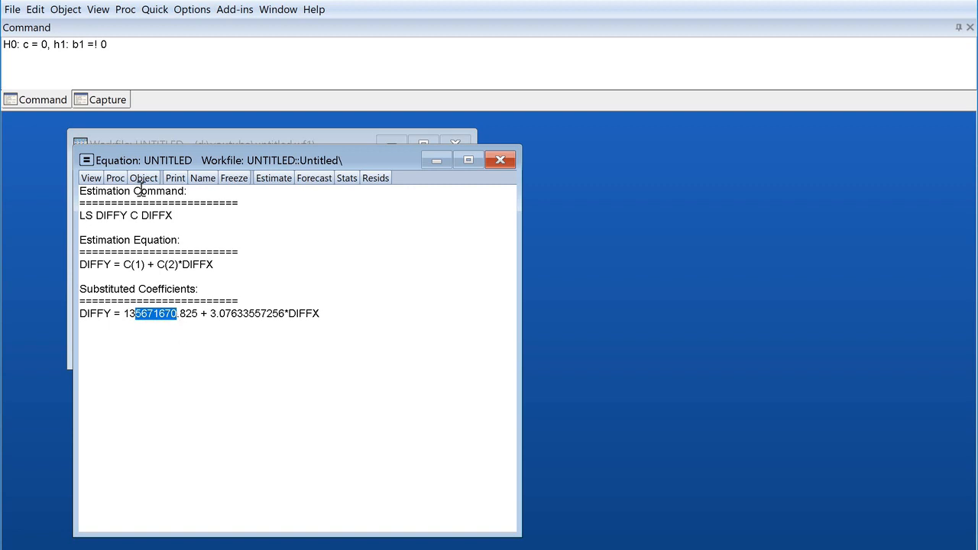
pyautogui.click(90, 177)
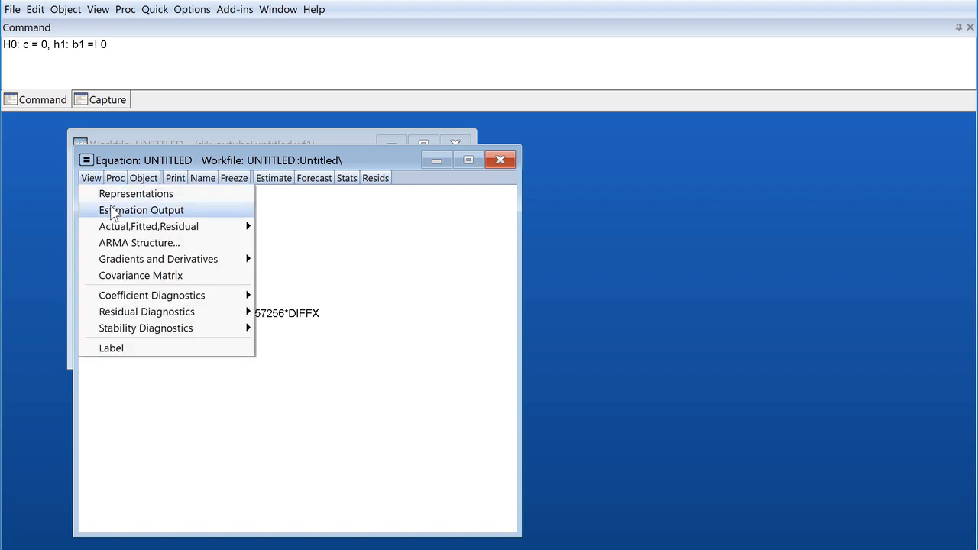
# Step: Switch the equation view back to Estimation Output for DIFFY on C and DIFFX
pyautogui.click(141, 210)
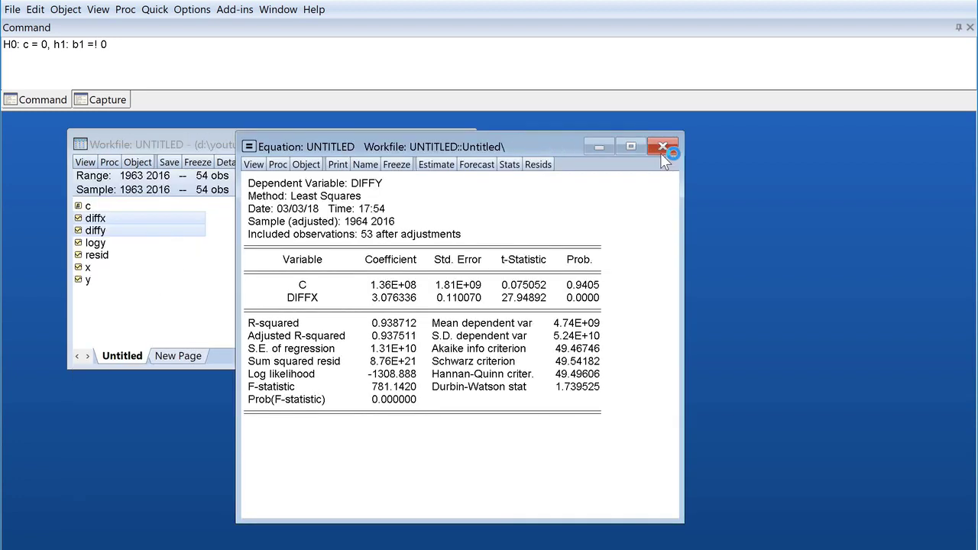
pyautogui.moveTo(663, 147)
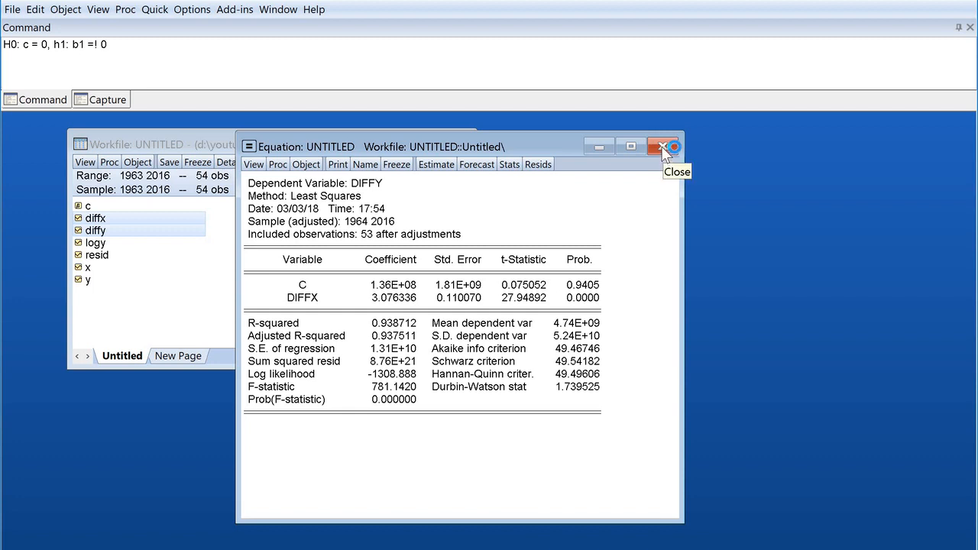
pyautogui.click(663, 146)
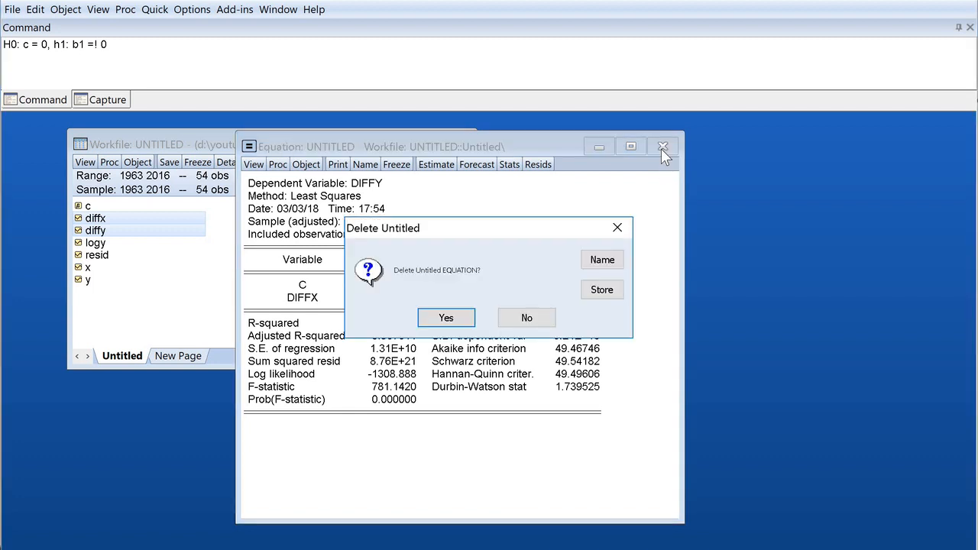
pyautogui.moveTo(556, 291)
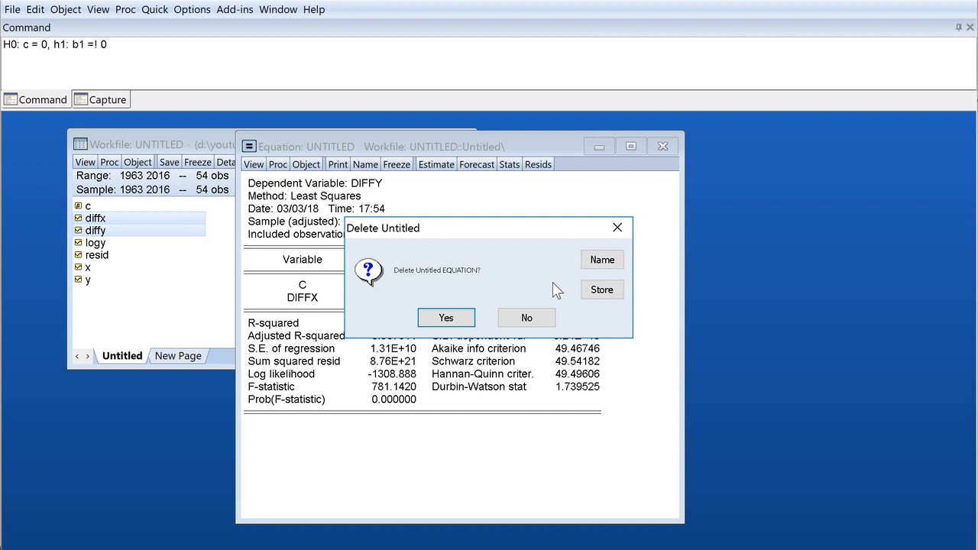
pyautogui.moveTo(602, 259)
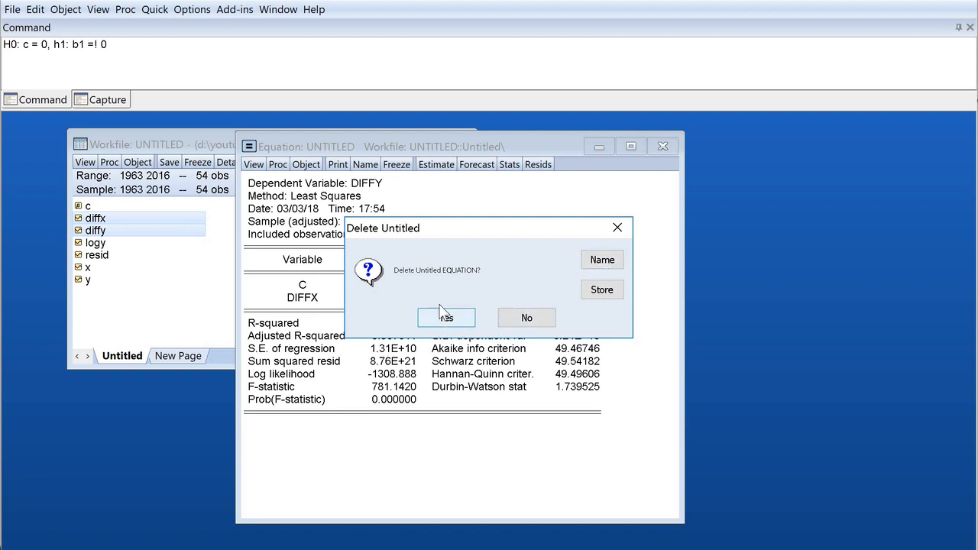
pyautogui.moveTo(602, 260)
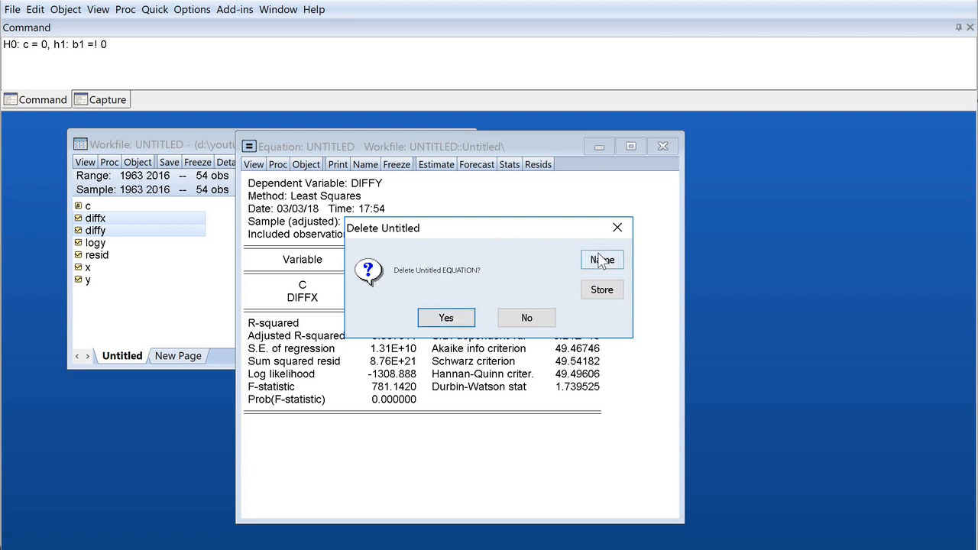
pyautogui.click(601, 289)
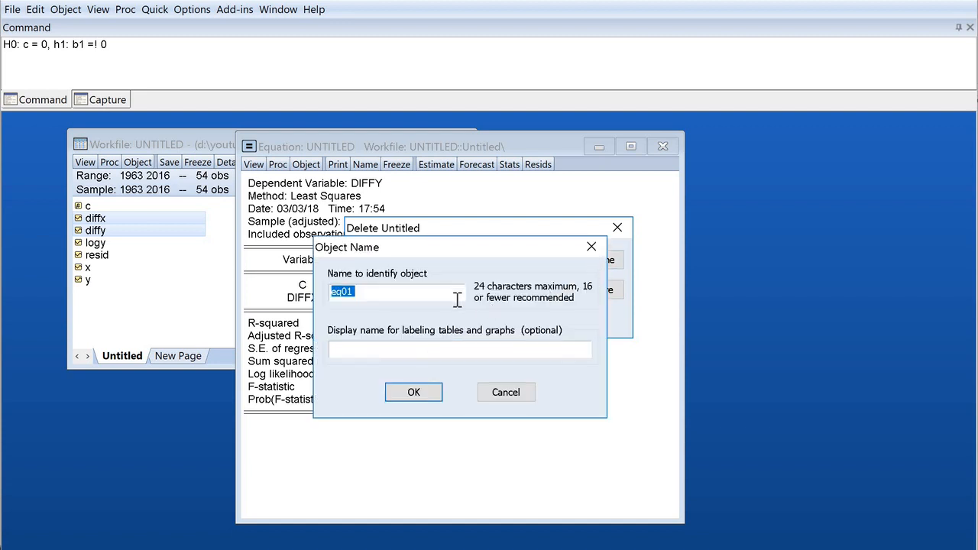
pyautogui.write('LS')
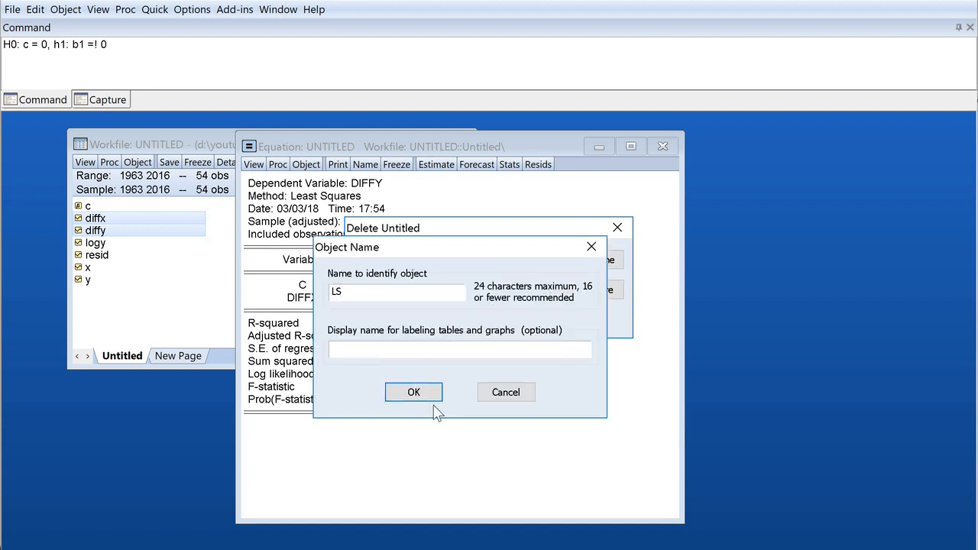
pyautogui.click(413, 391)
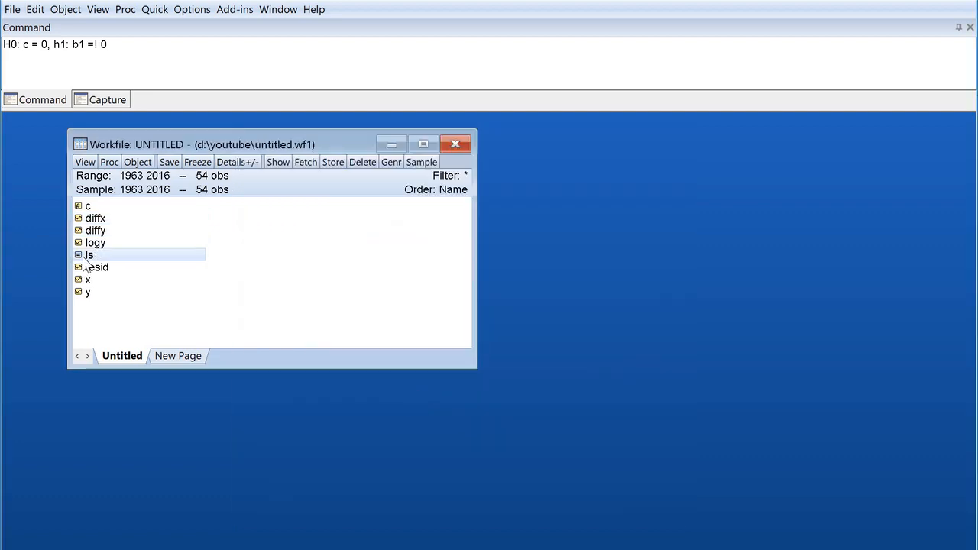
pyautogui.moveTo(171, 289)
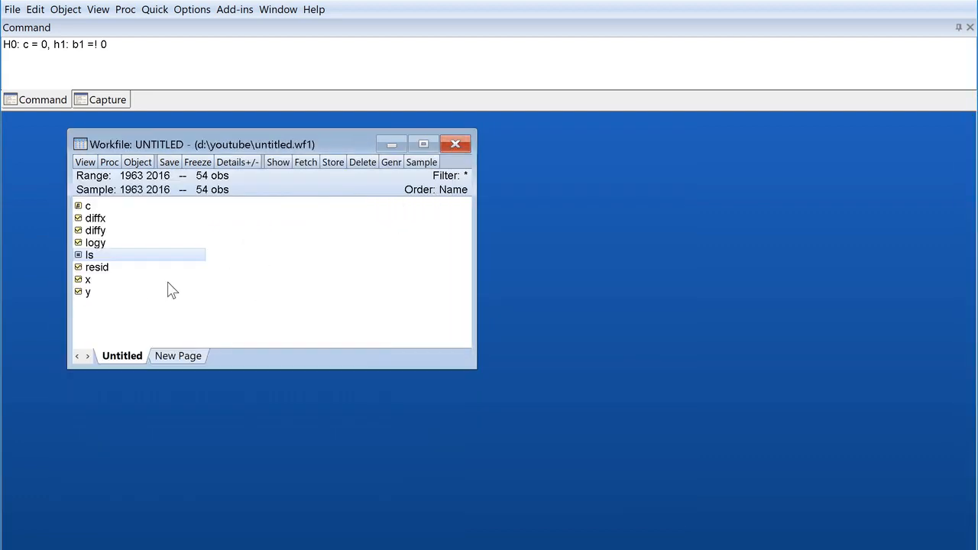
pyautogui.moveTo(103, 237)
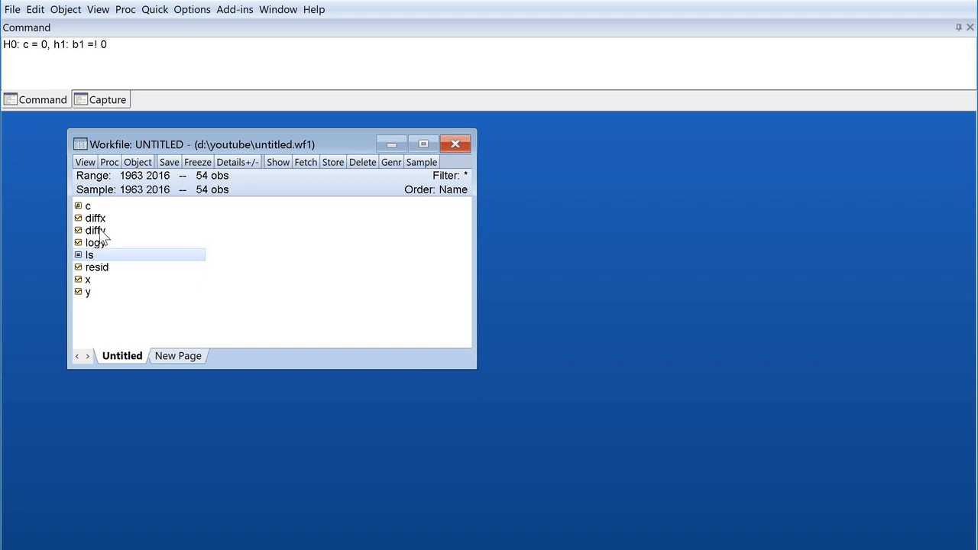
# Step: Estimate 'diffy c diffx' by least squares via Quick > Estimate Equation, giving slope 3.076
pyautogui.click(95, 230)
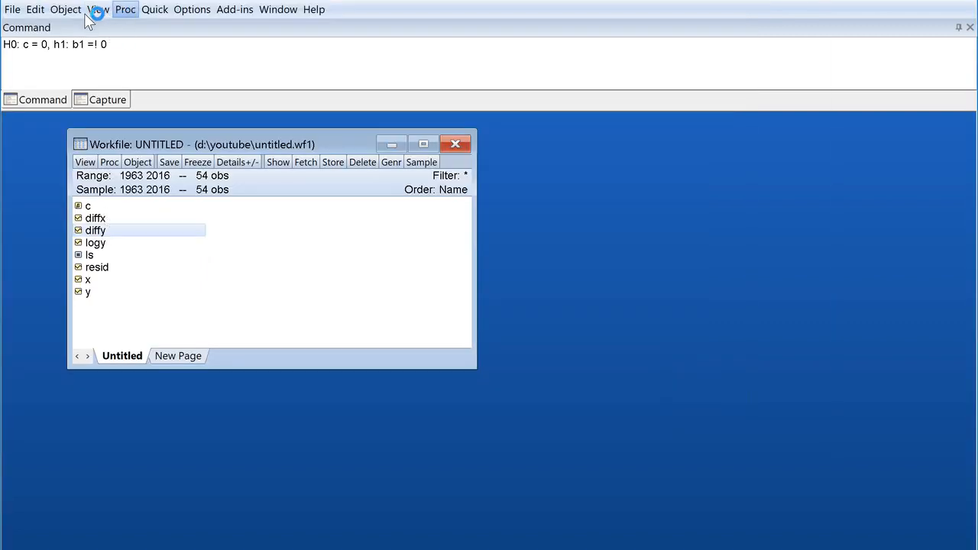
pyautogui.click(155, 10)
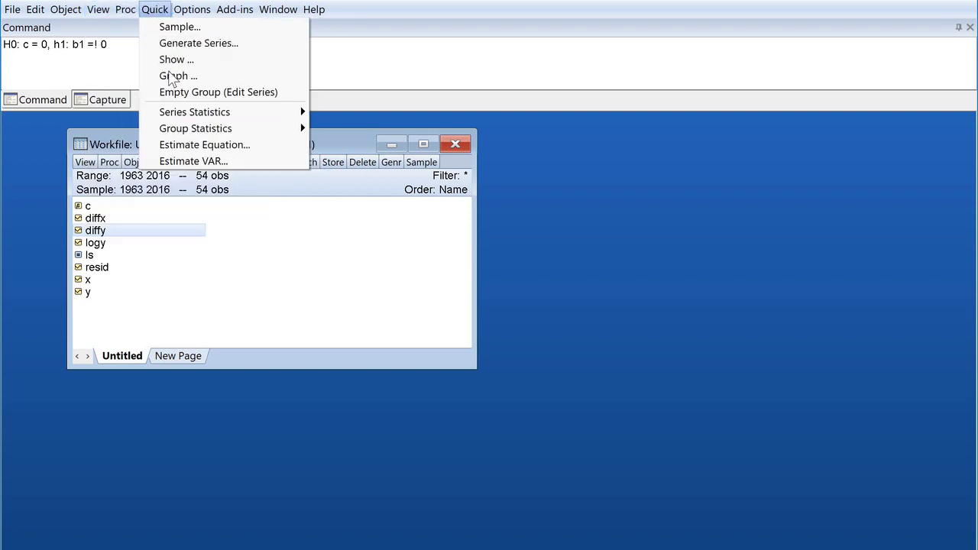
pyautogui.moveTo(204, 145)
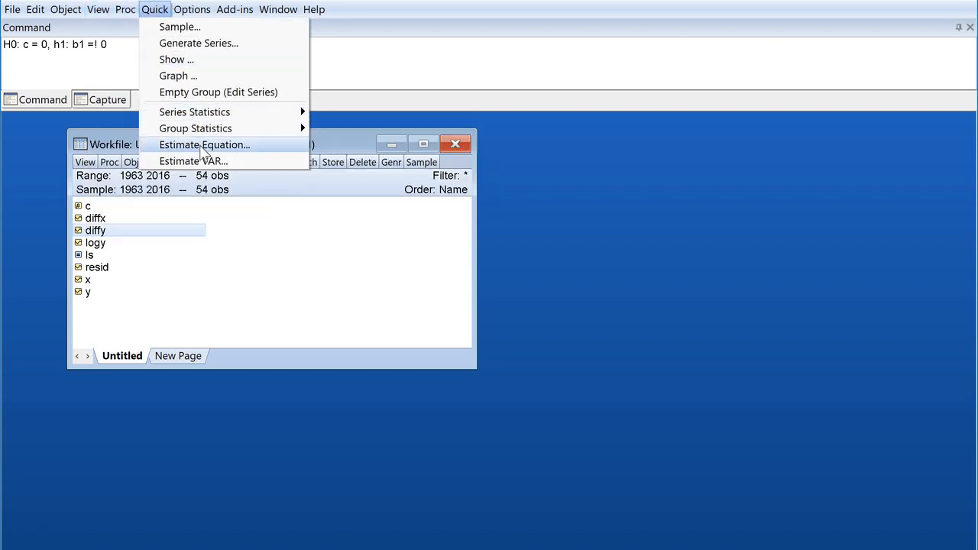
pyautogui.click(204, 145)
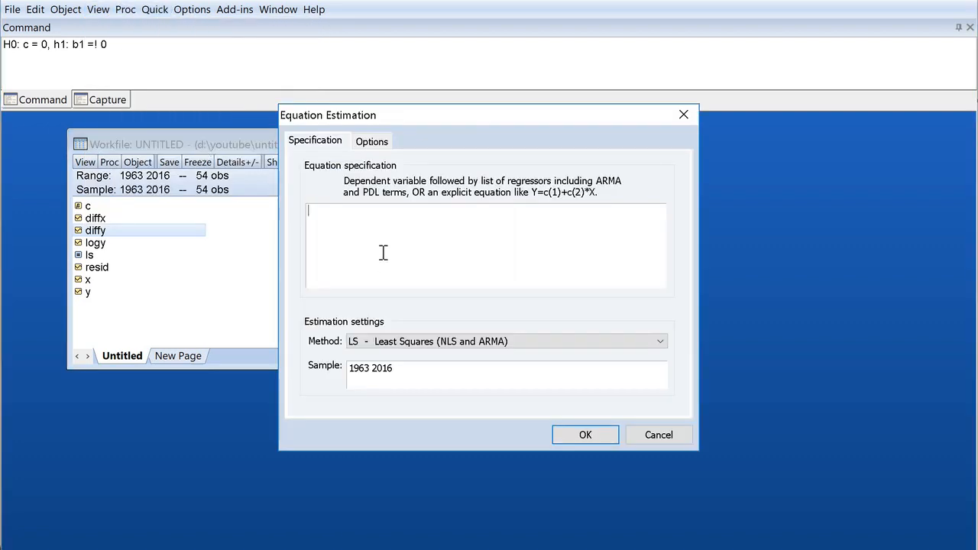
pyautogui.moveTo(403, 266)
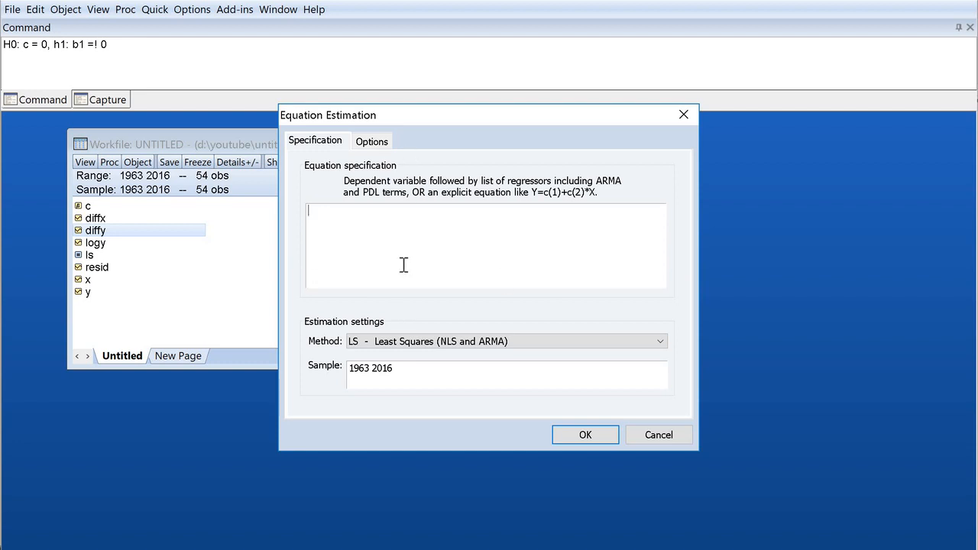
pyautogui.write('diffy')
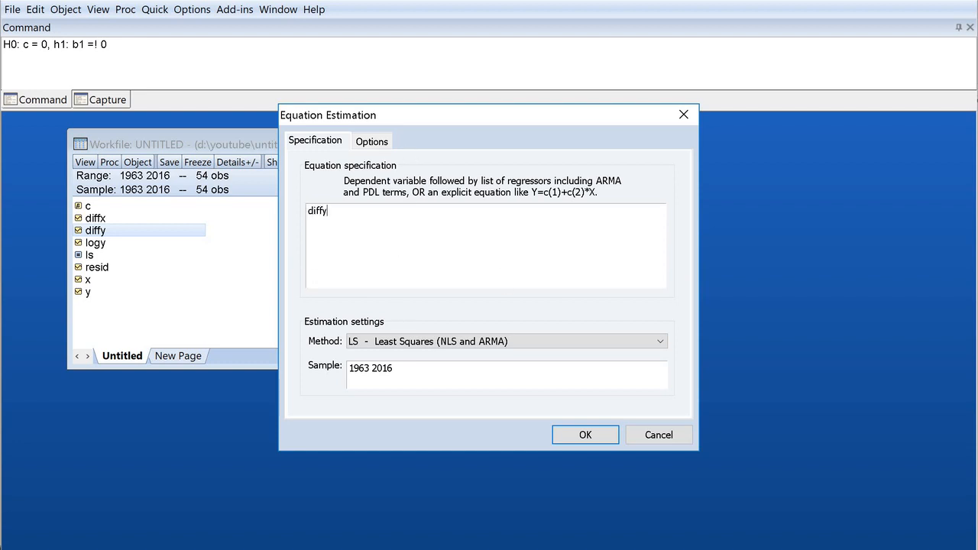
pyautogui.write('c')
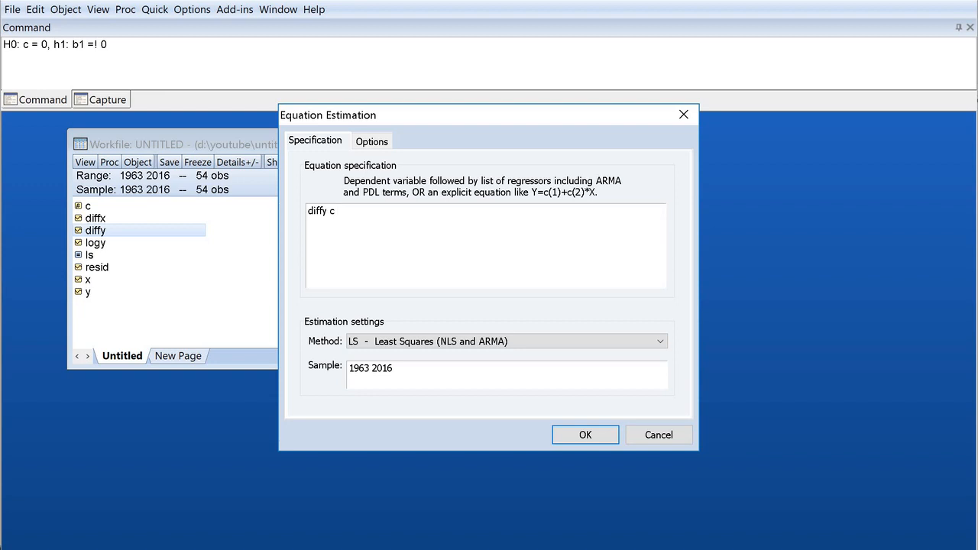
pyautogui.write('diffx')
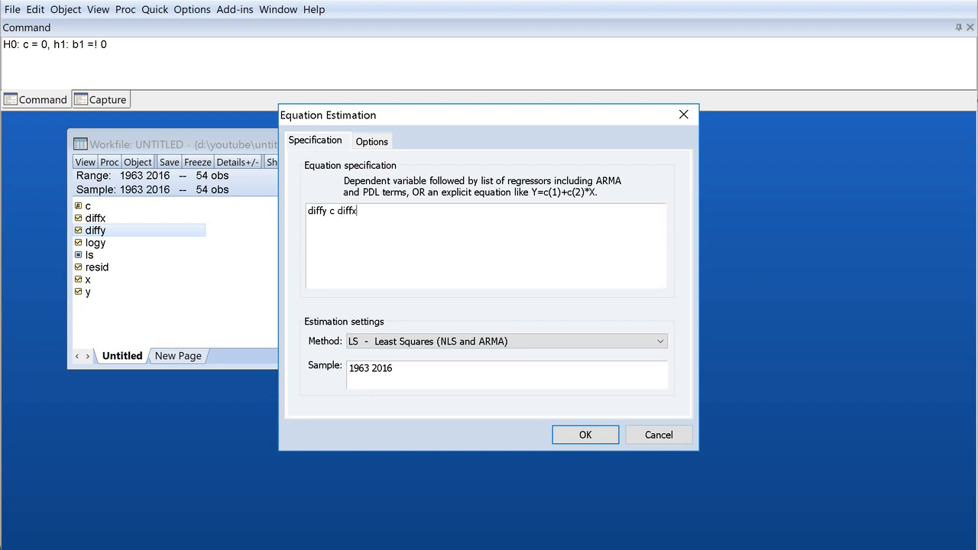
pyautogui.click(584, 433)
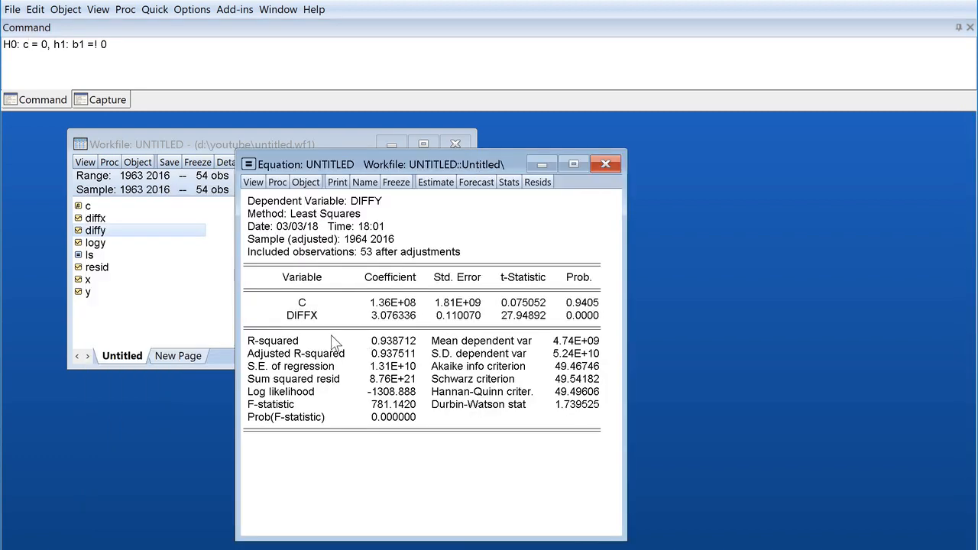
pyautogui.moveTo(420, 334)
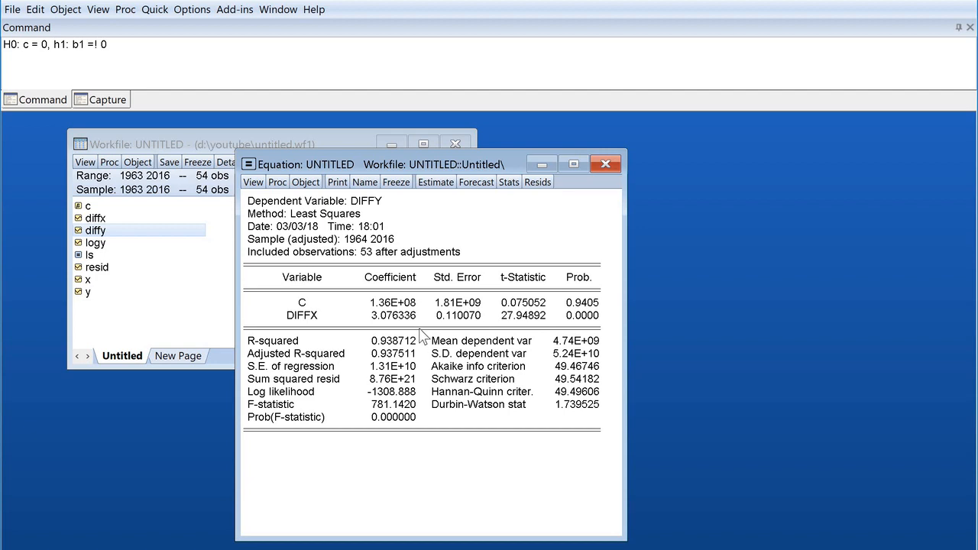
pyautogui.moveTo(350, 320)
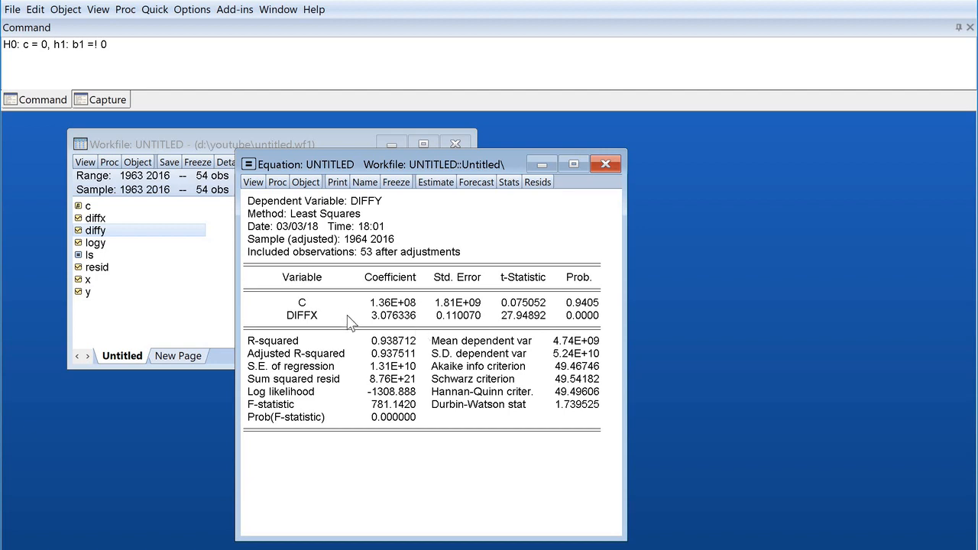
pyautogui.moveTo(393, 303)
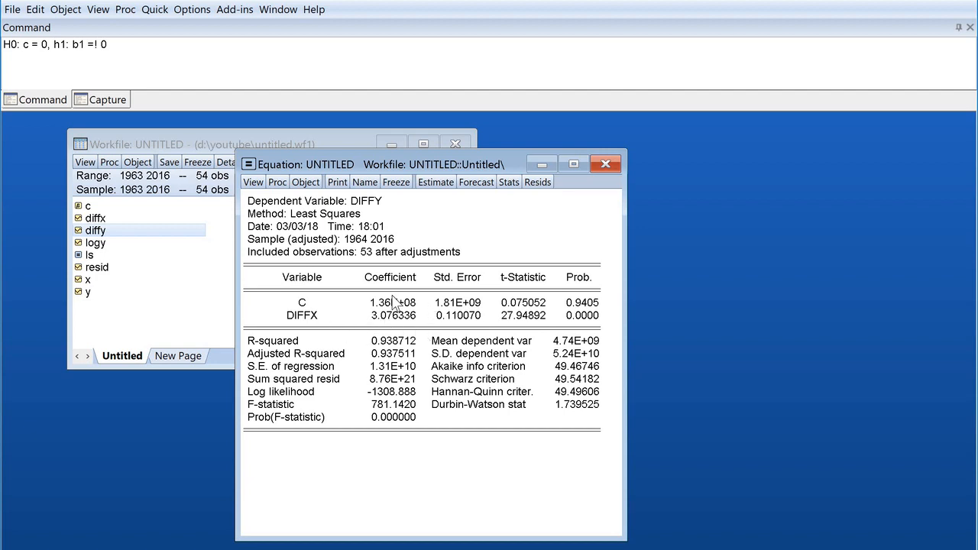
pyautogui.moveTo(397, 328)
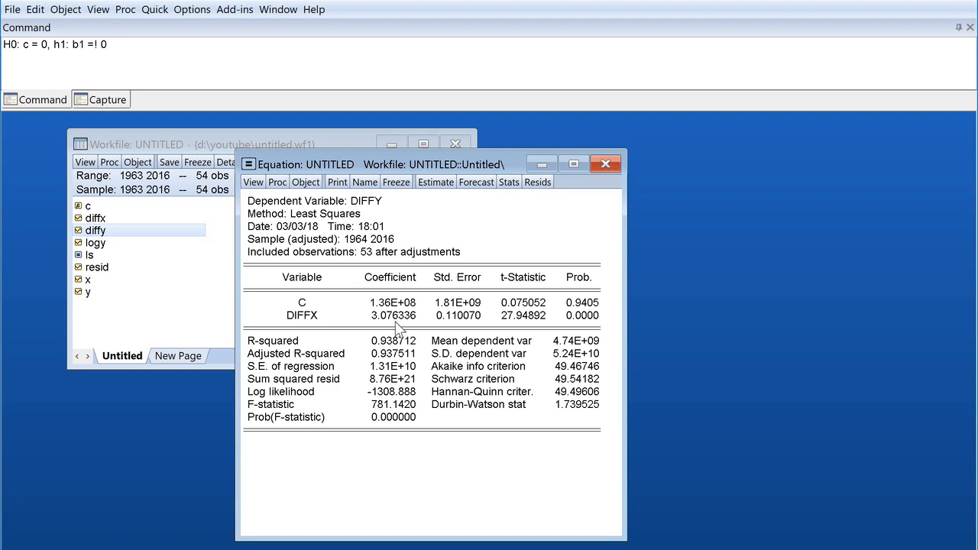
pyautogui.moveTo(403, 336)
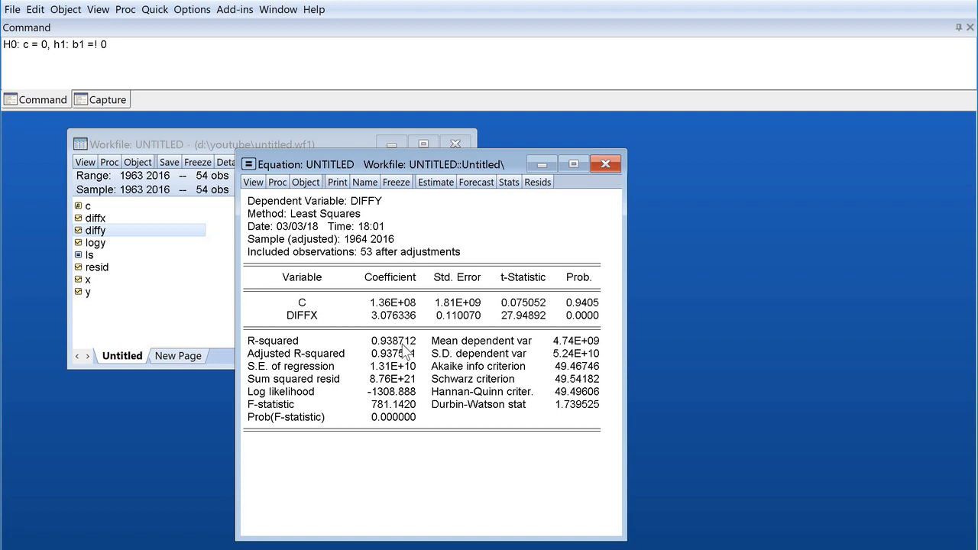
pyautogui.moveTo(426, 470)
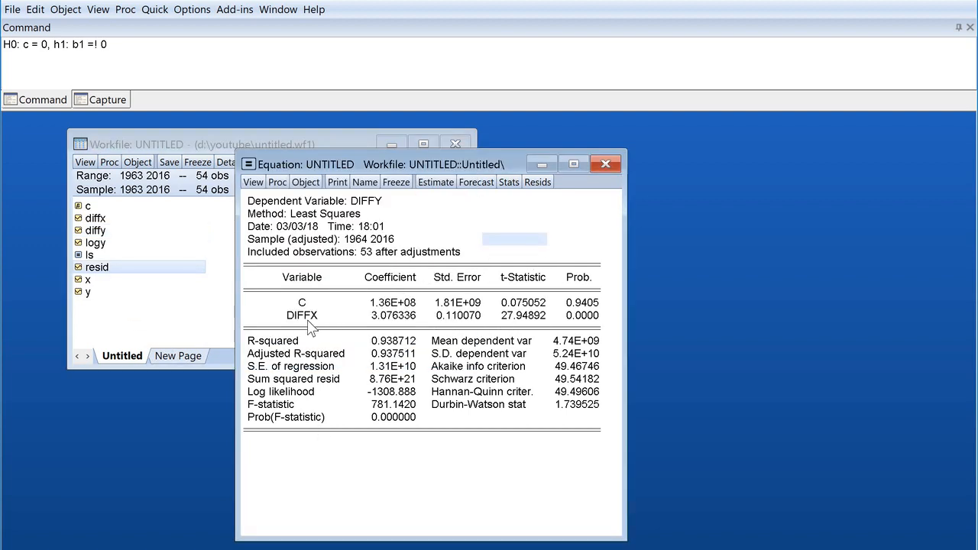
pyautogui.moveTo(363, 317)
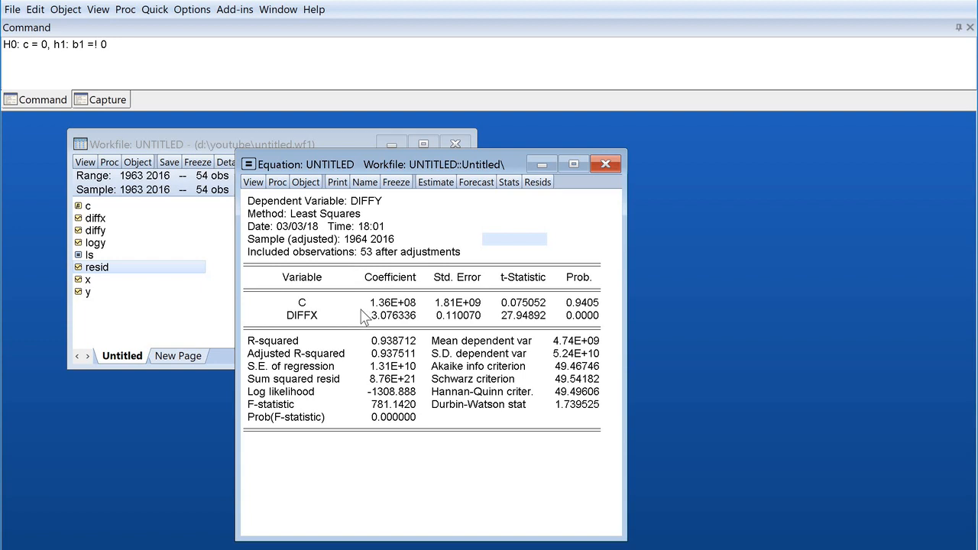
pyautogui.moveTo(354, 350)
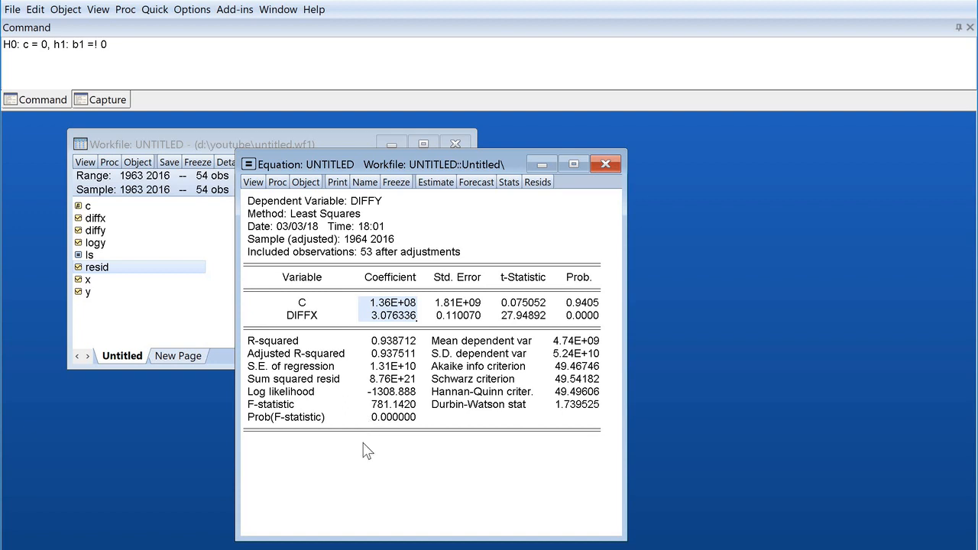
pyautogui.moveTo(432, 317)
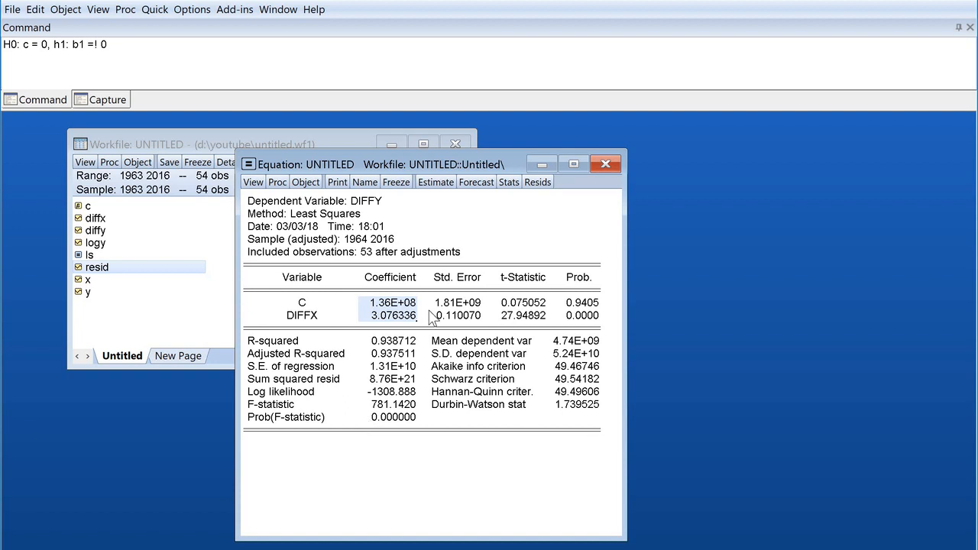
pyautogui.moveTo(364, 312)
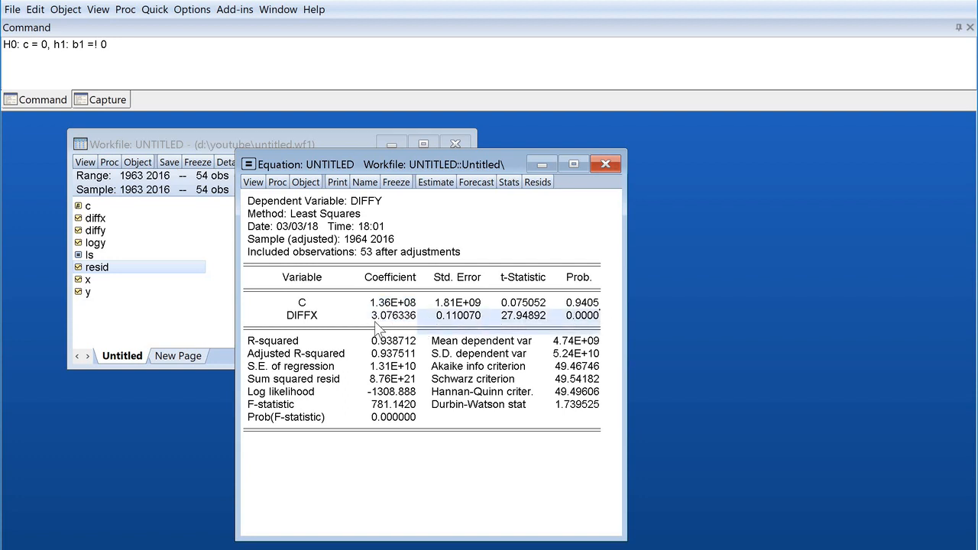
pyautogui.moveTo(306, 316)
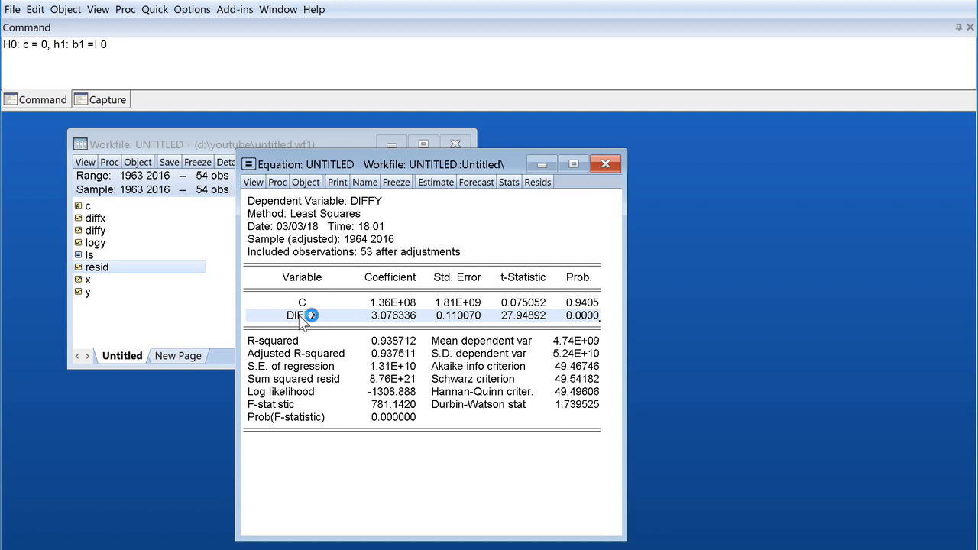
pyautogui.moveTo(474, 286)
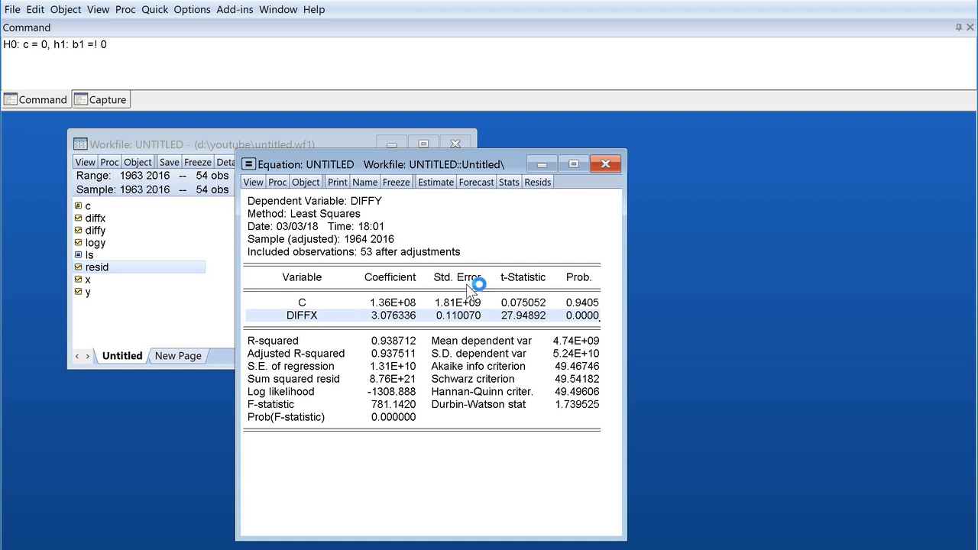
pyautogui.moveTo(696, 407)
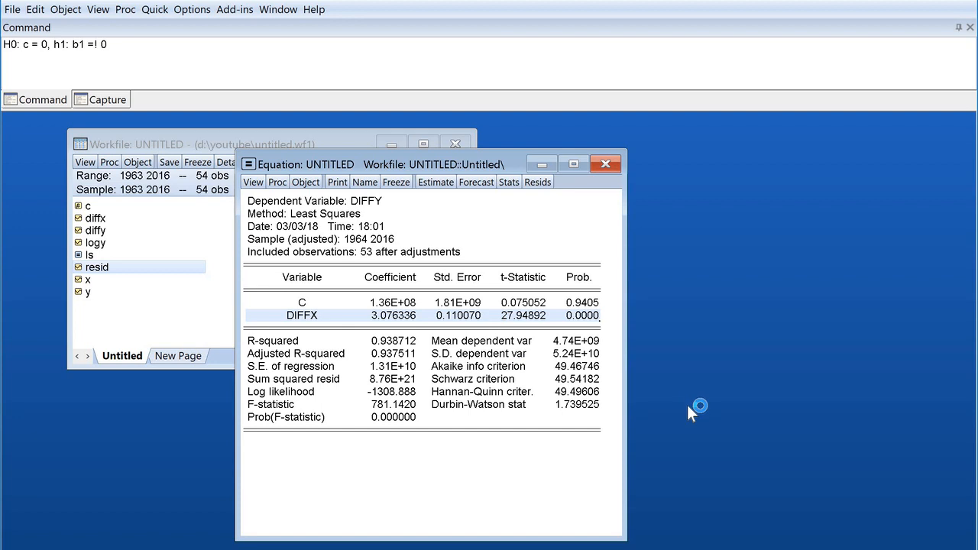
pyautogui.moveTo(464, 171)
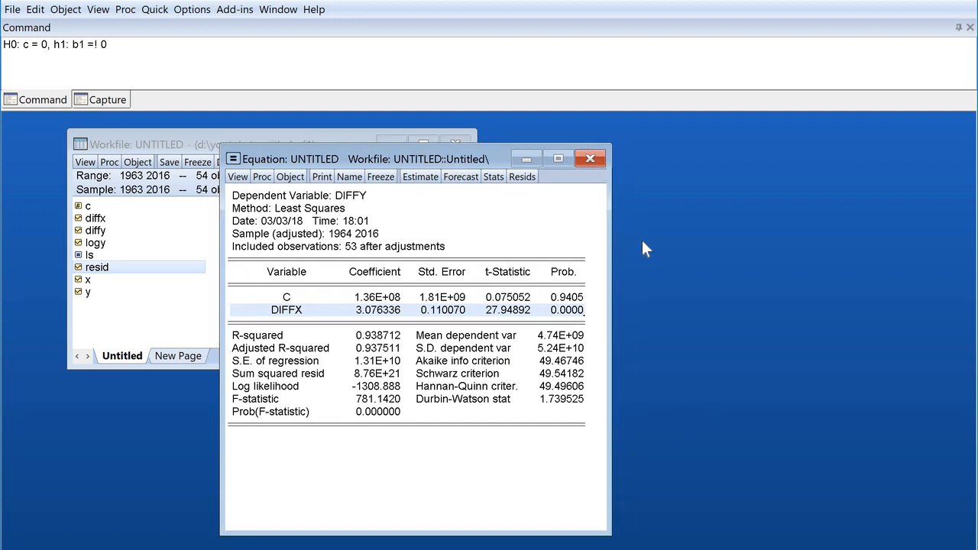
pyautogui.moveTo(622, 222)
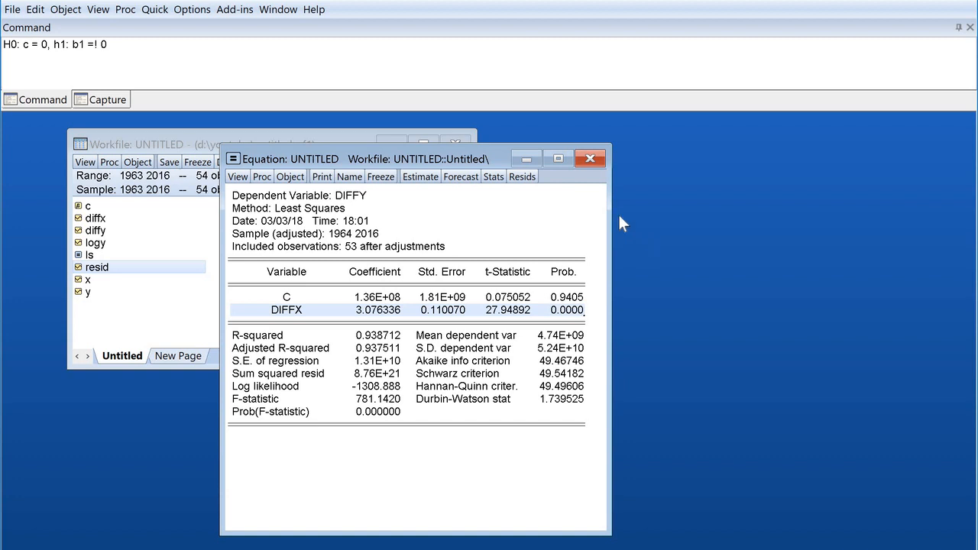